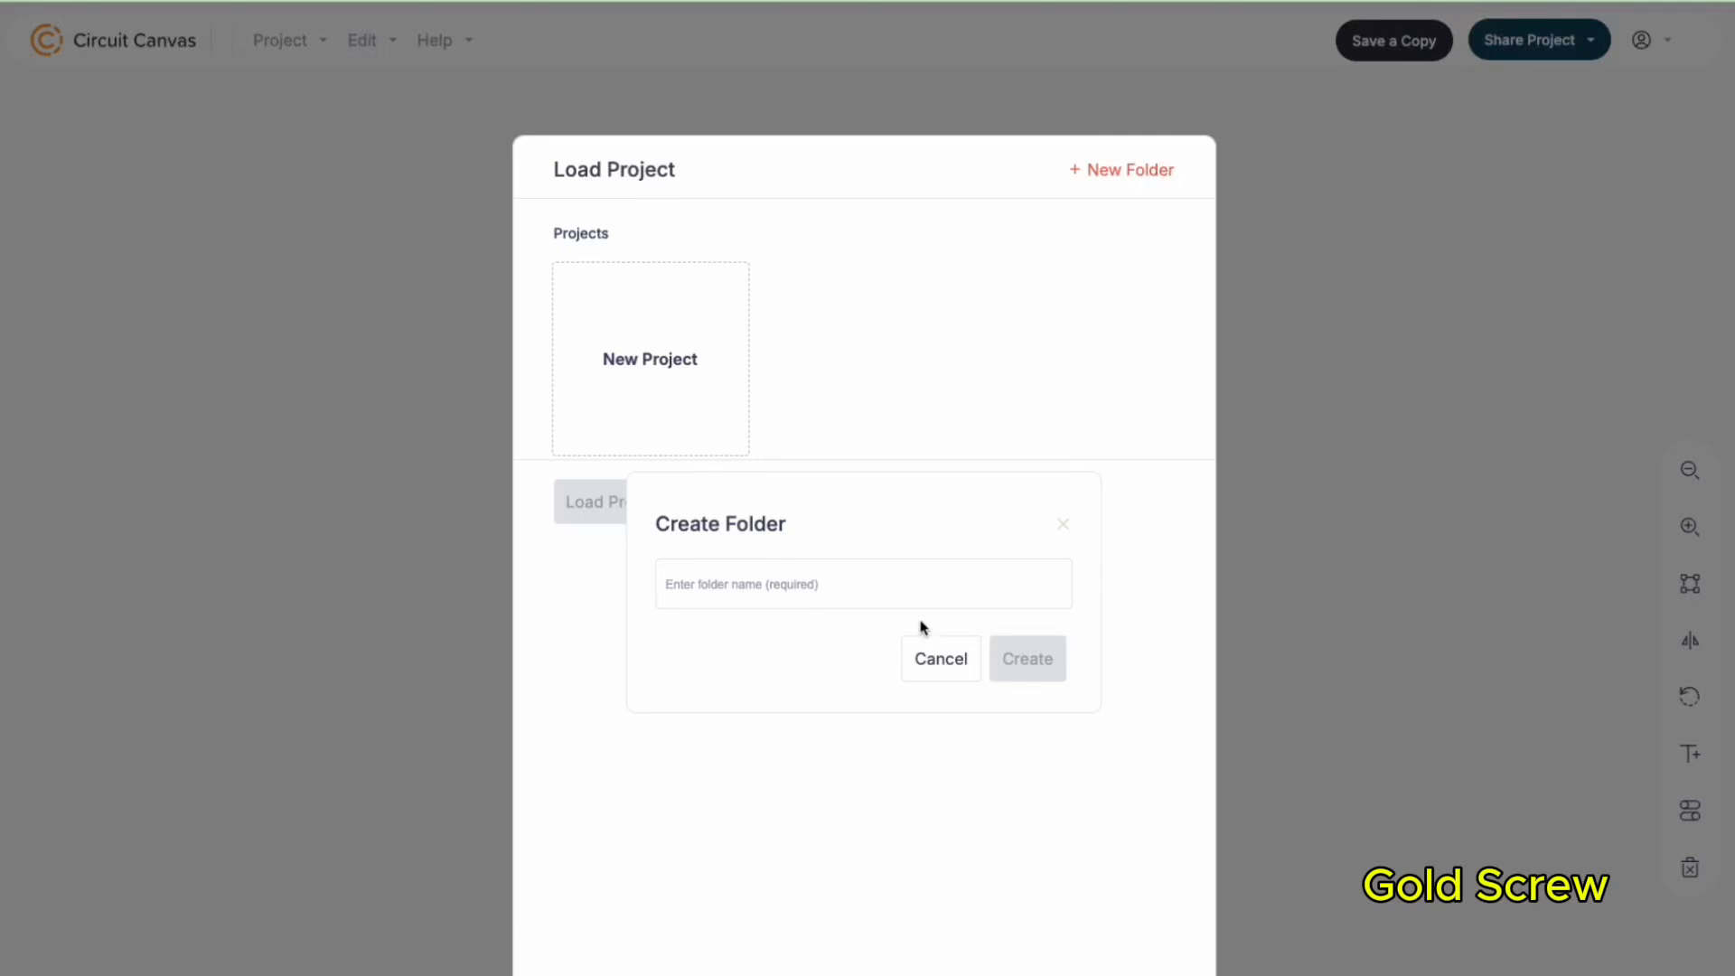
Create a new project folder named BC547 in the Load Project dialog
click(939, 657)
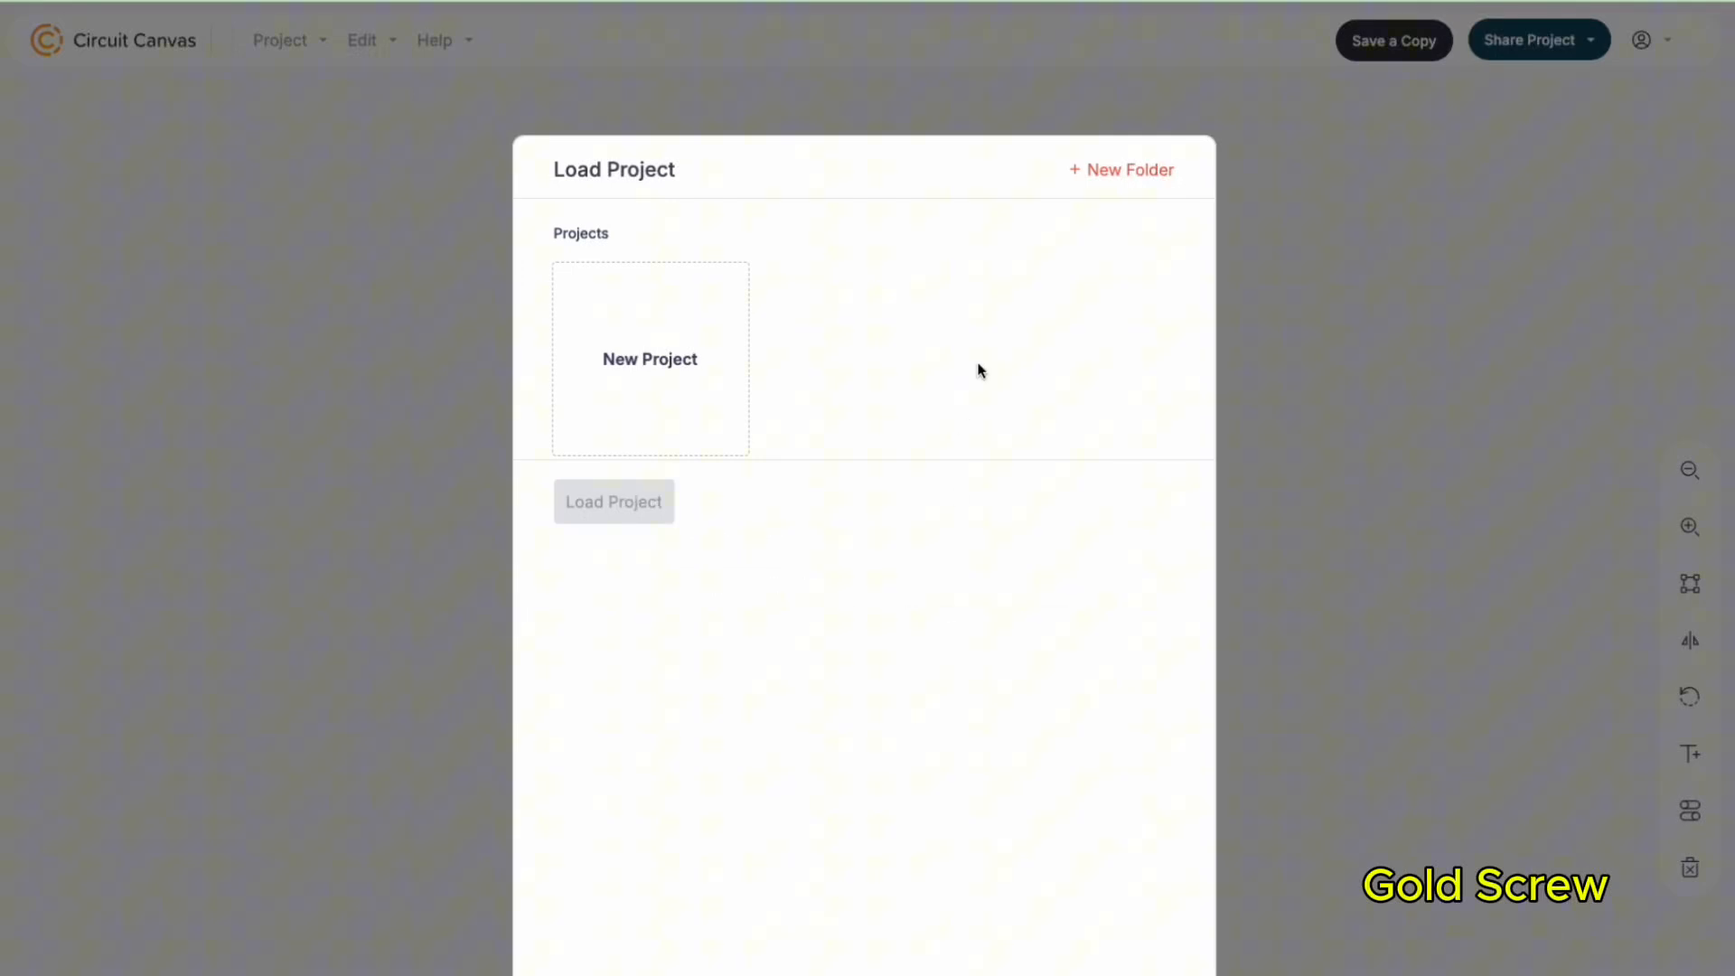
click(1120, 170)
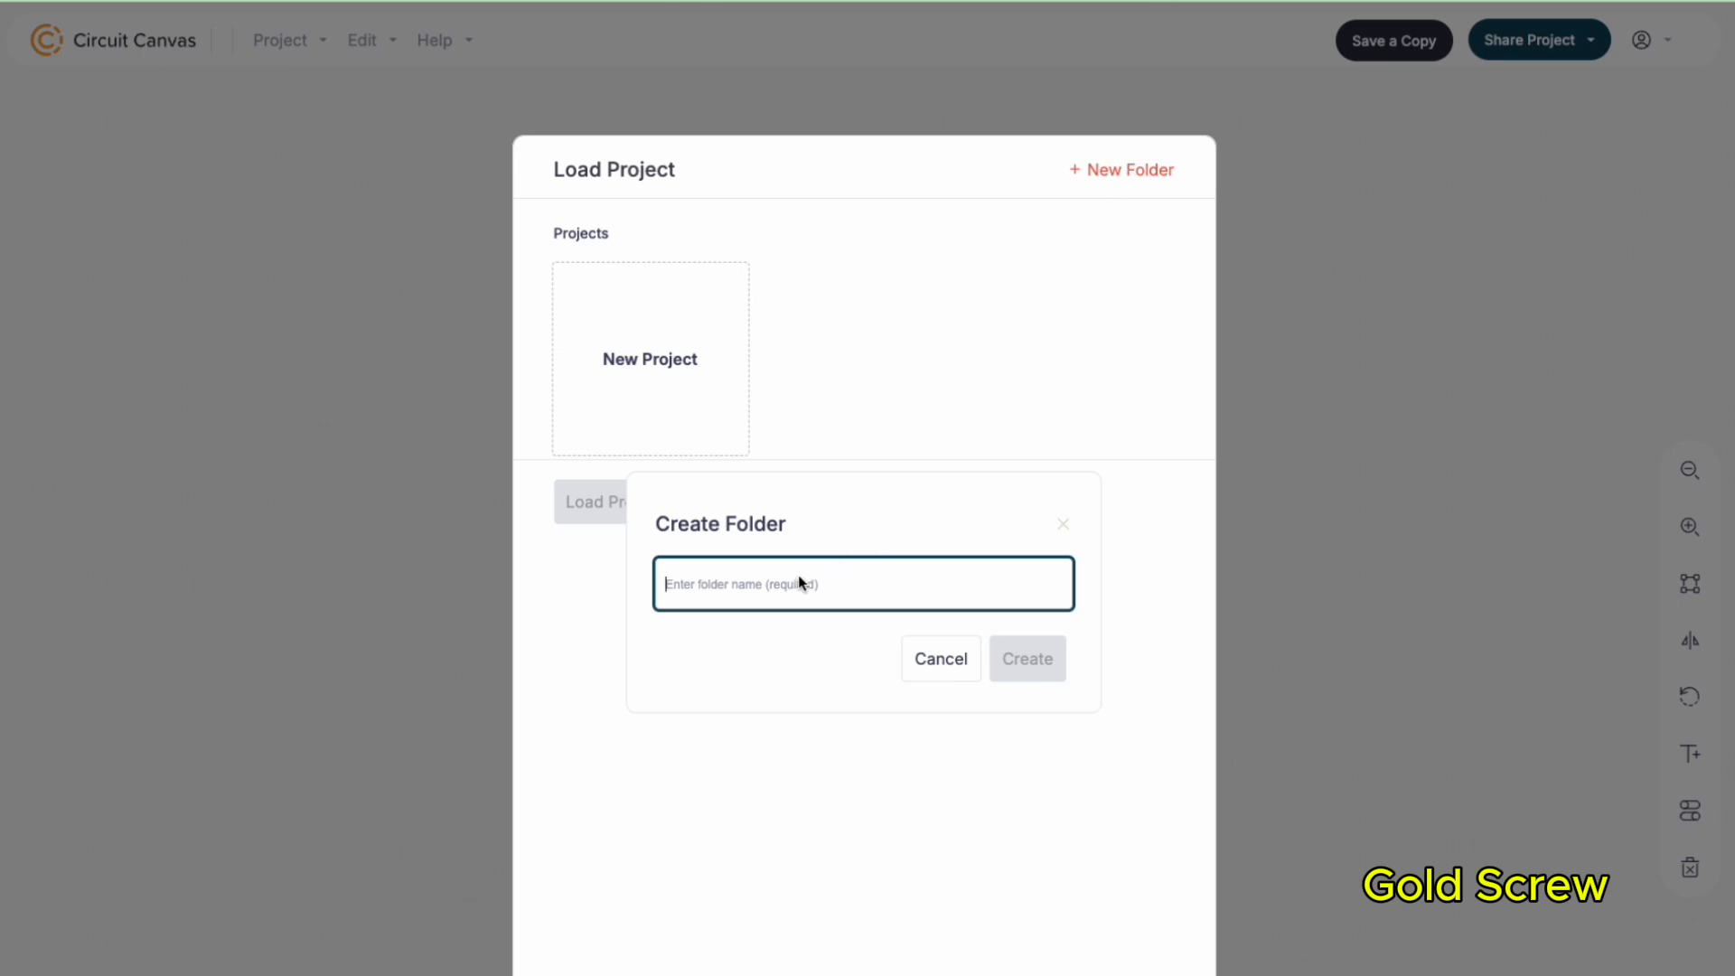
text(BC547)
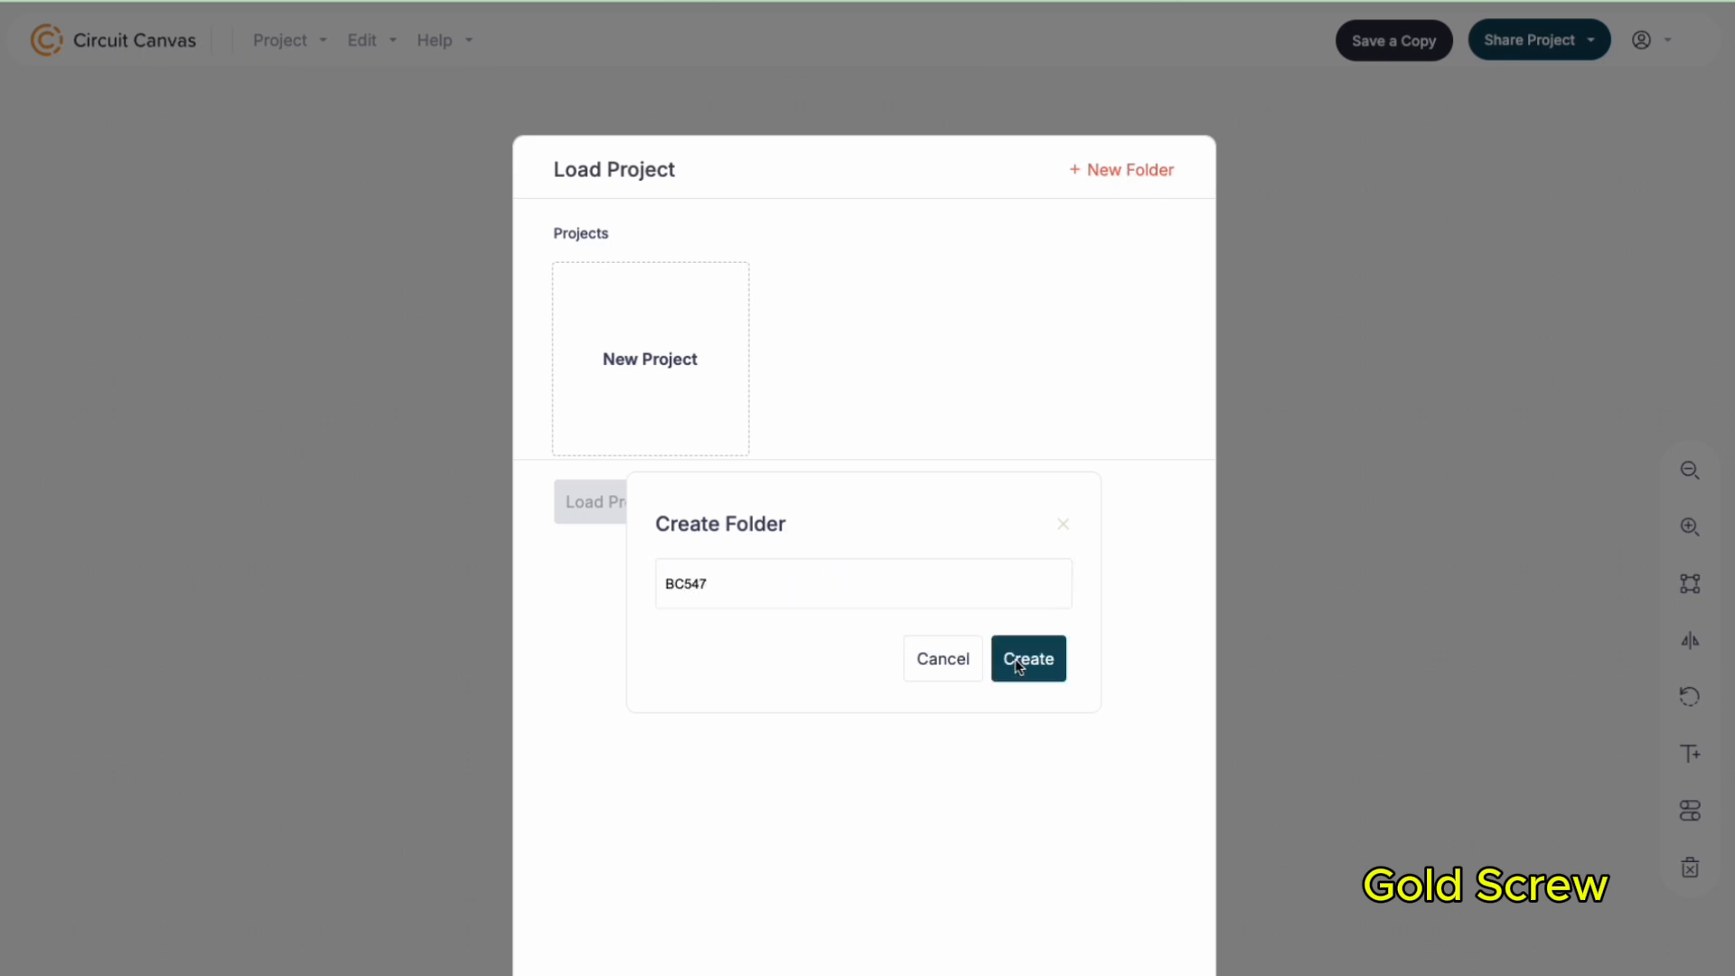
click(1026, 658)
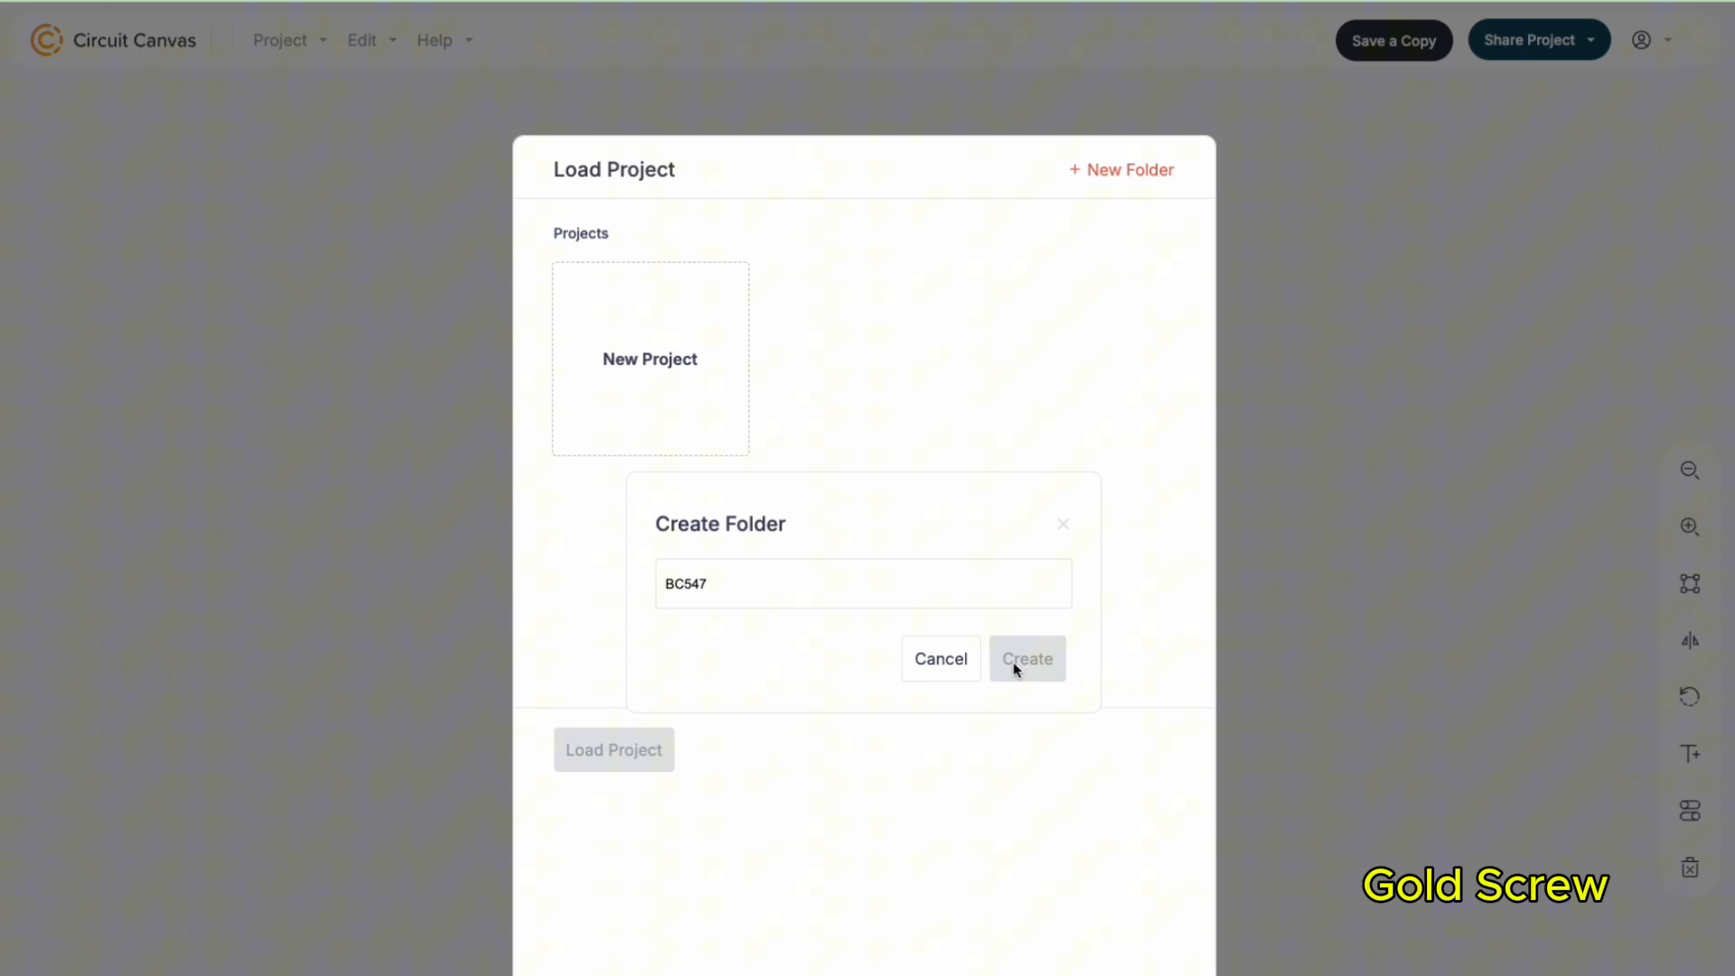
mouse_move(1064, 524)
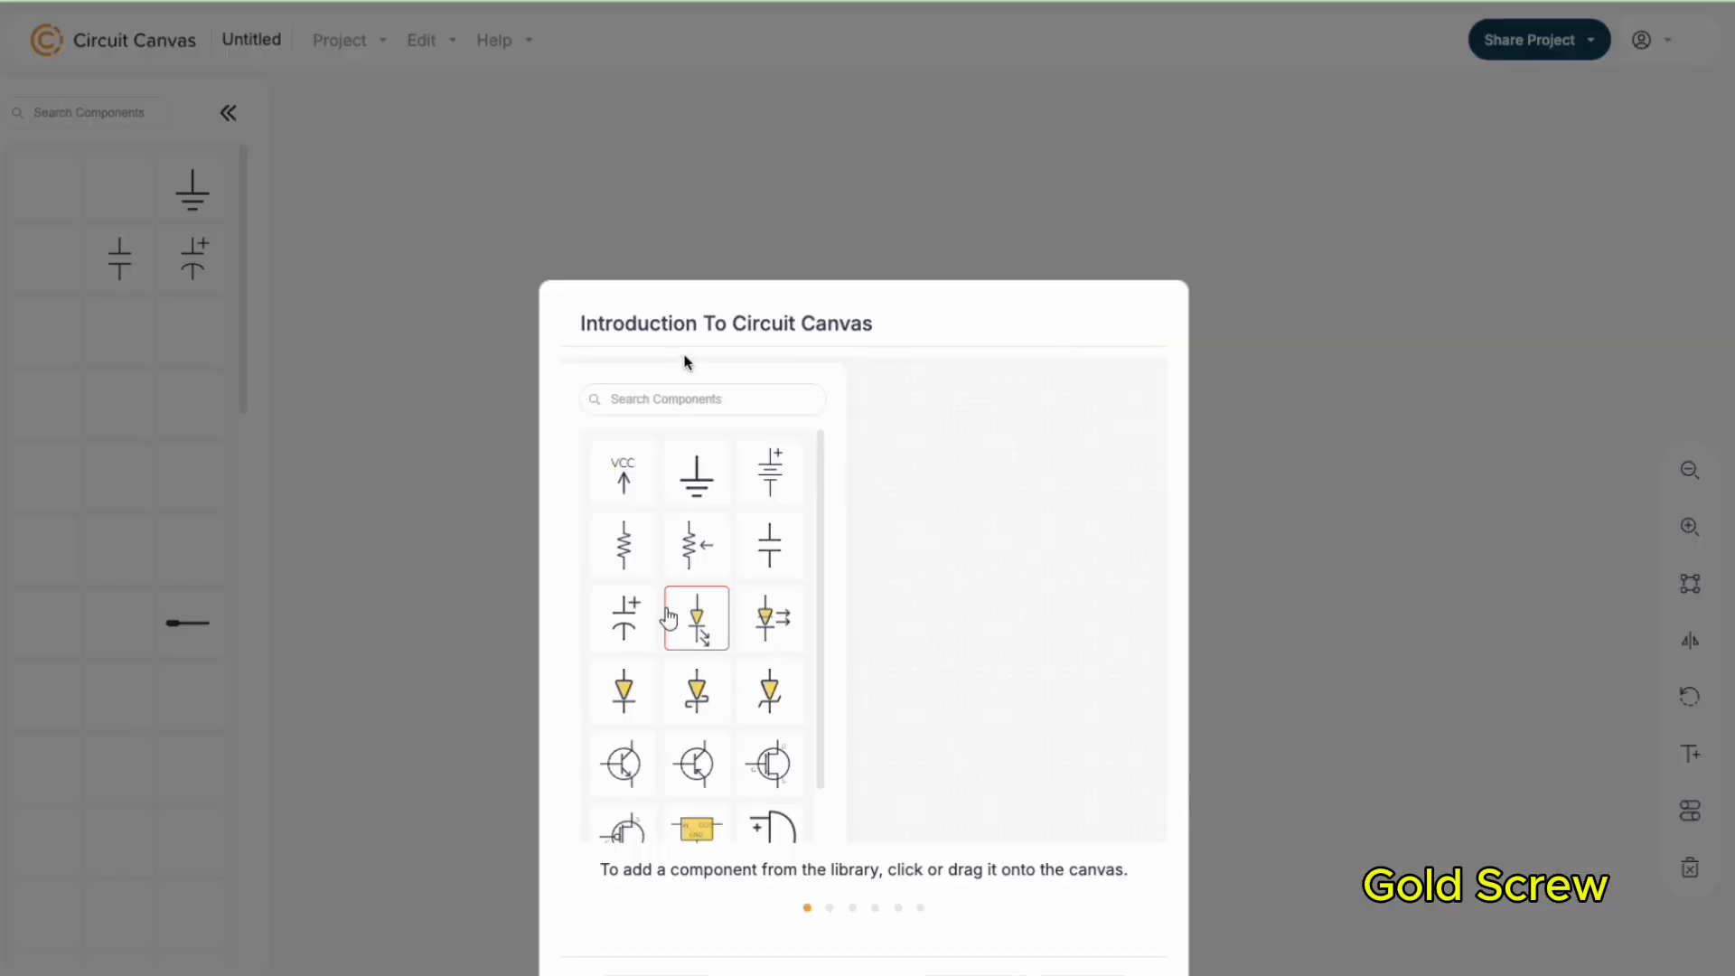
Try the tour demo: add an LED and rotate the demo resistor with r
click(698, 618)
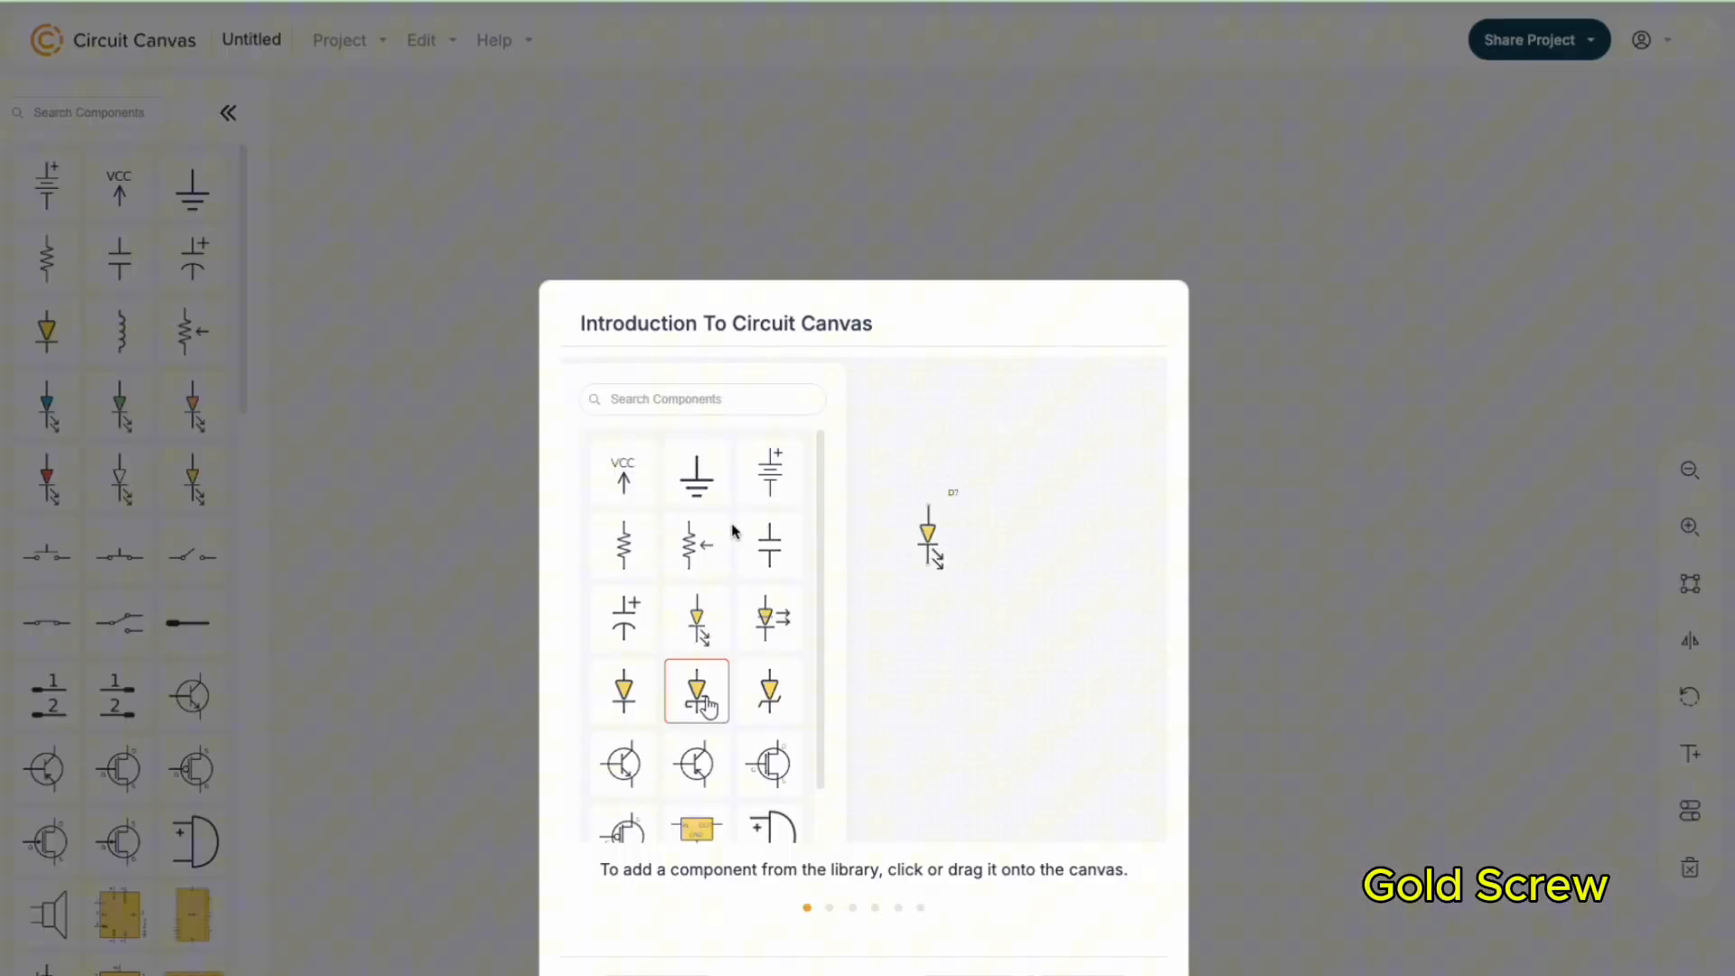
click(696, 688)
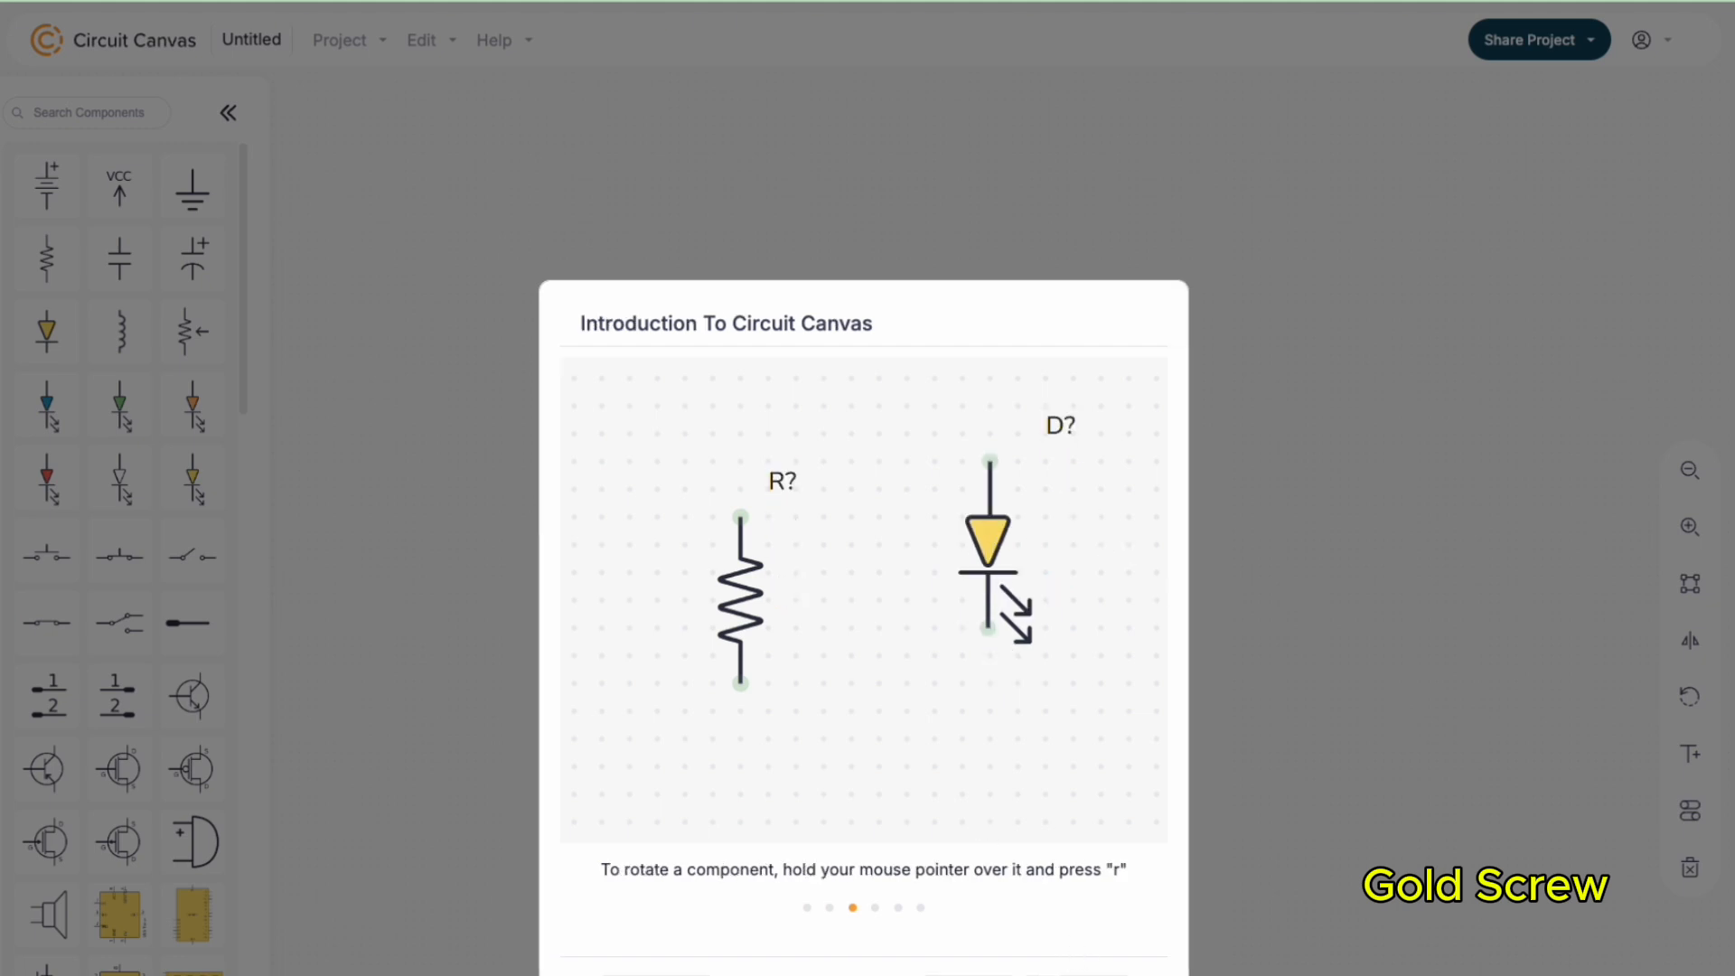
key(r)
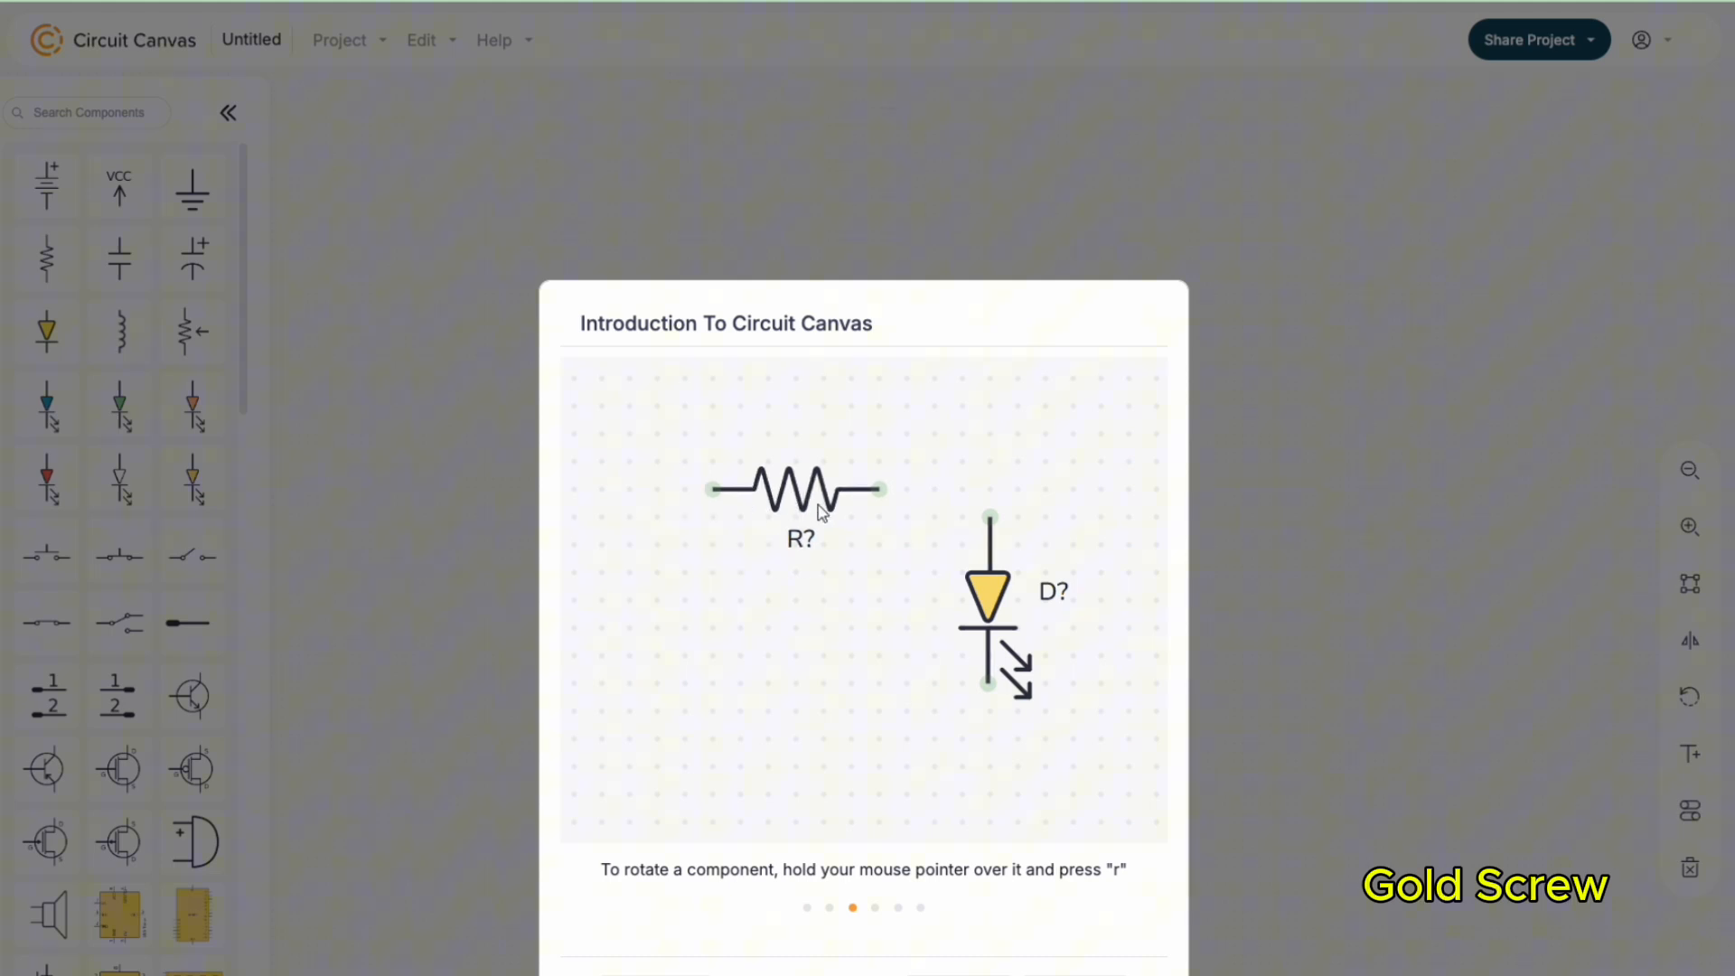
key(r)
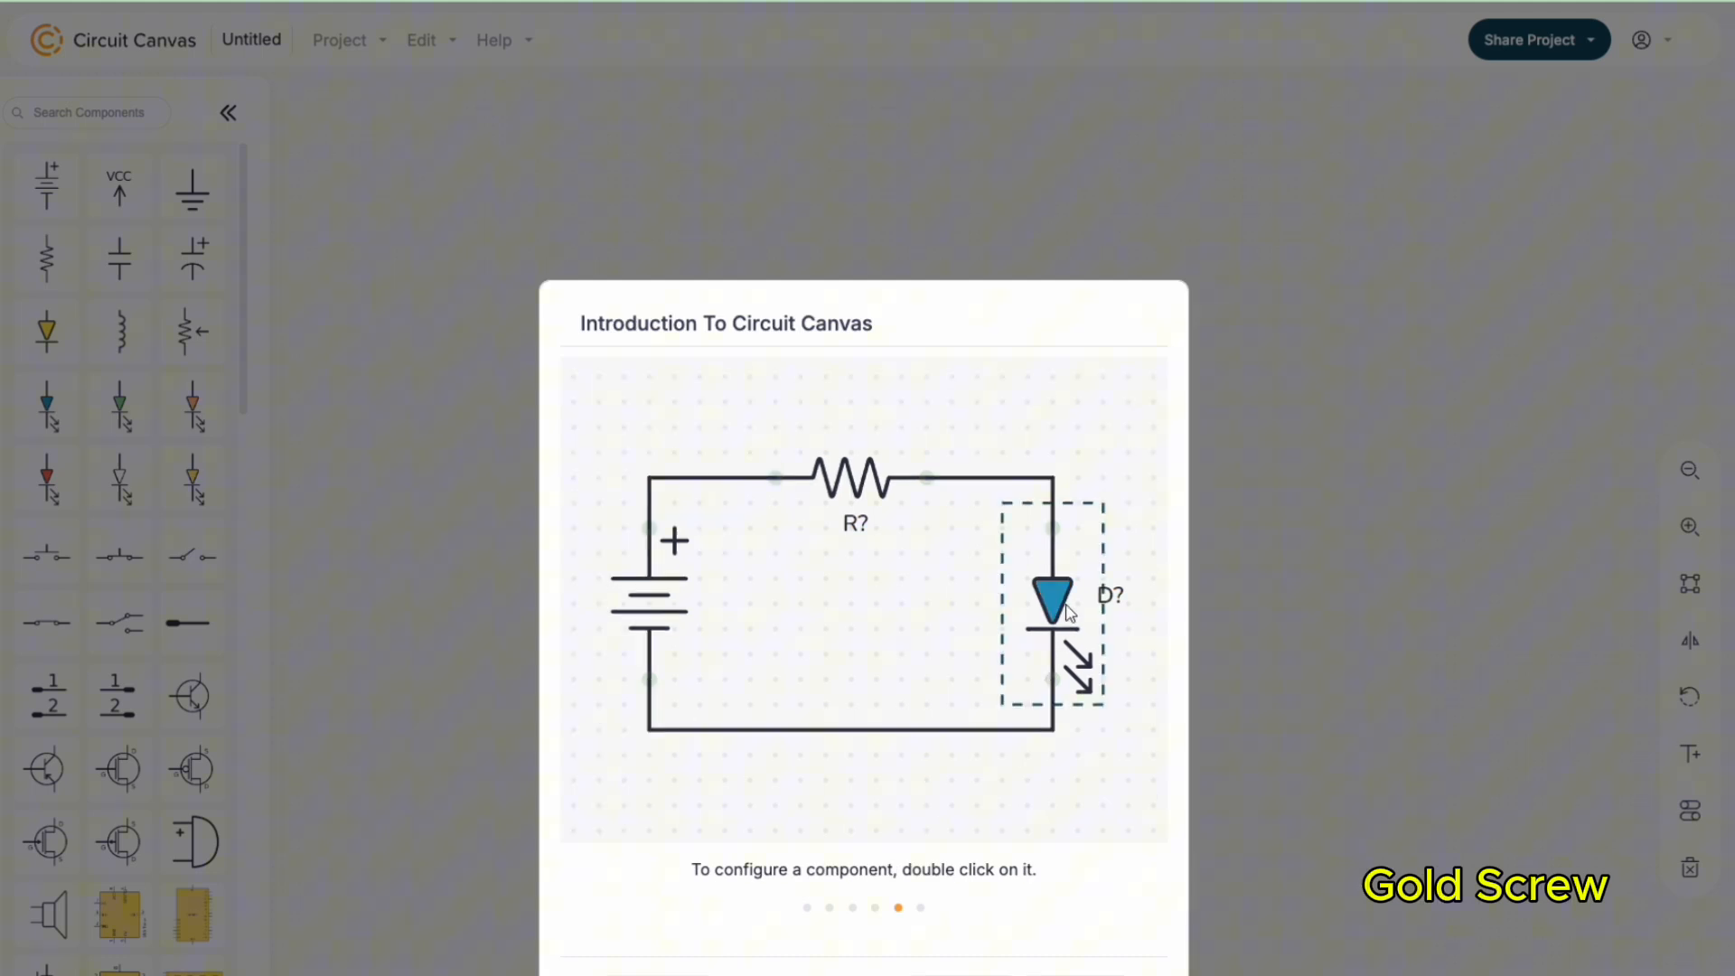
Check the demo LED's settings and the Layout and Schematic views, then close the tour
double_click(1052, 609)
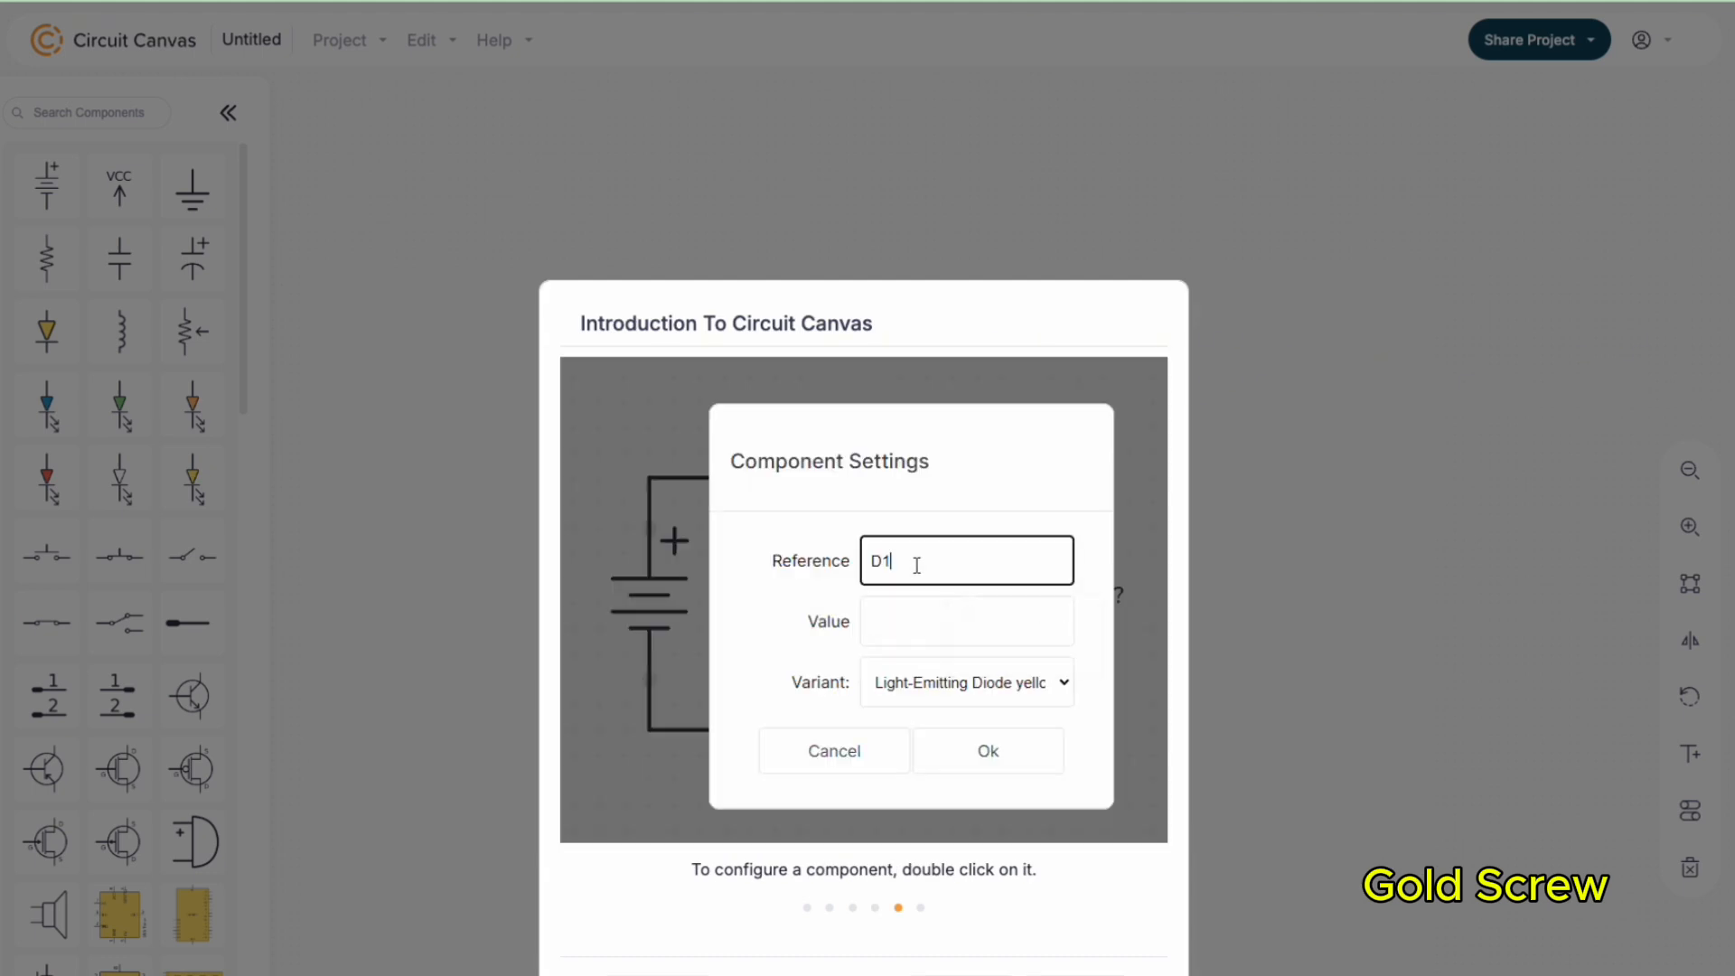
click(965, 620)
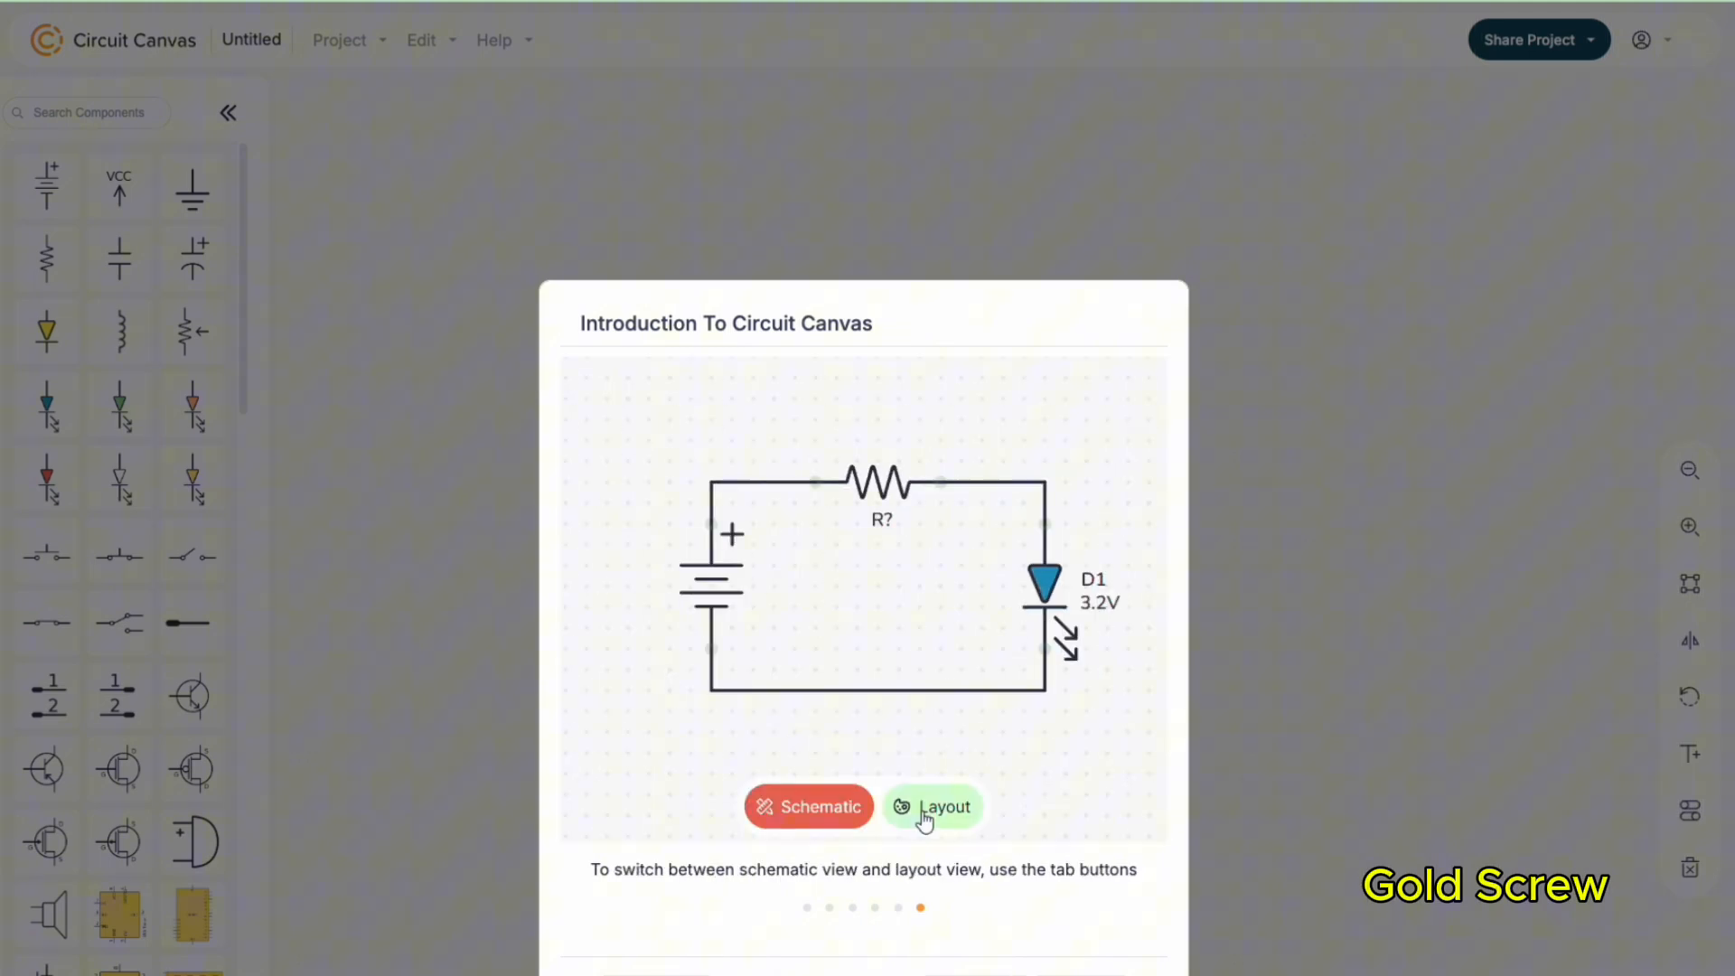
click(809, 806)
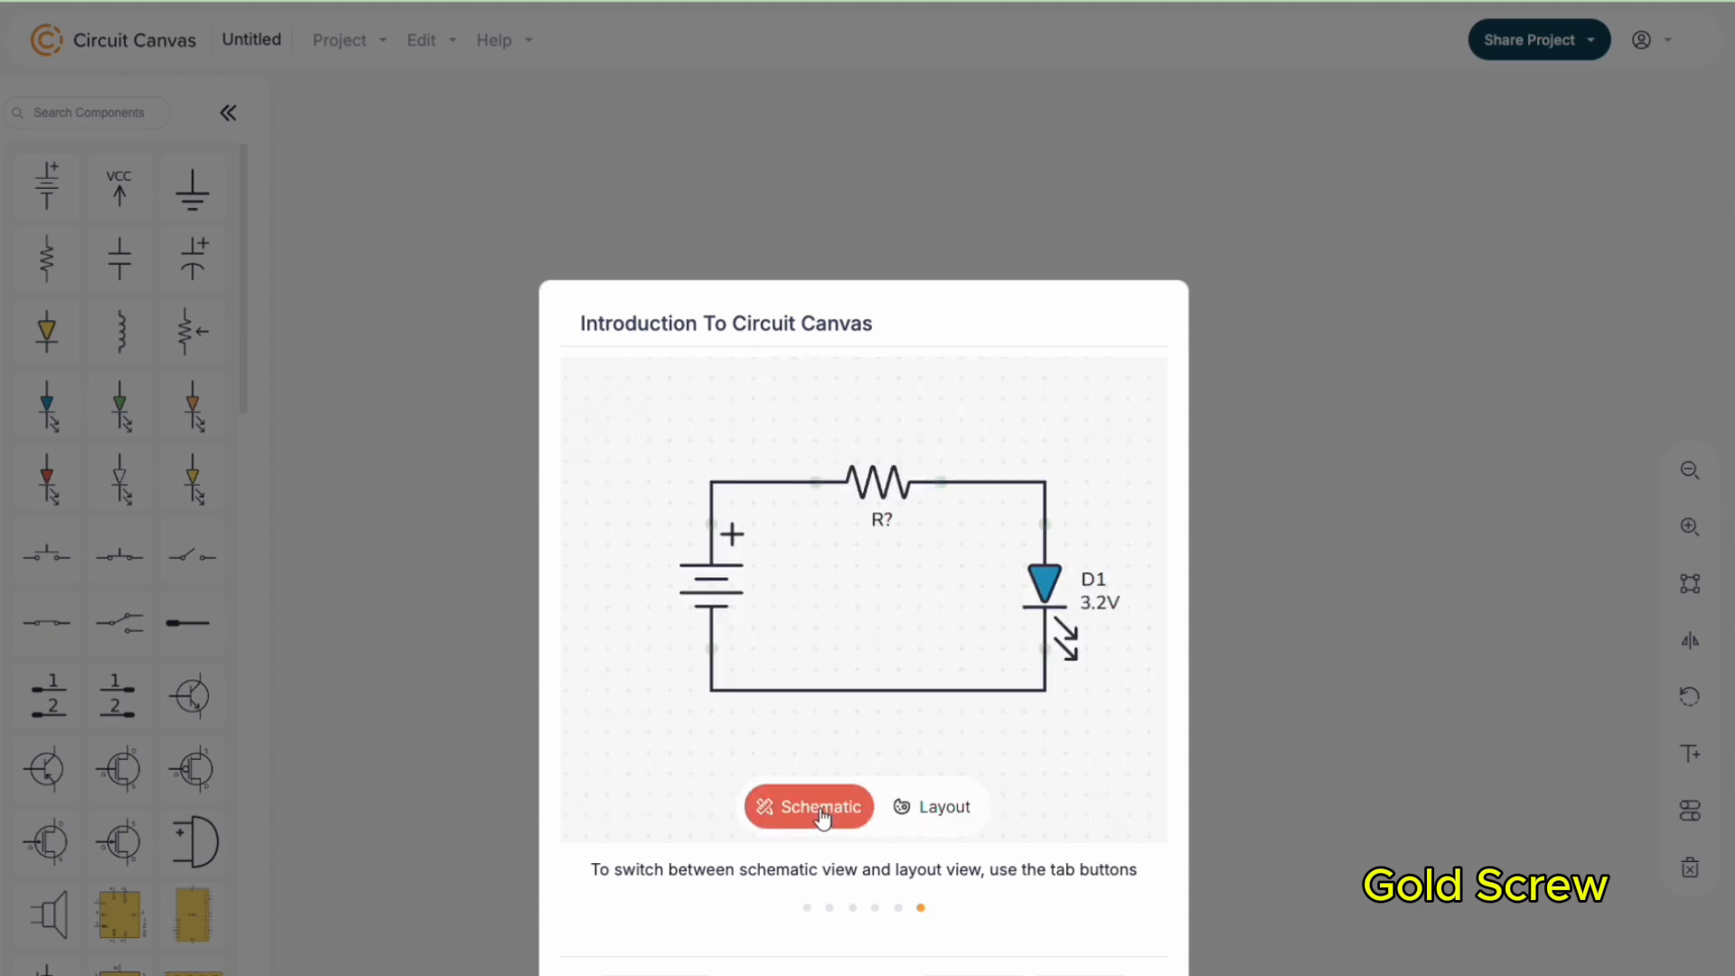
click(932, 806)
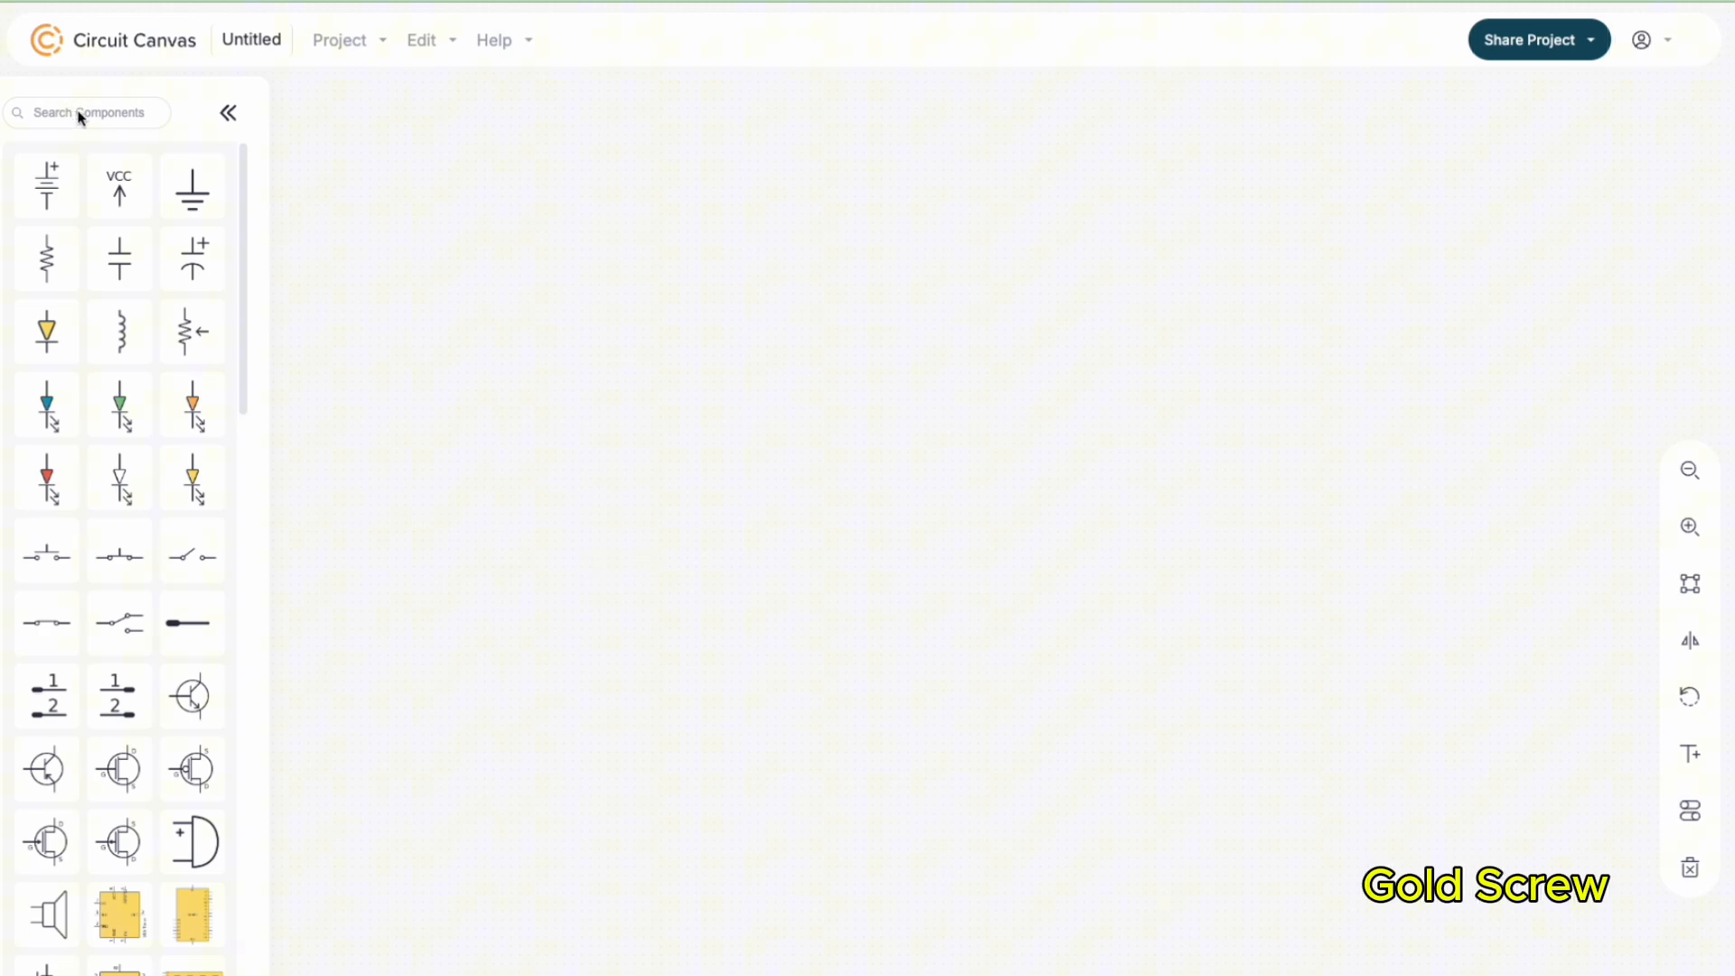
Search 'led' and place a red LED (D1) near the centre of the schematic
click(87, 112)
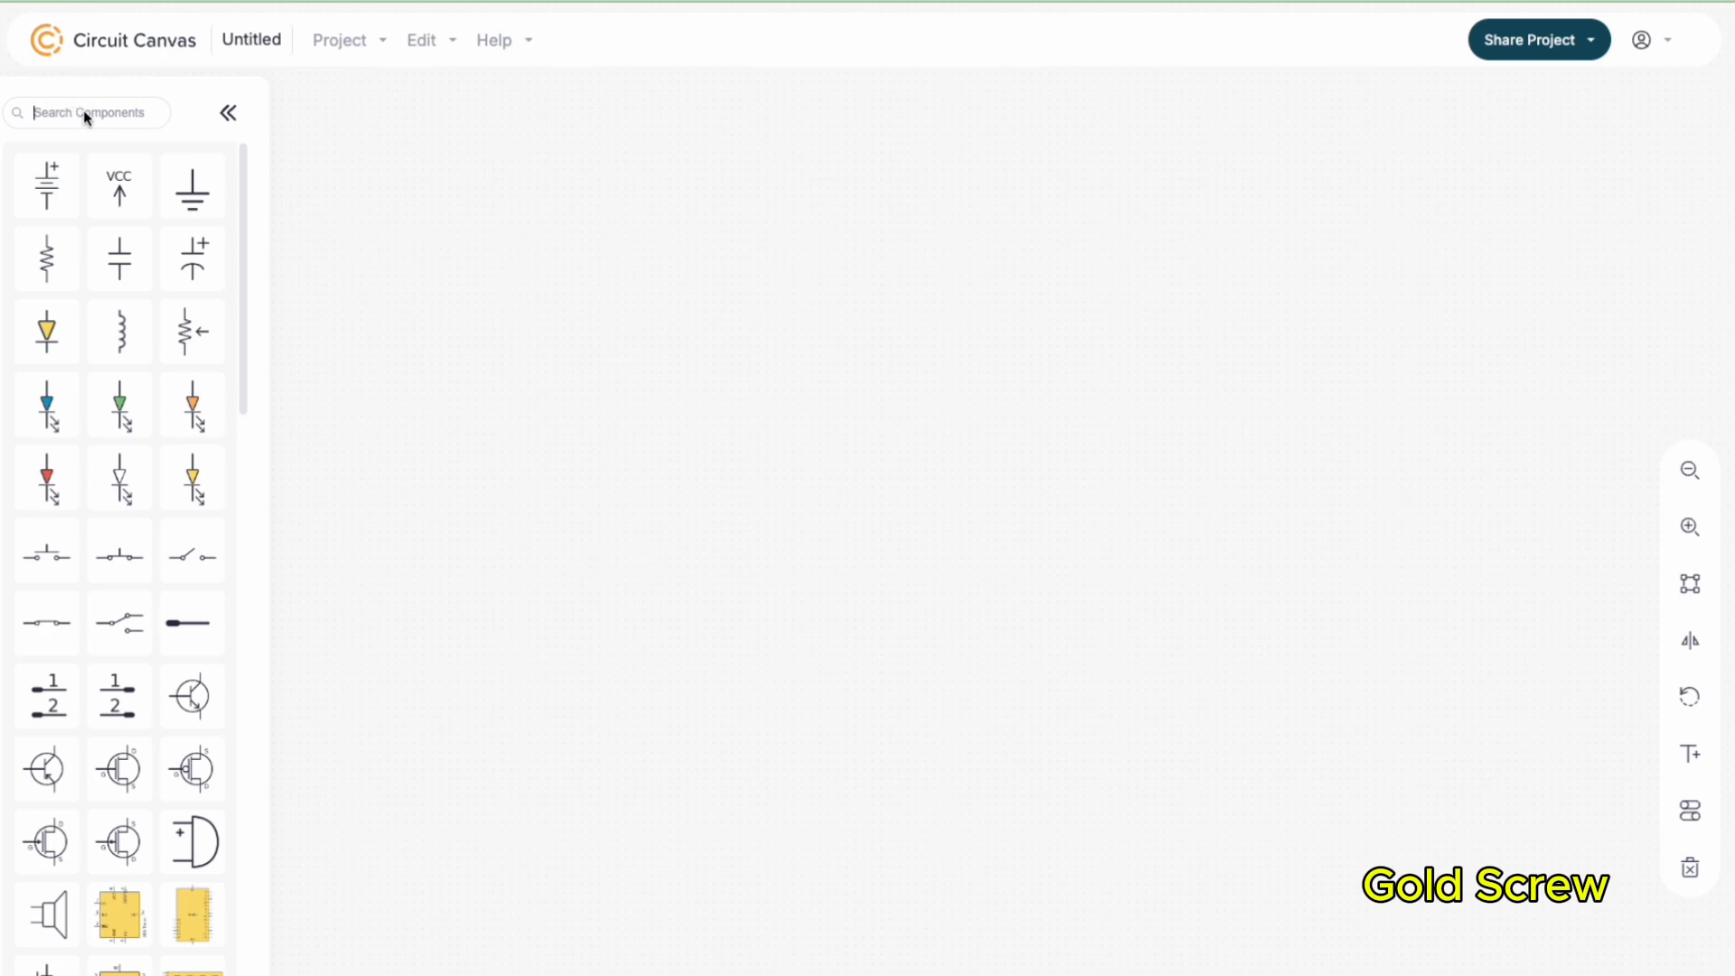
text(led)
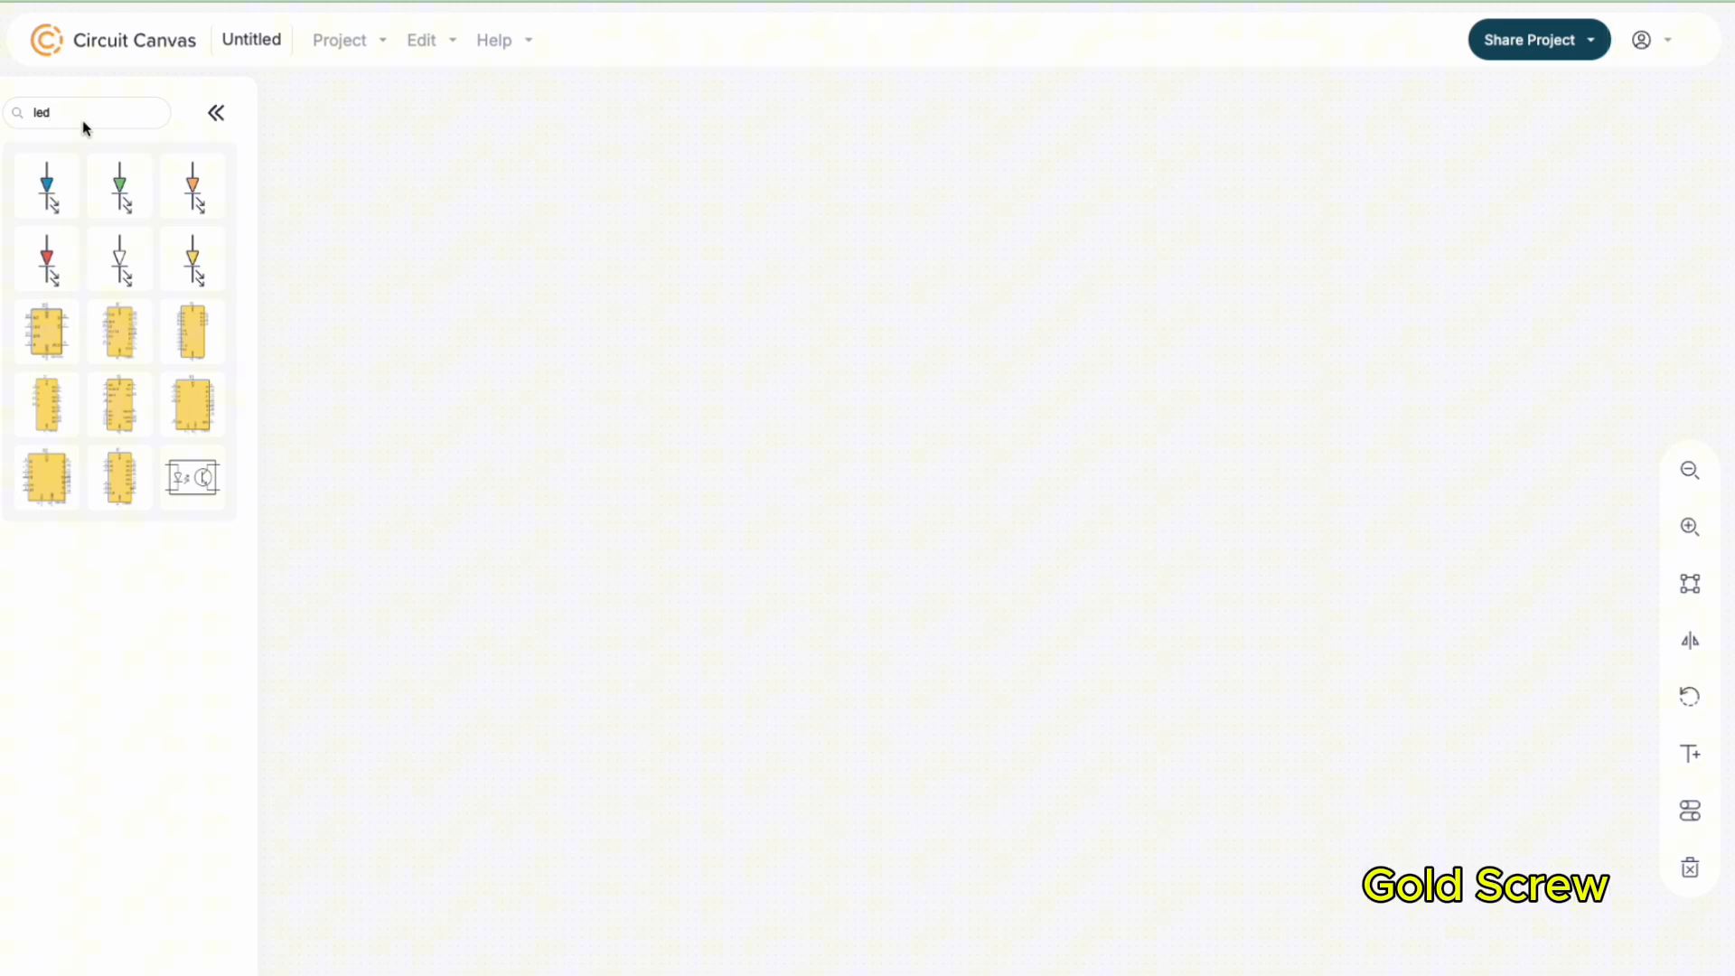
click(46, 258)
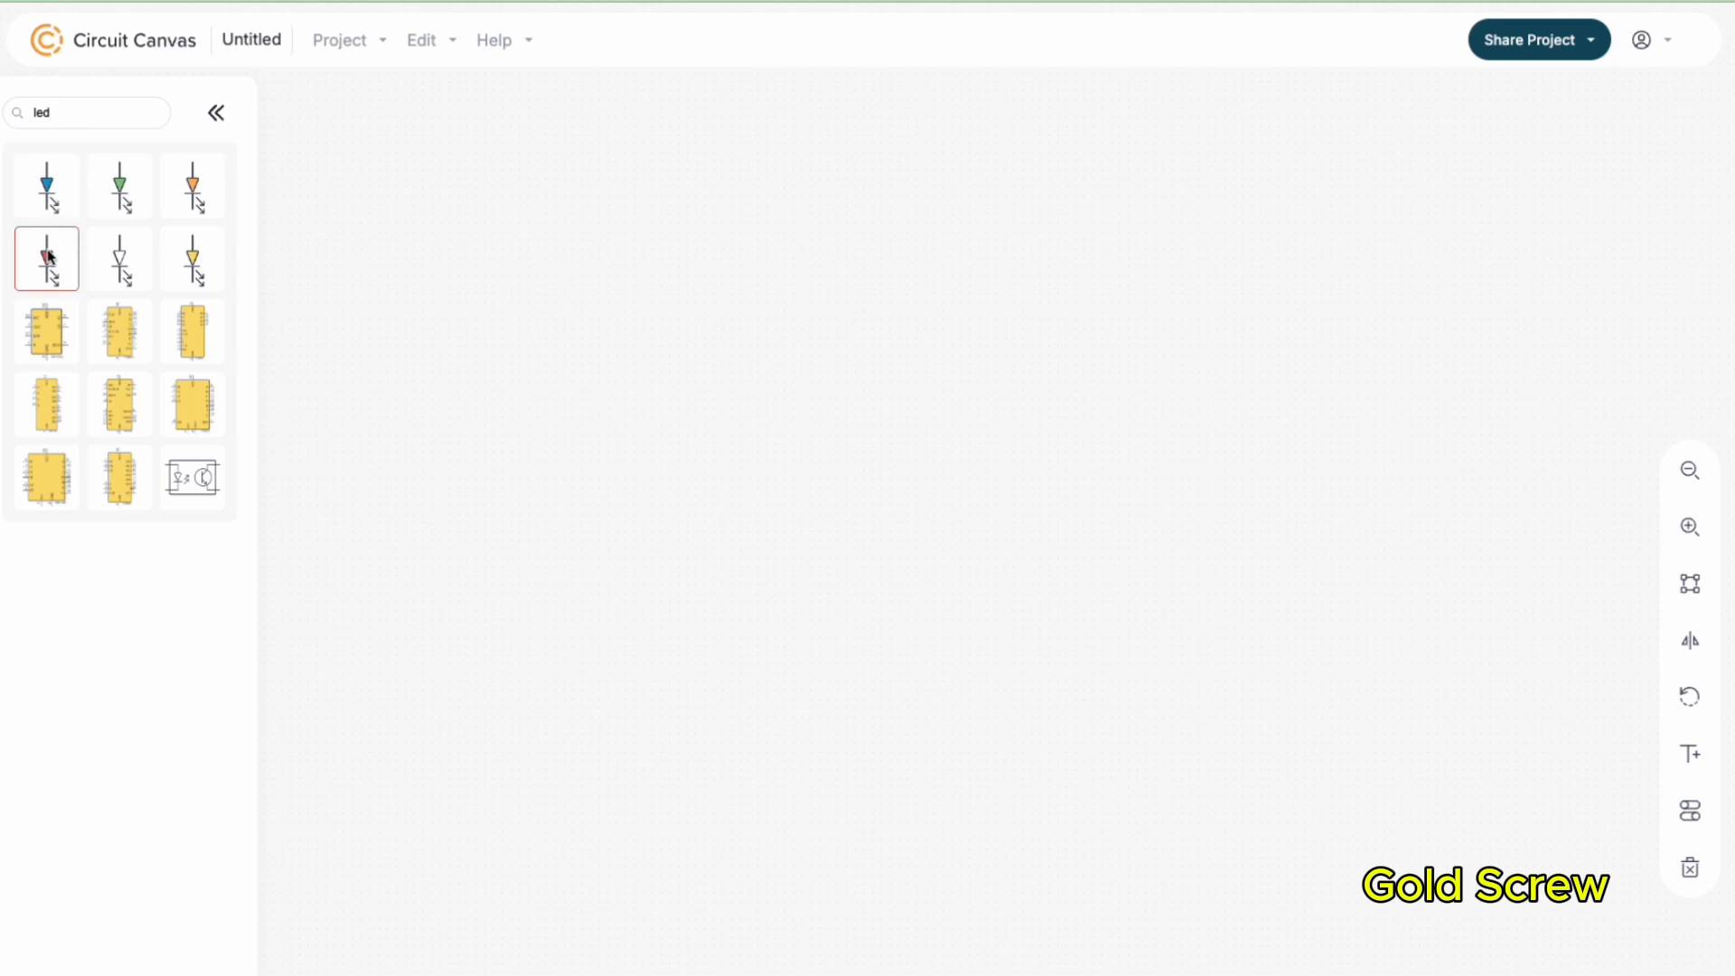
drag(47, 258, 673, 363)
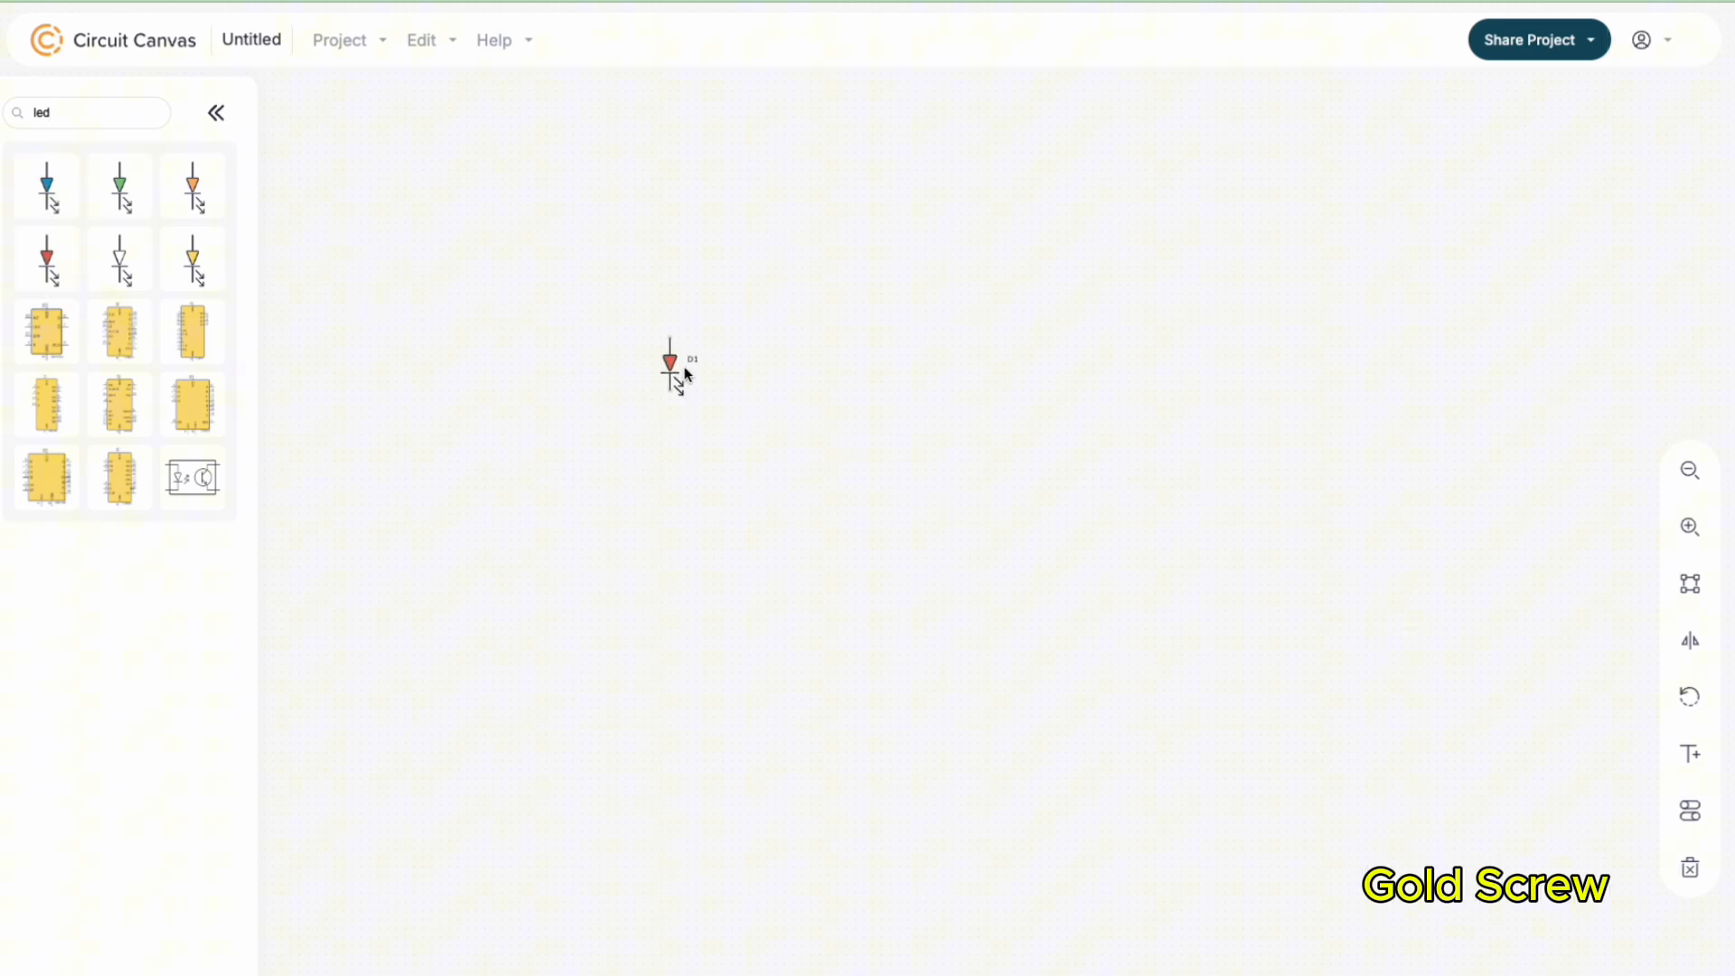
drag(669, 364, 782, 448)
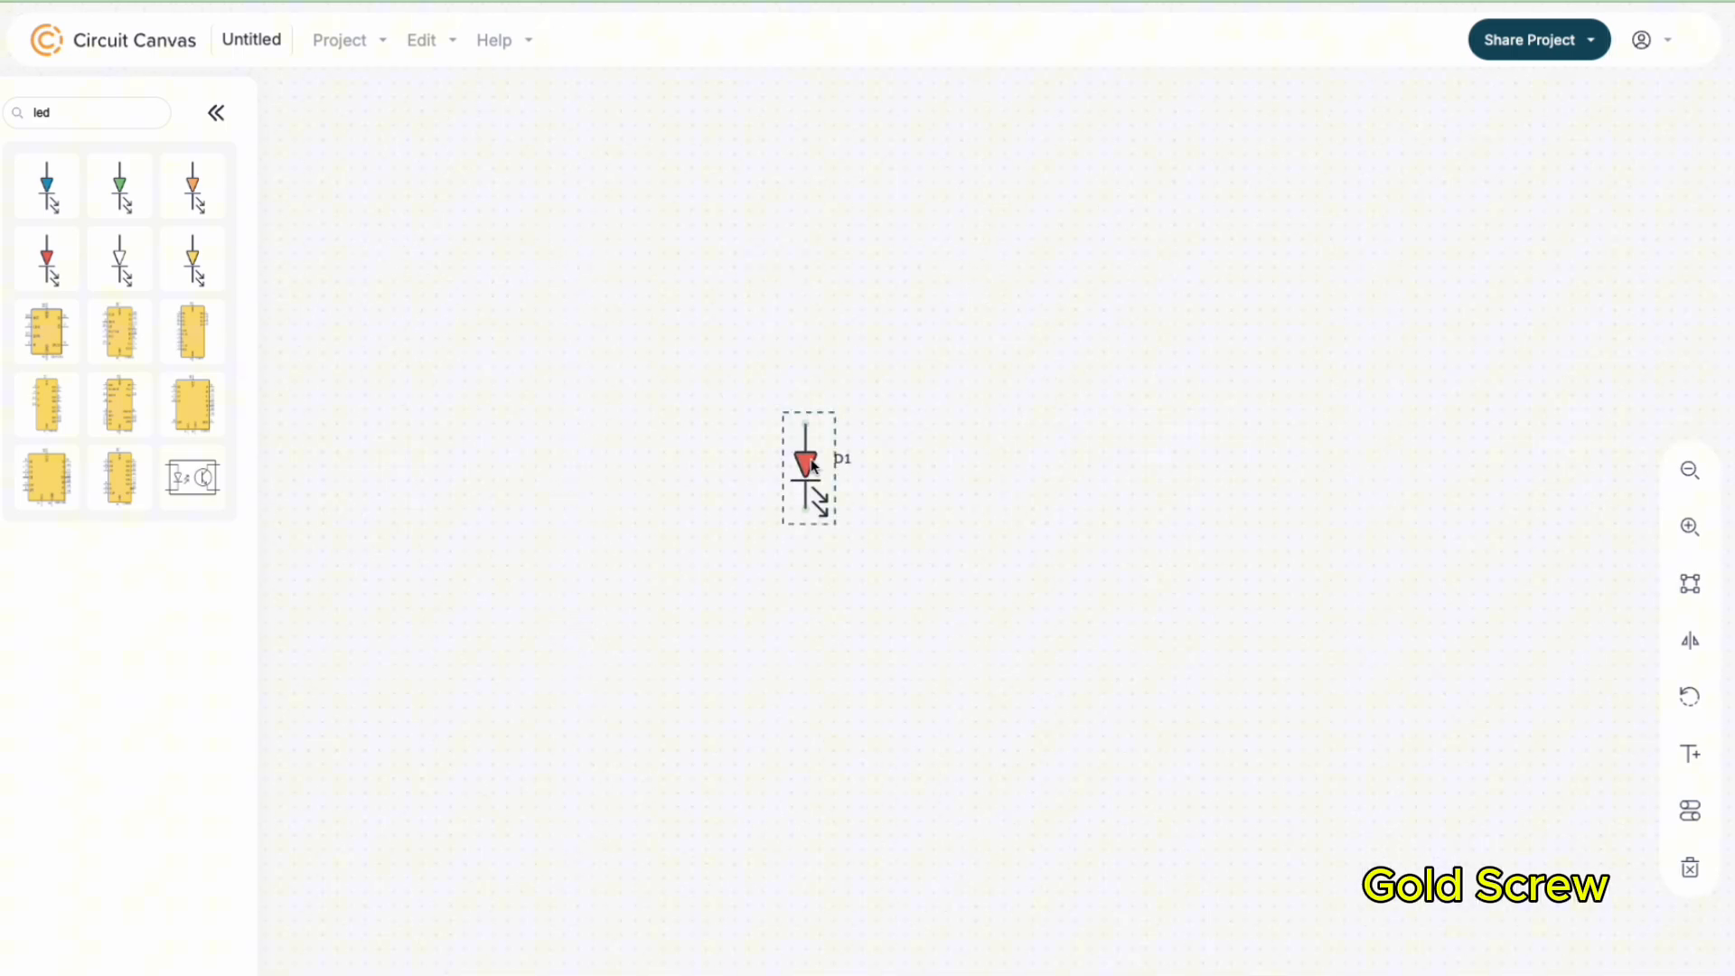
In D1's settings try the orange and green variants, then keep Light-Emitting Diode (red)
double_click(806, 462)
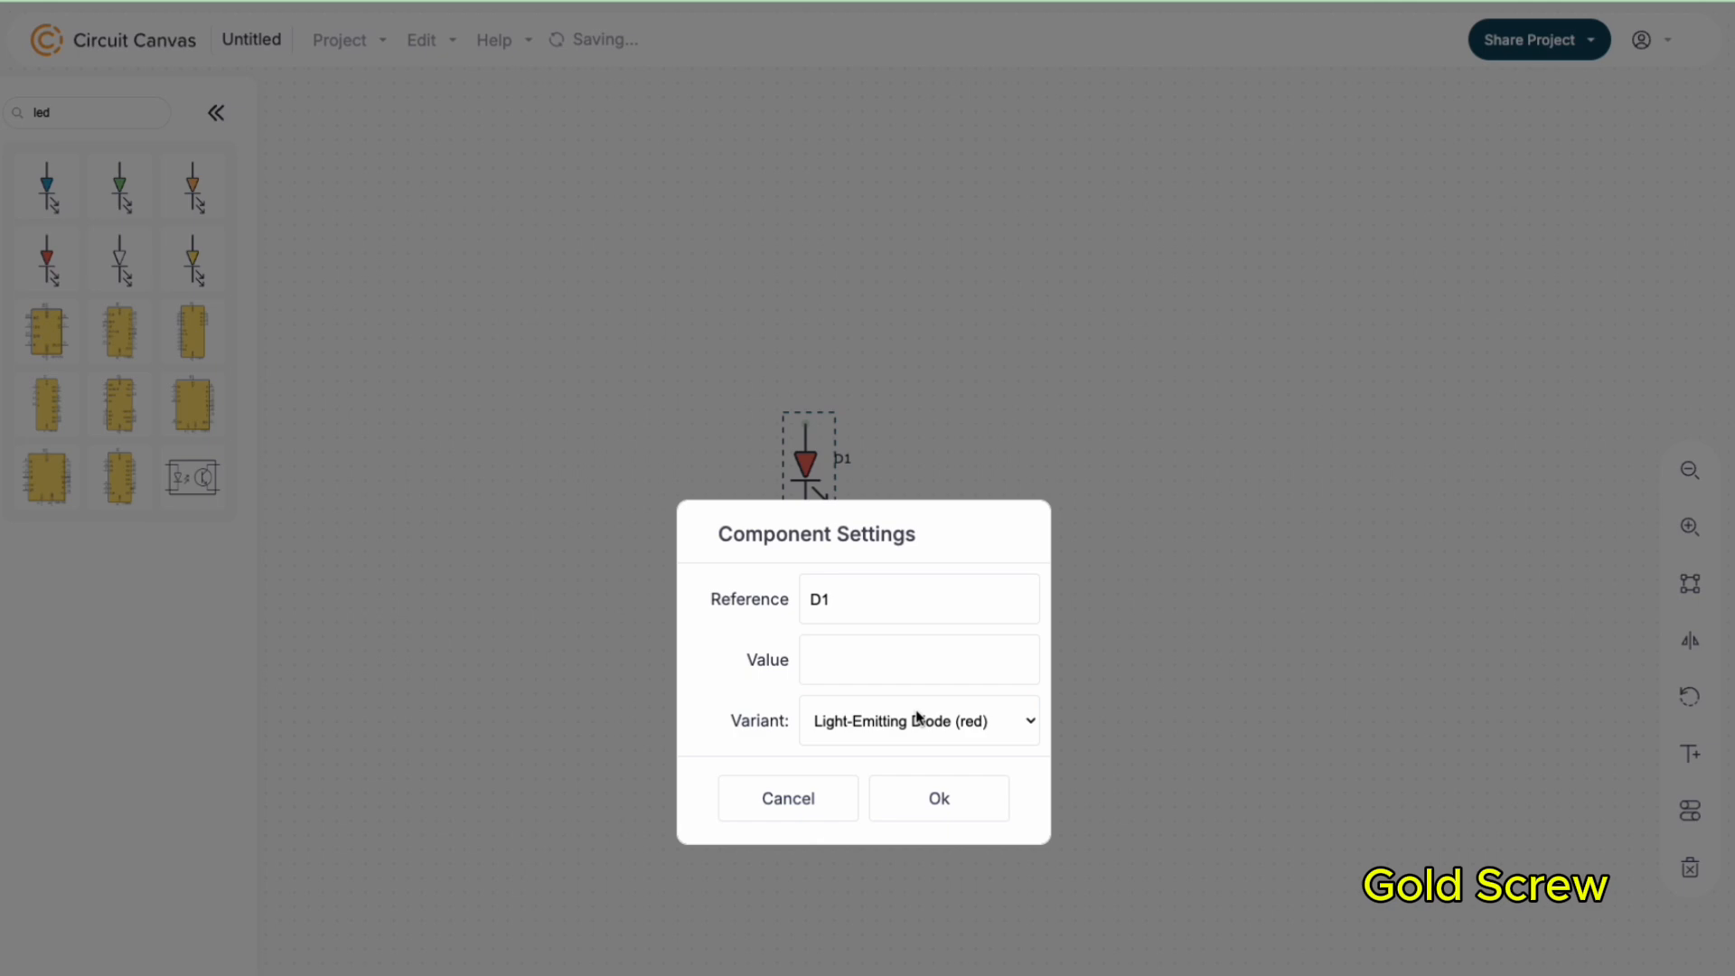
click(918, 721)
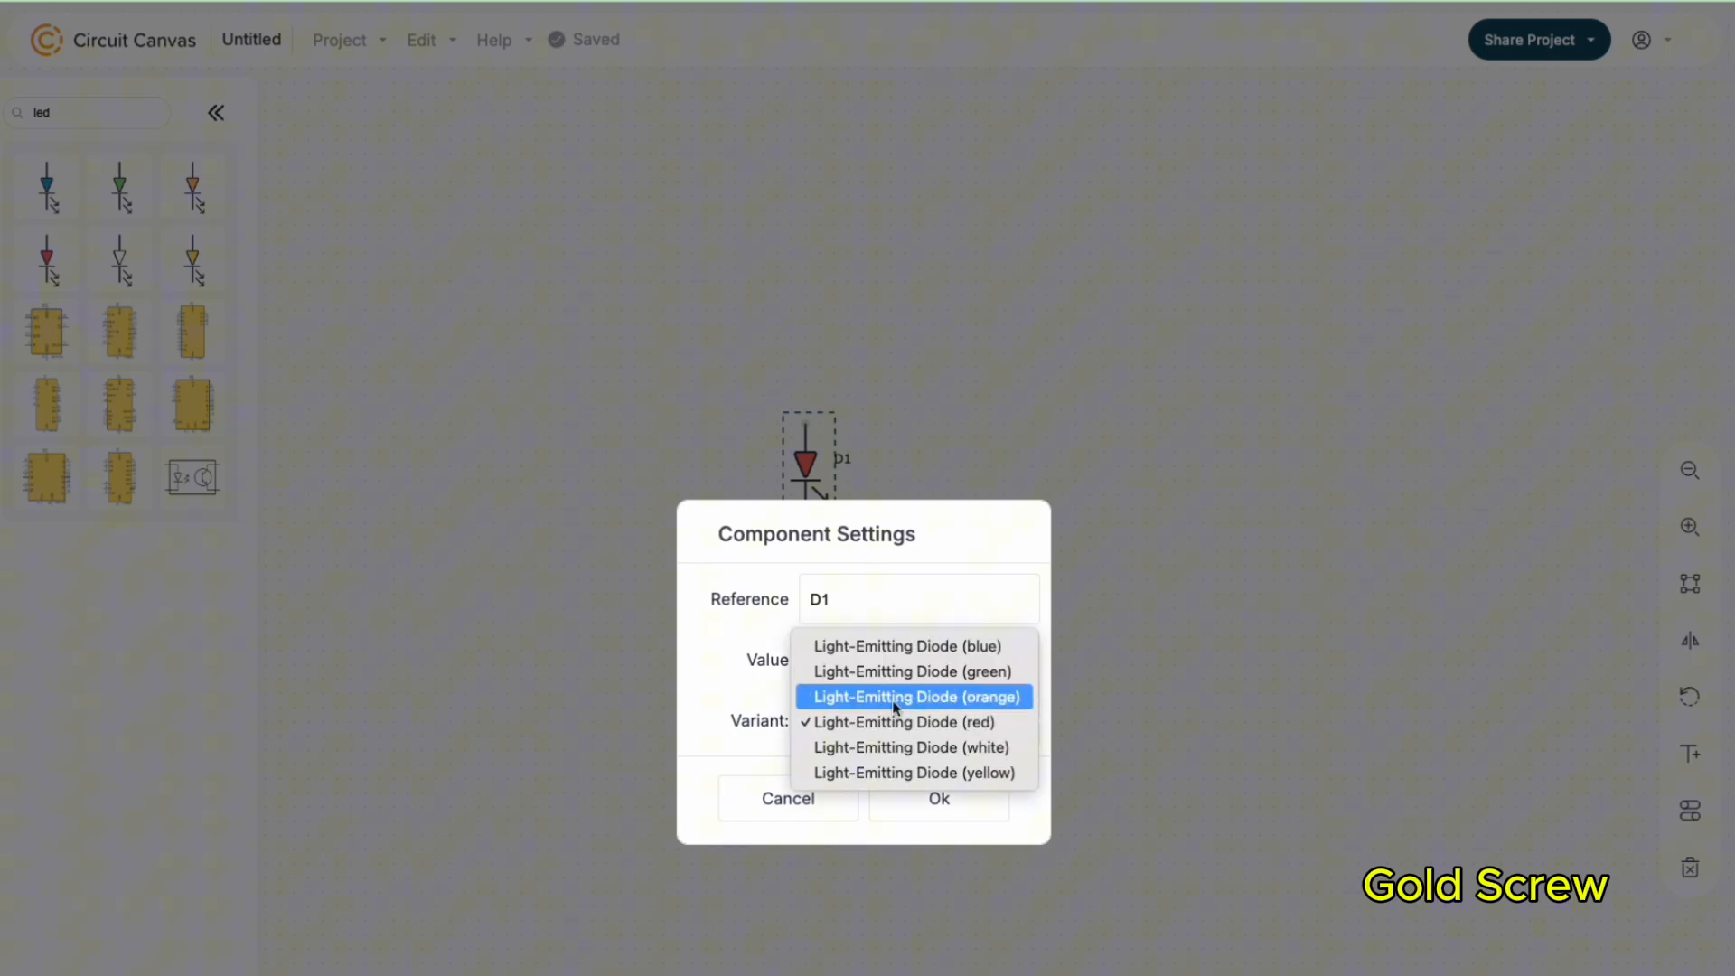
click(910, 696)
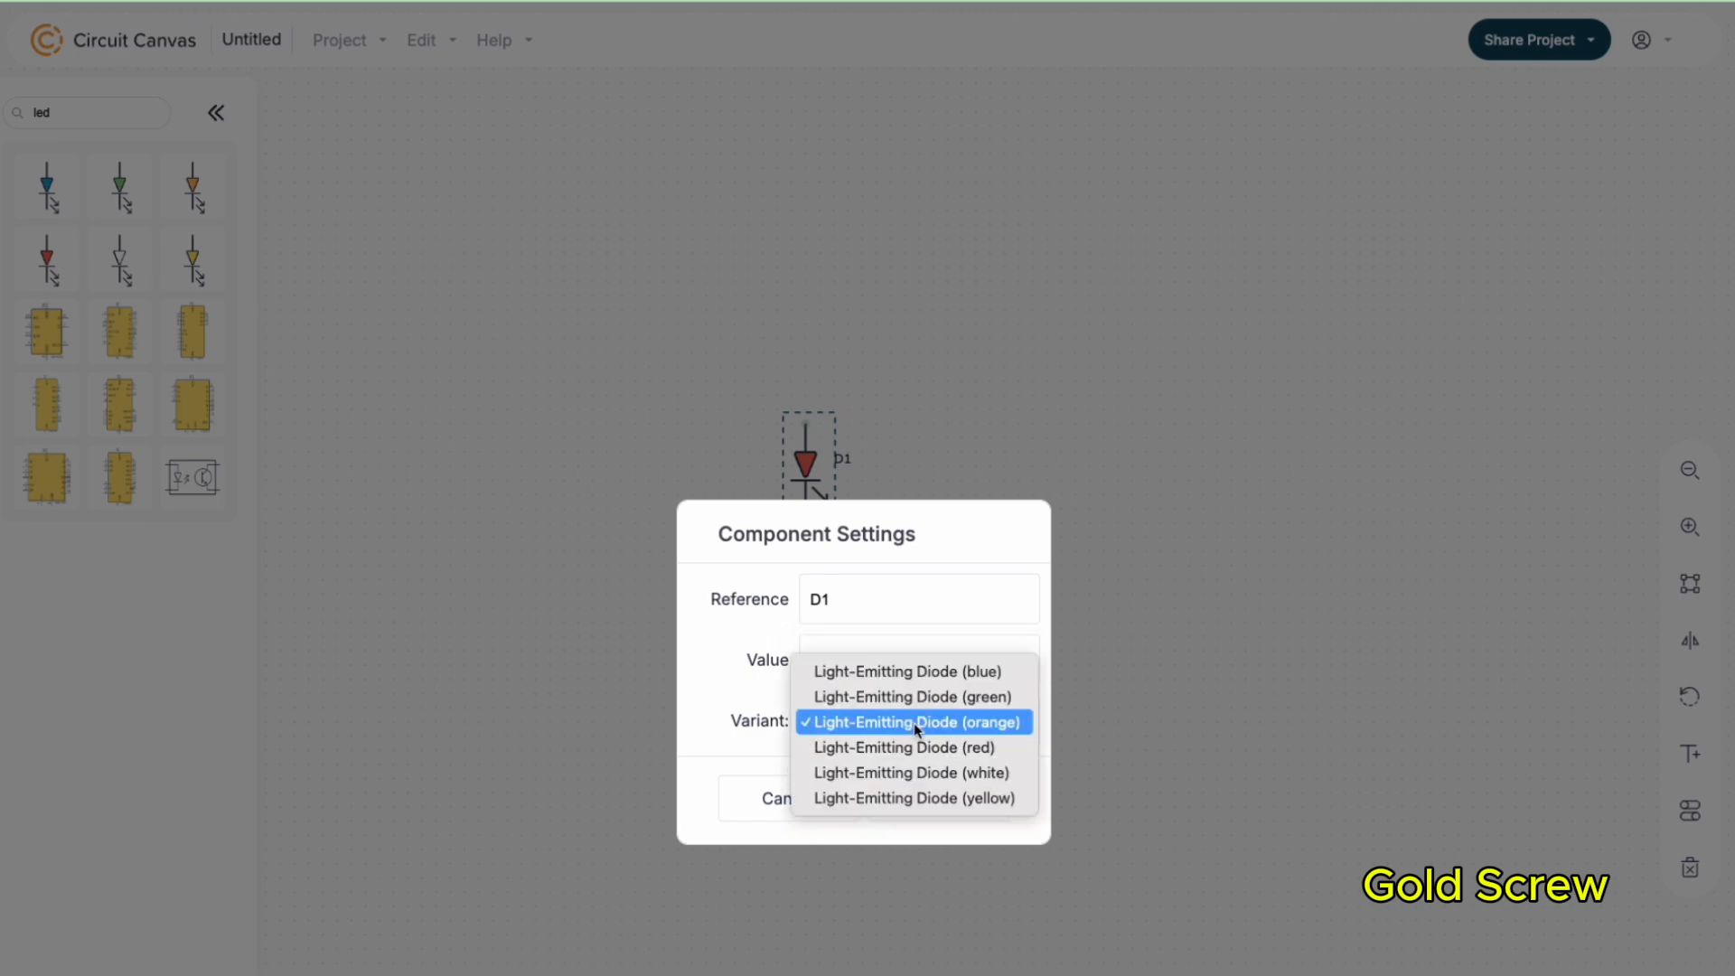
click(911, 695)
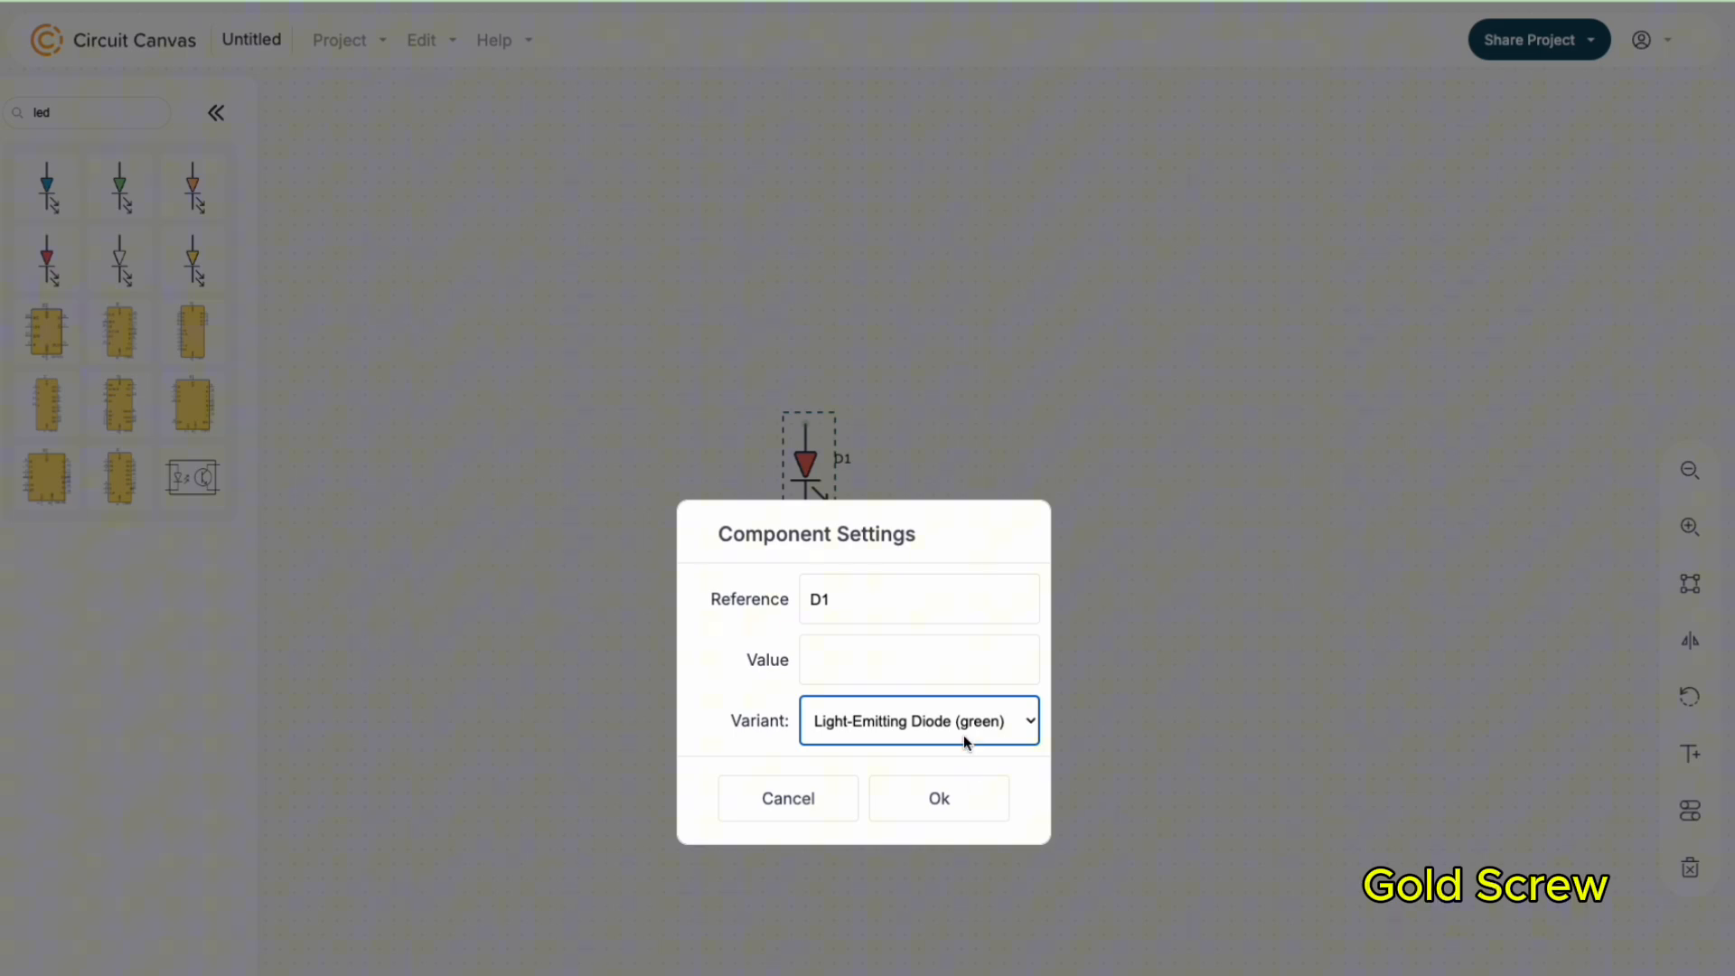
click(918, 721)
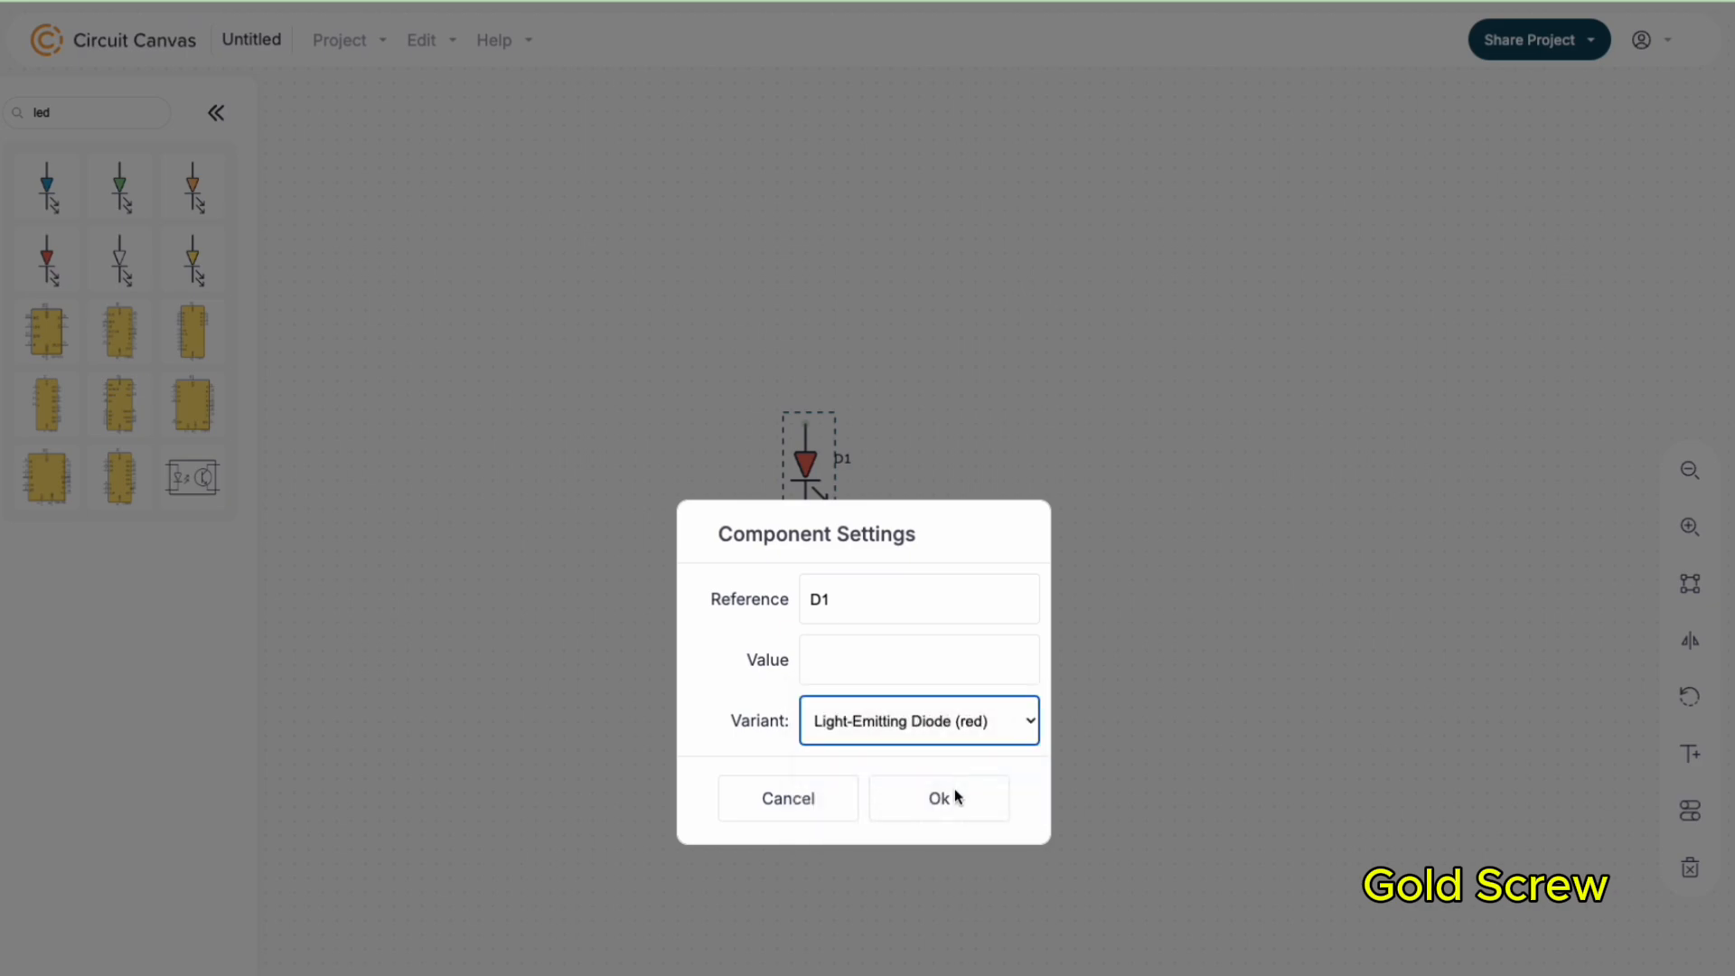
click(938, 797)
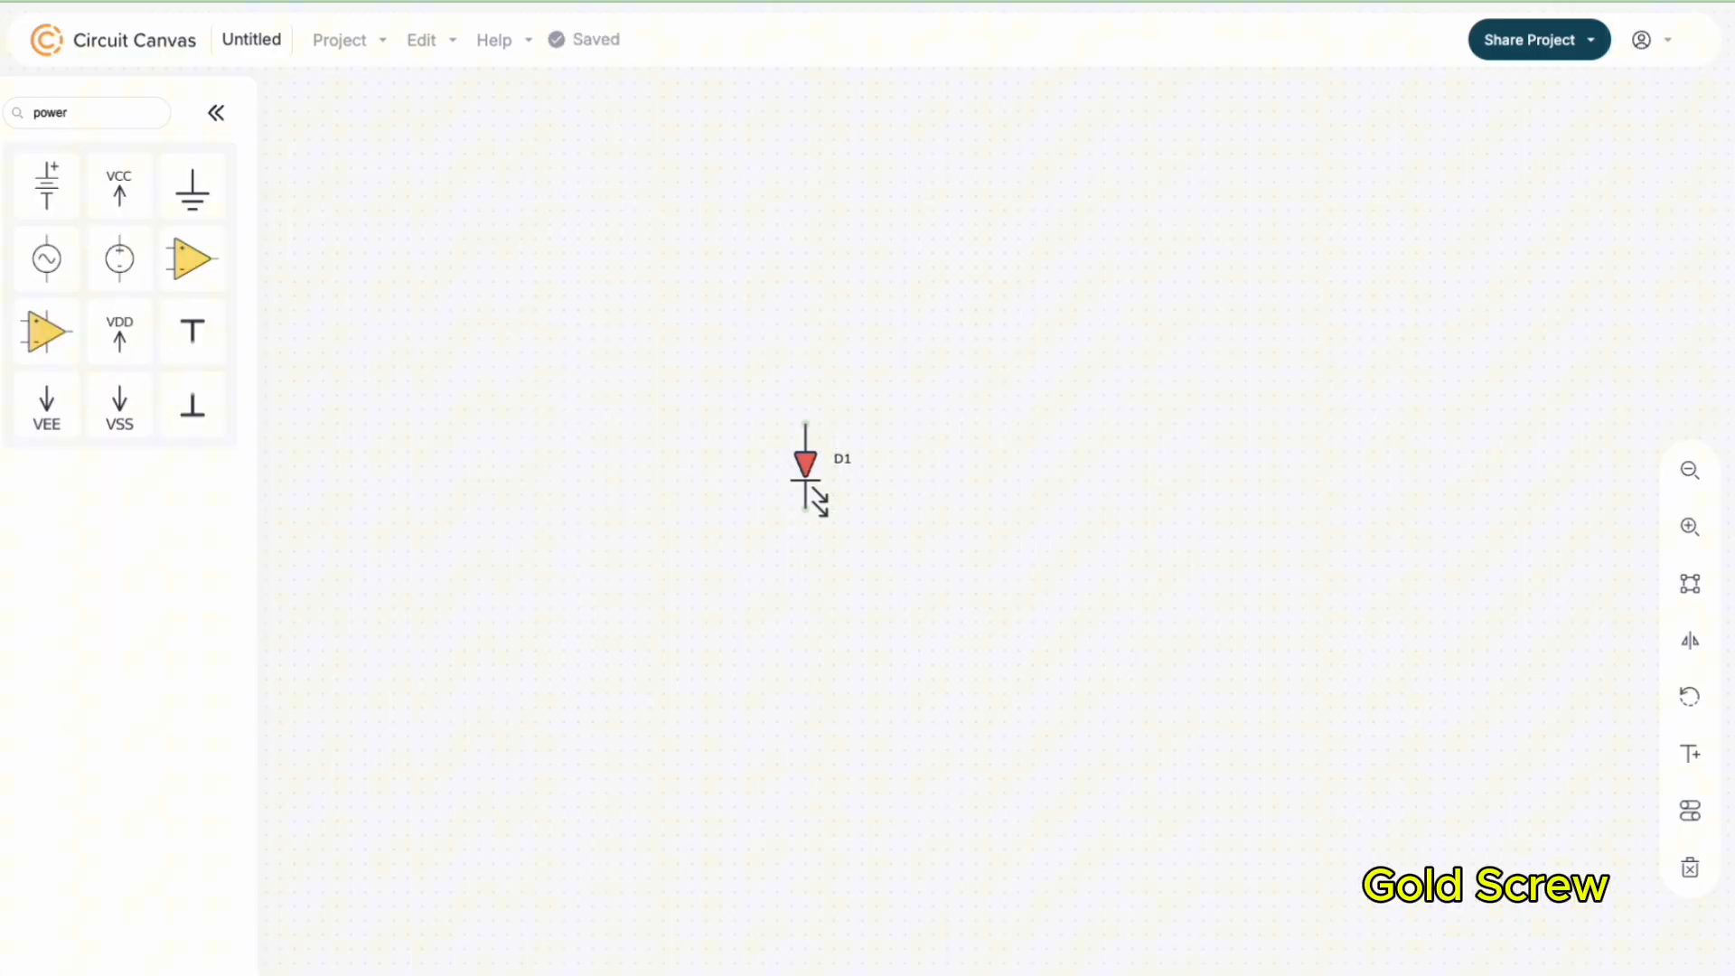
Add a VCC supply below the LED and a resistor R1 with value 100
click(119, 185)
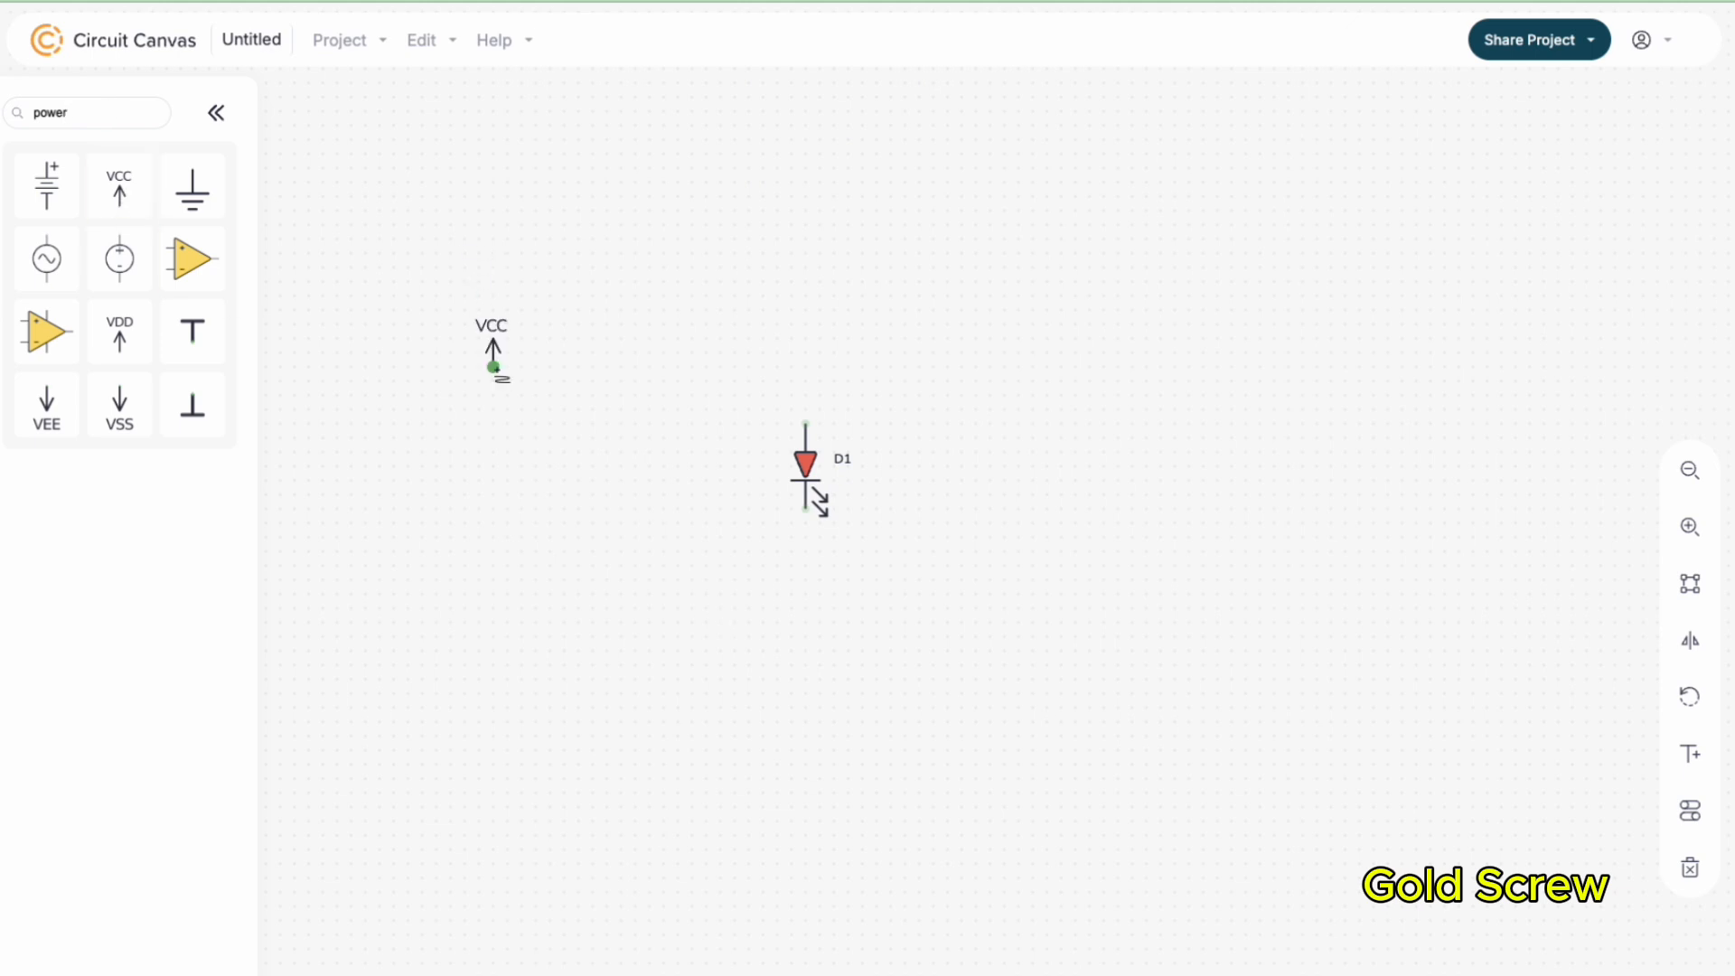
drag(492, 354, 678, 630)
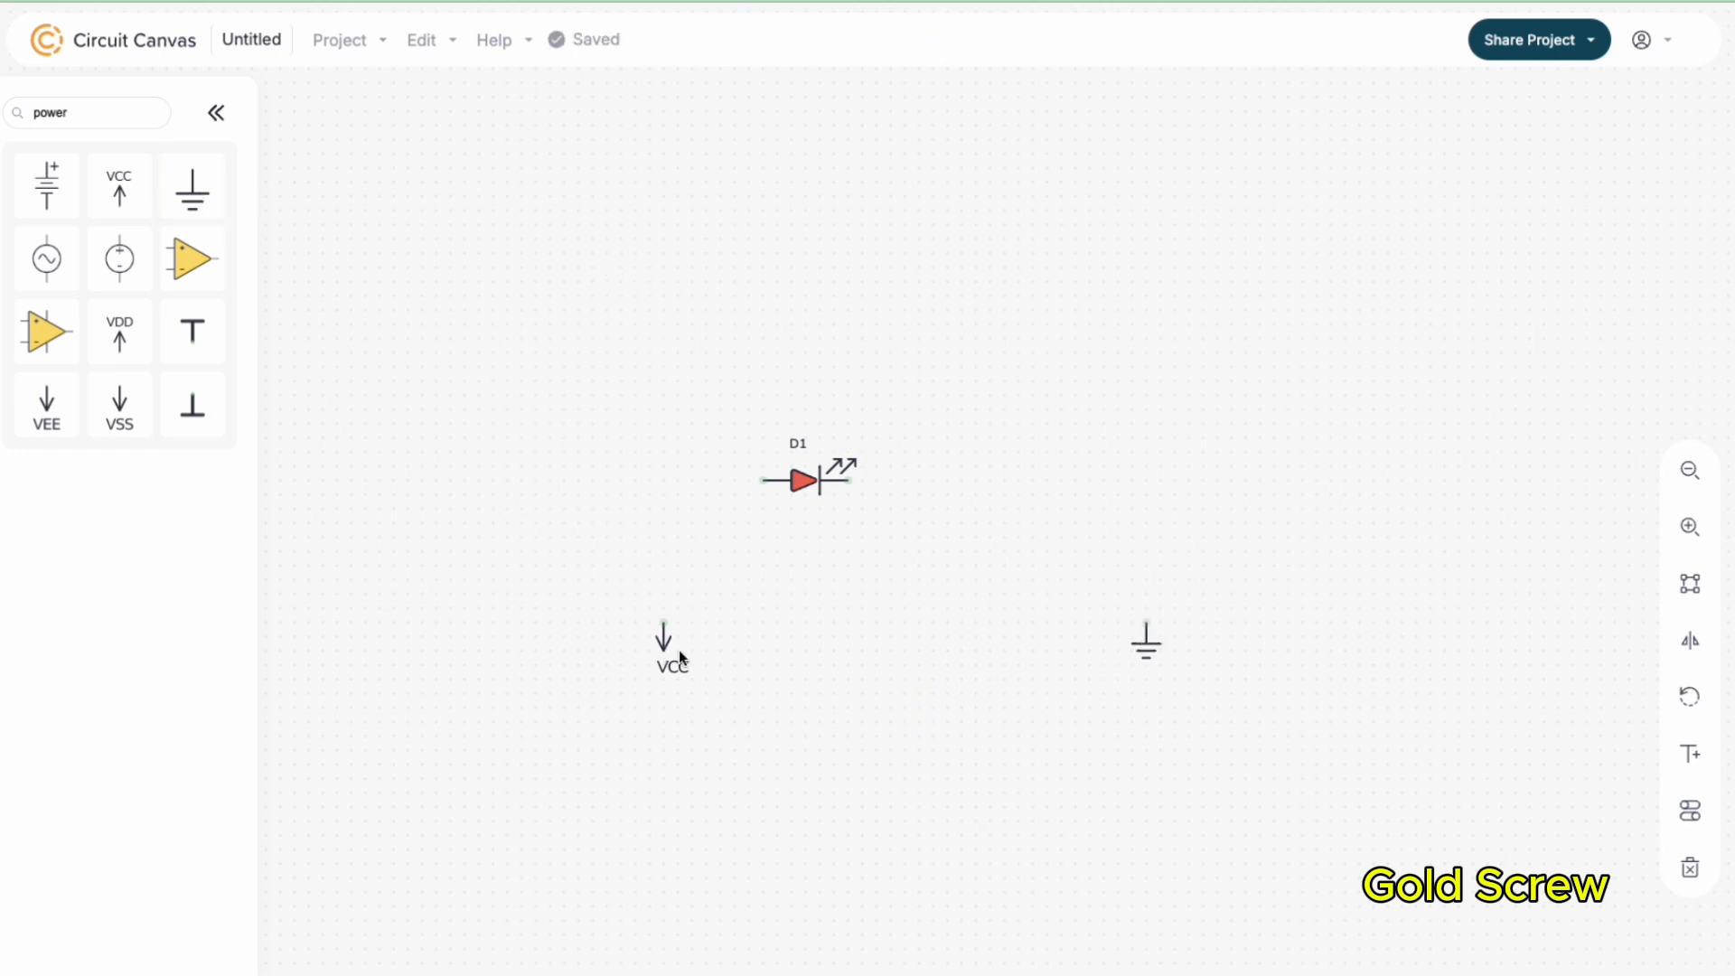
text(res)
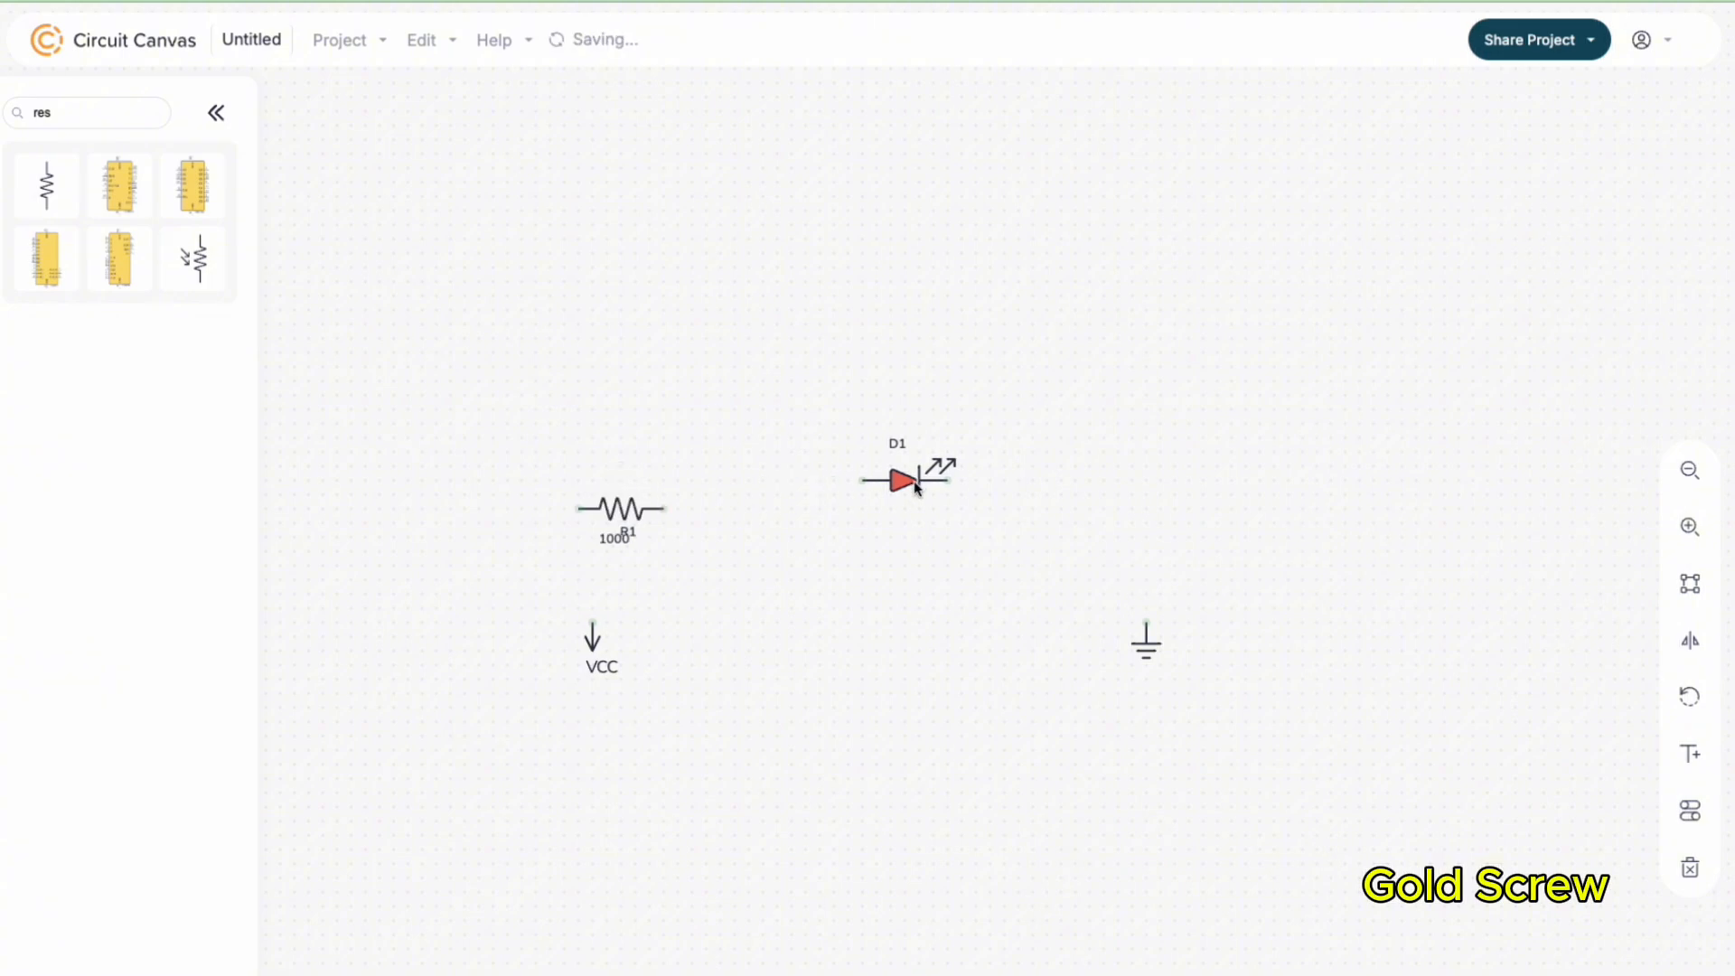
double_click(620, 509)
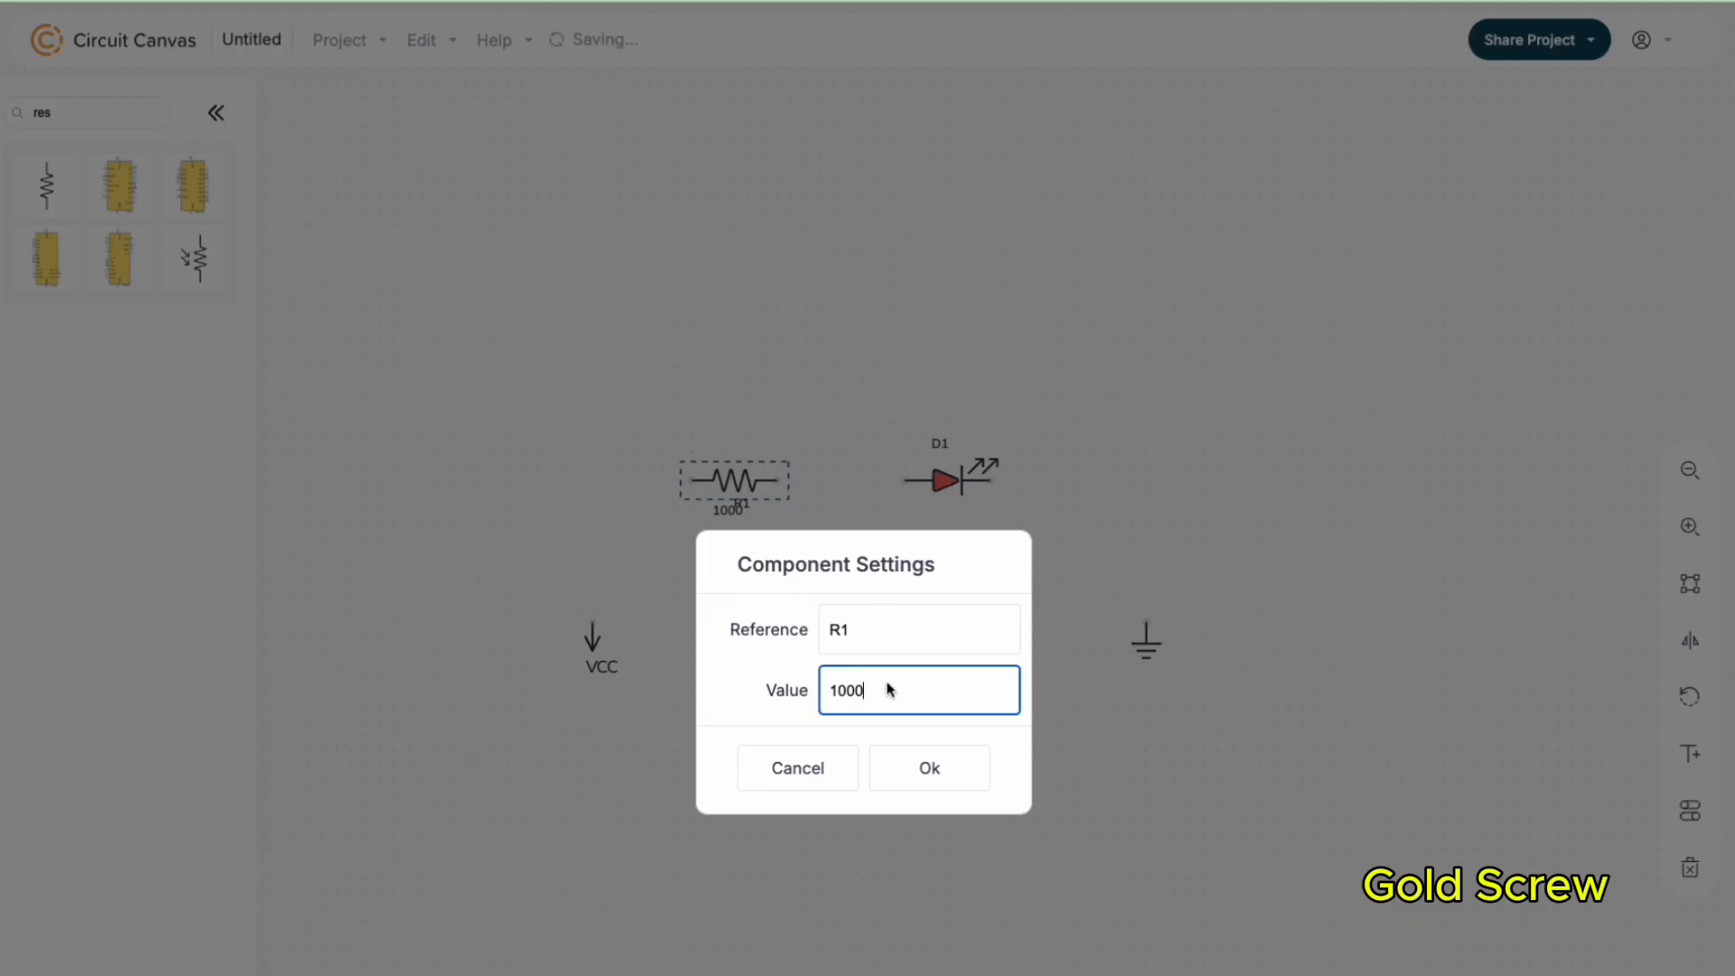
click(927, 766)
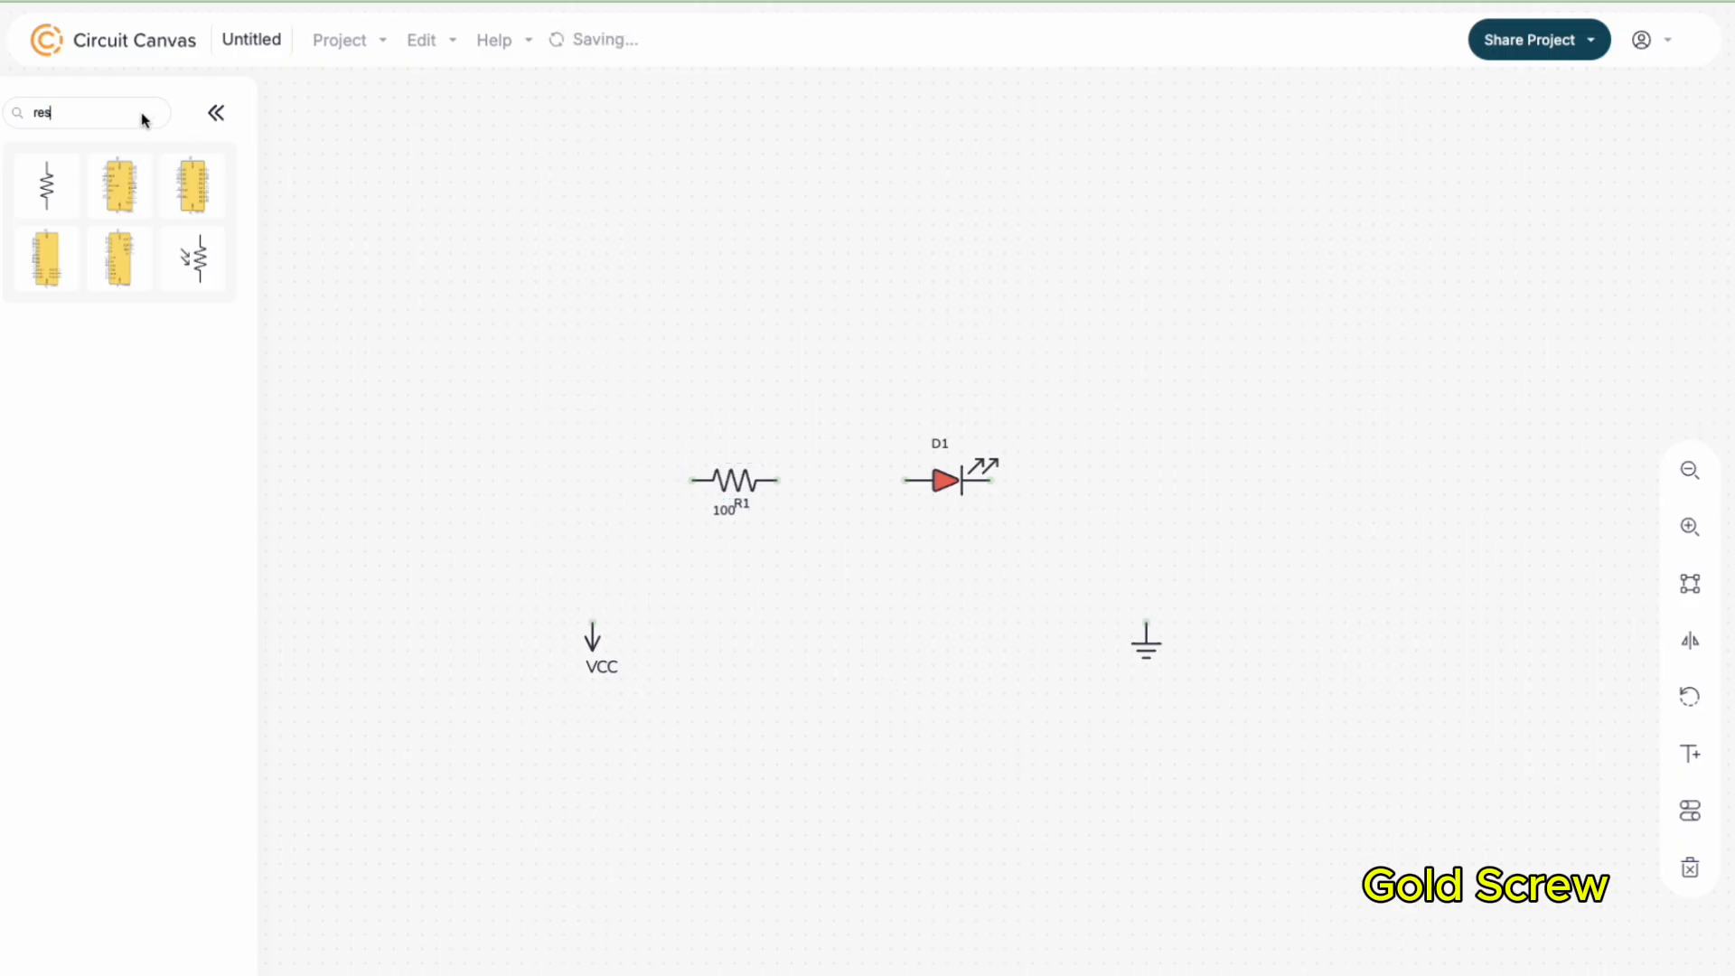
Wire the resistor into the circuit
click(86, 112)
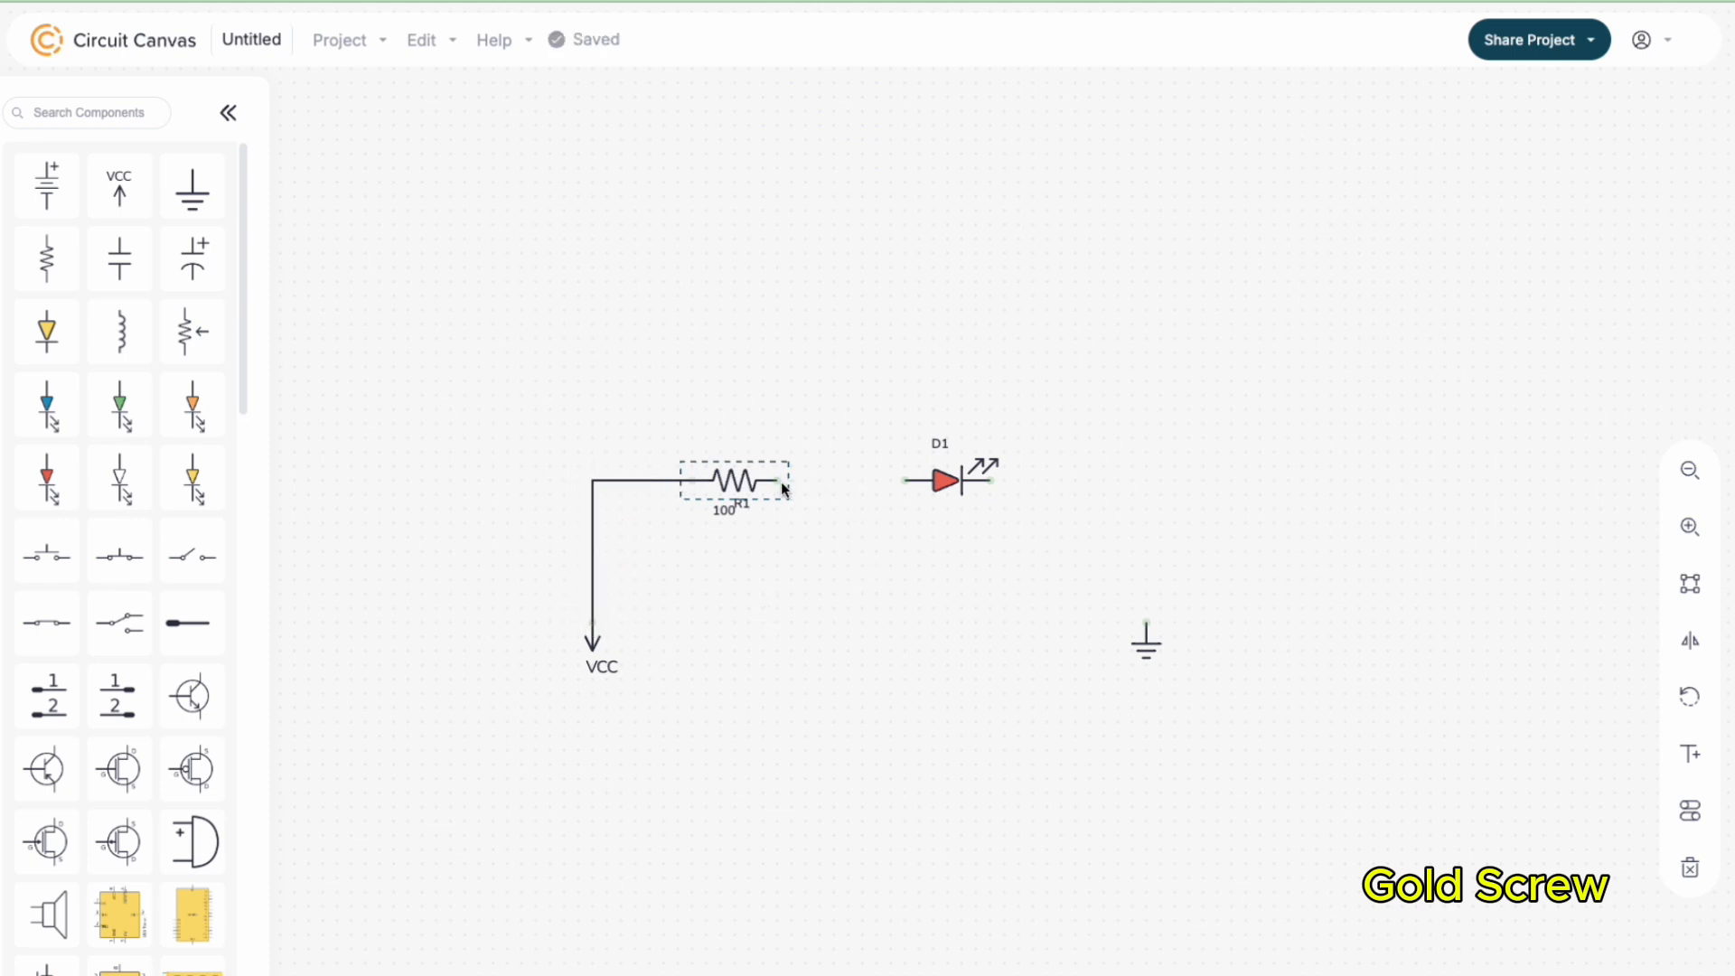
drag(992, 479, 1146, 632)
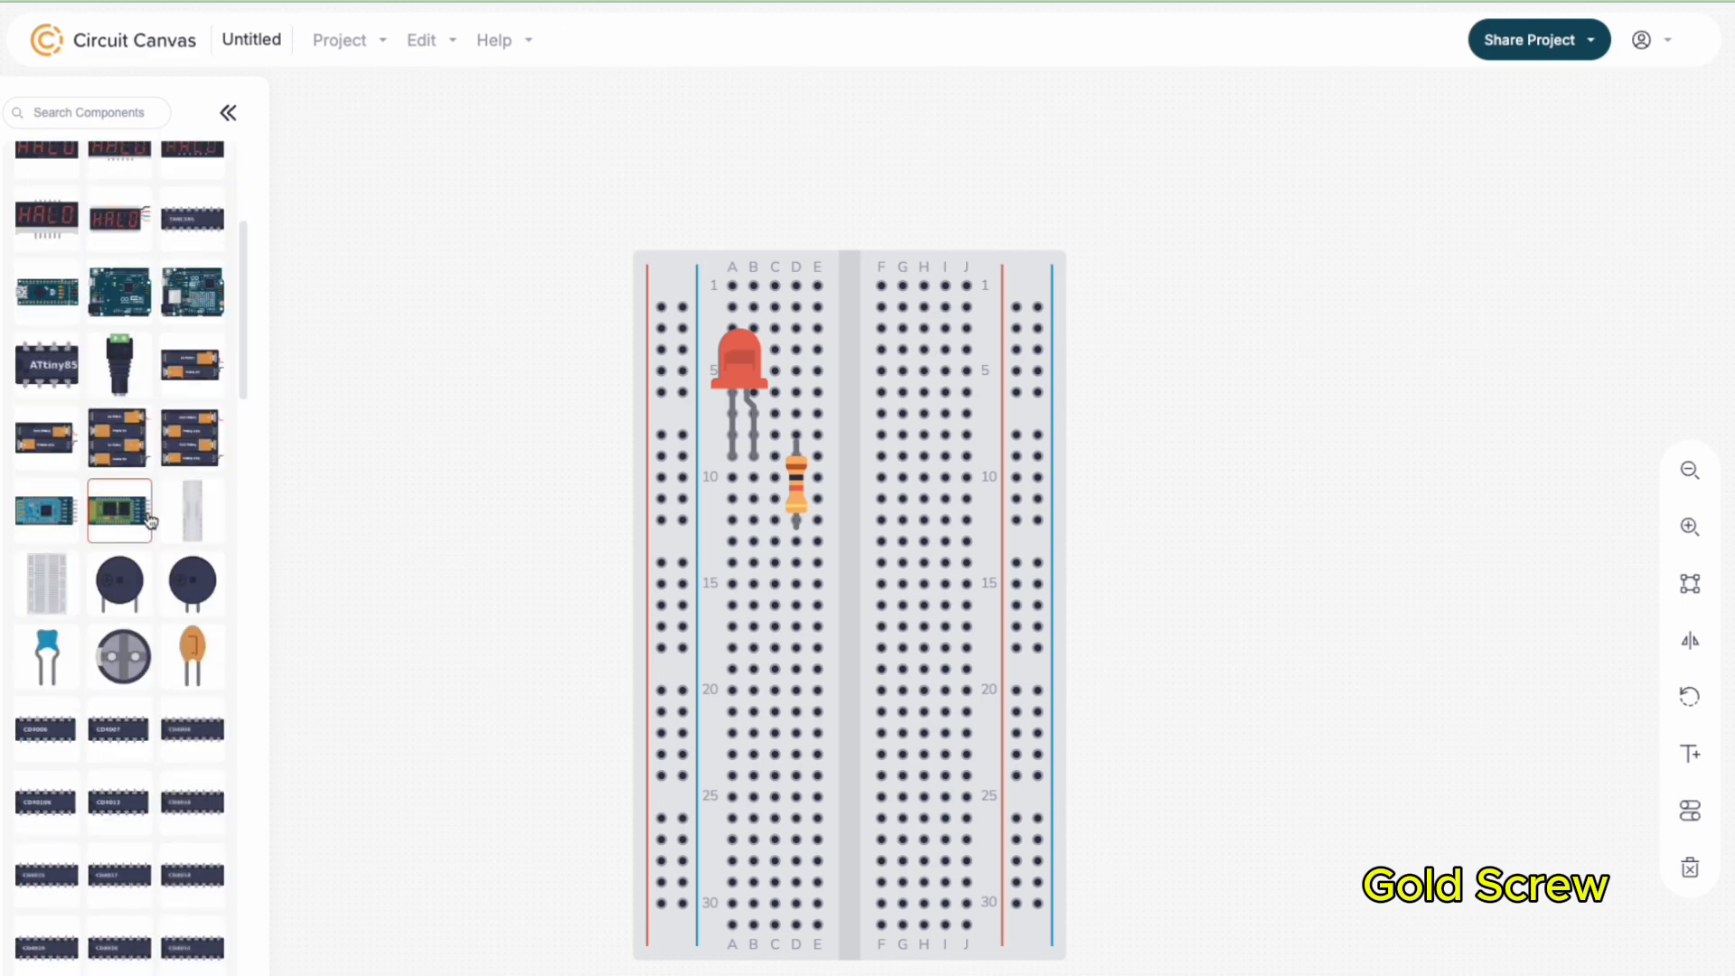
Place a 2xAA battery holder and wire its leads to the rails and the rail to the resistor
text(batt)
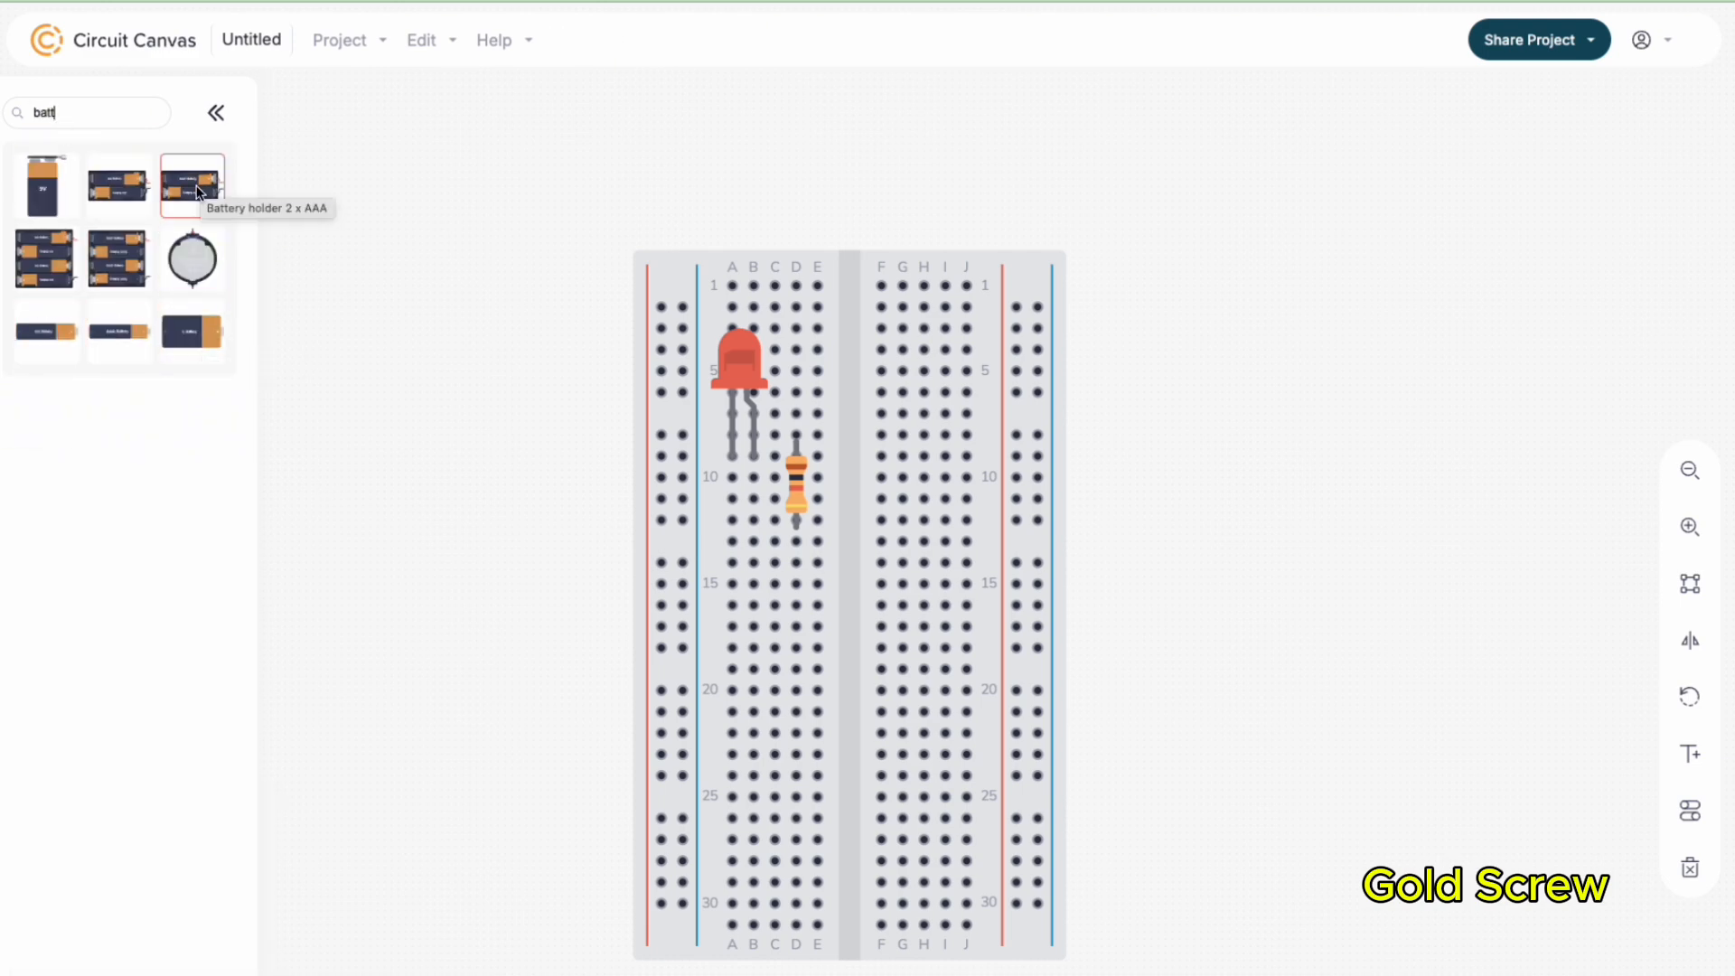
drag(194, 182, 563, 619)
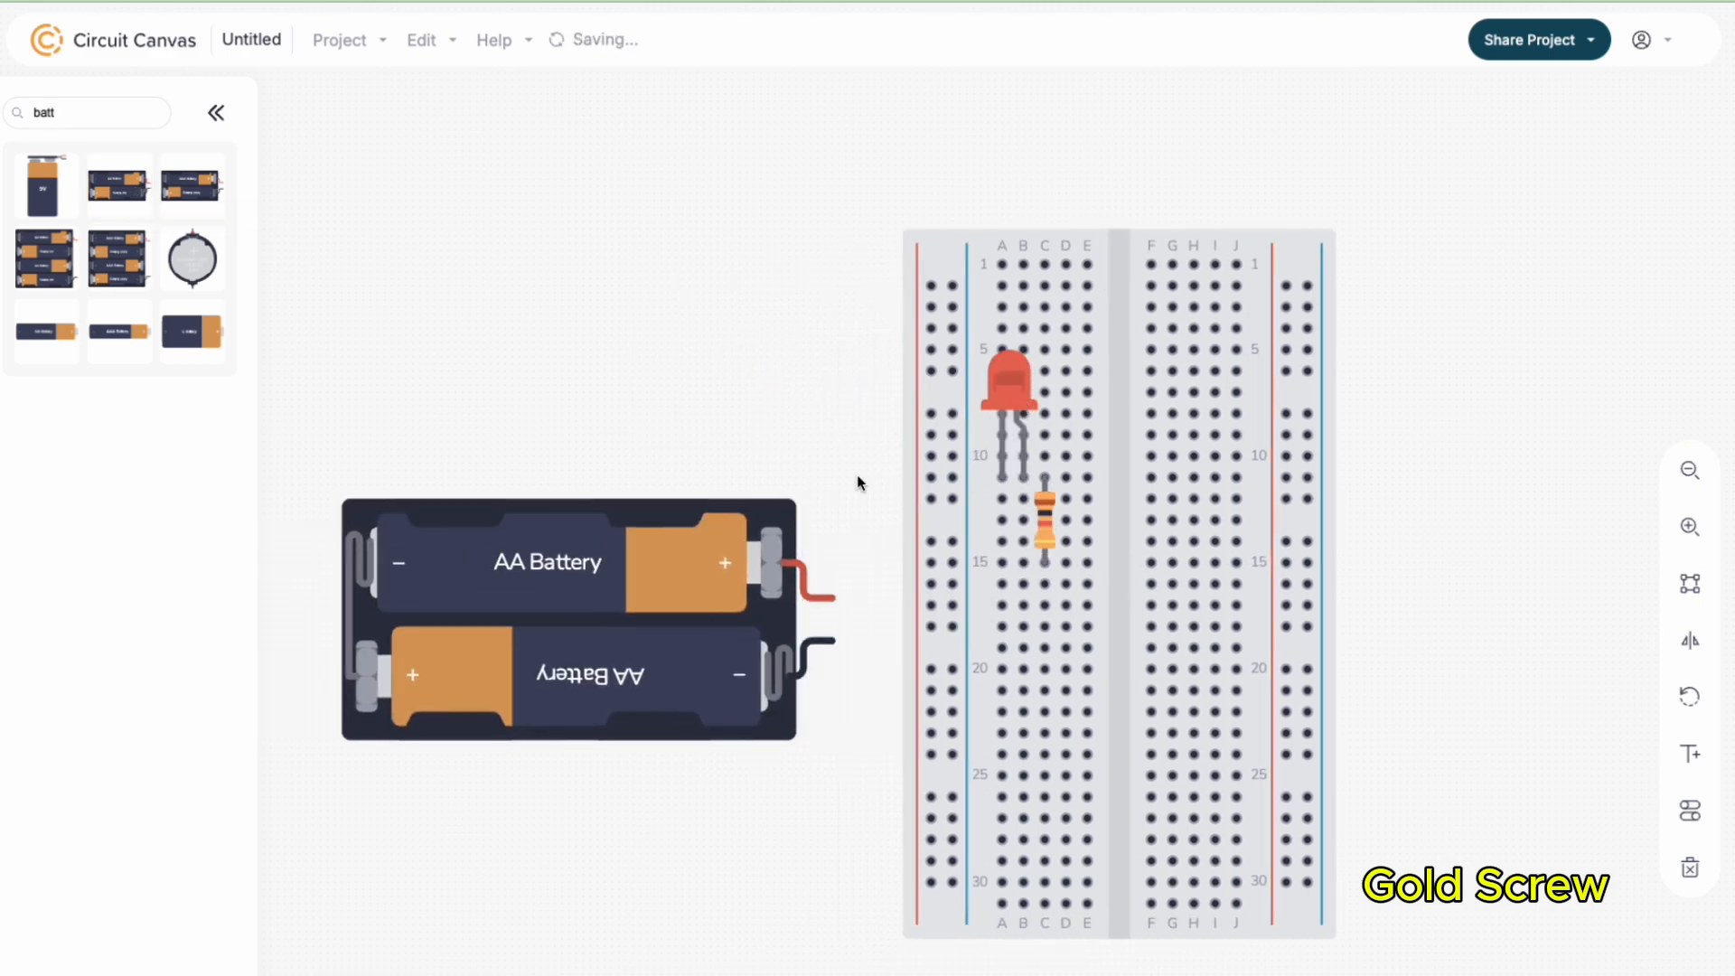
drag(824, 567, 929, 608)
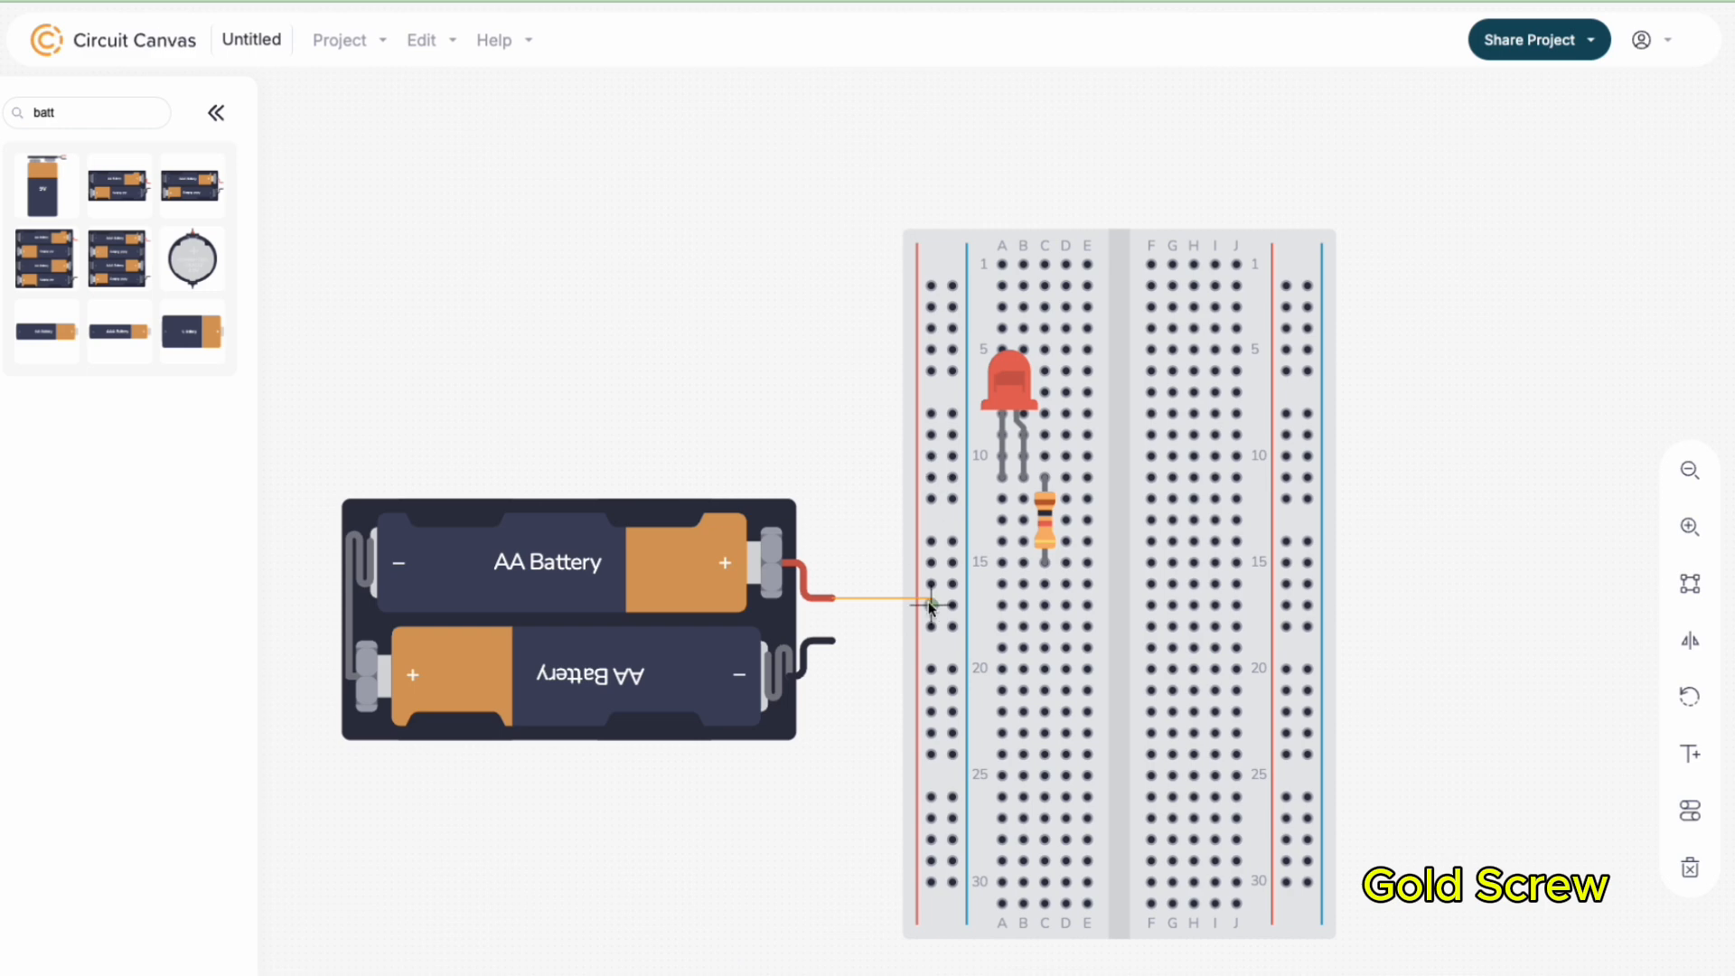
drag(934, 606, 932, 284)
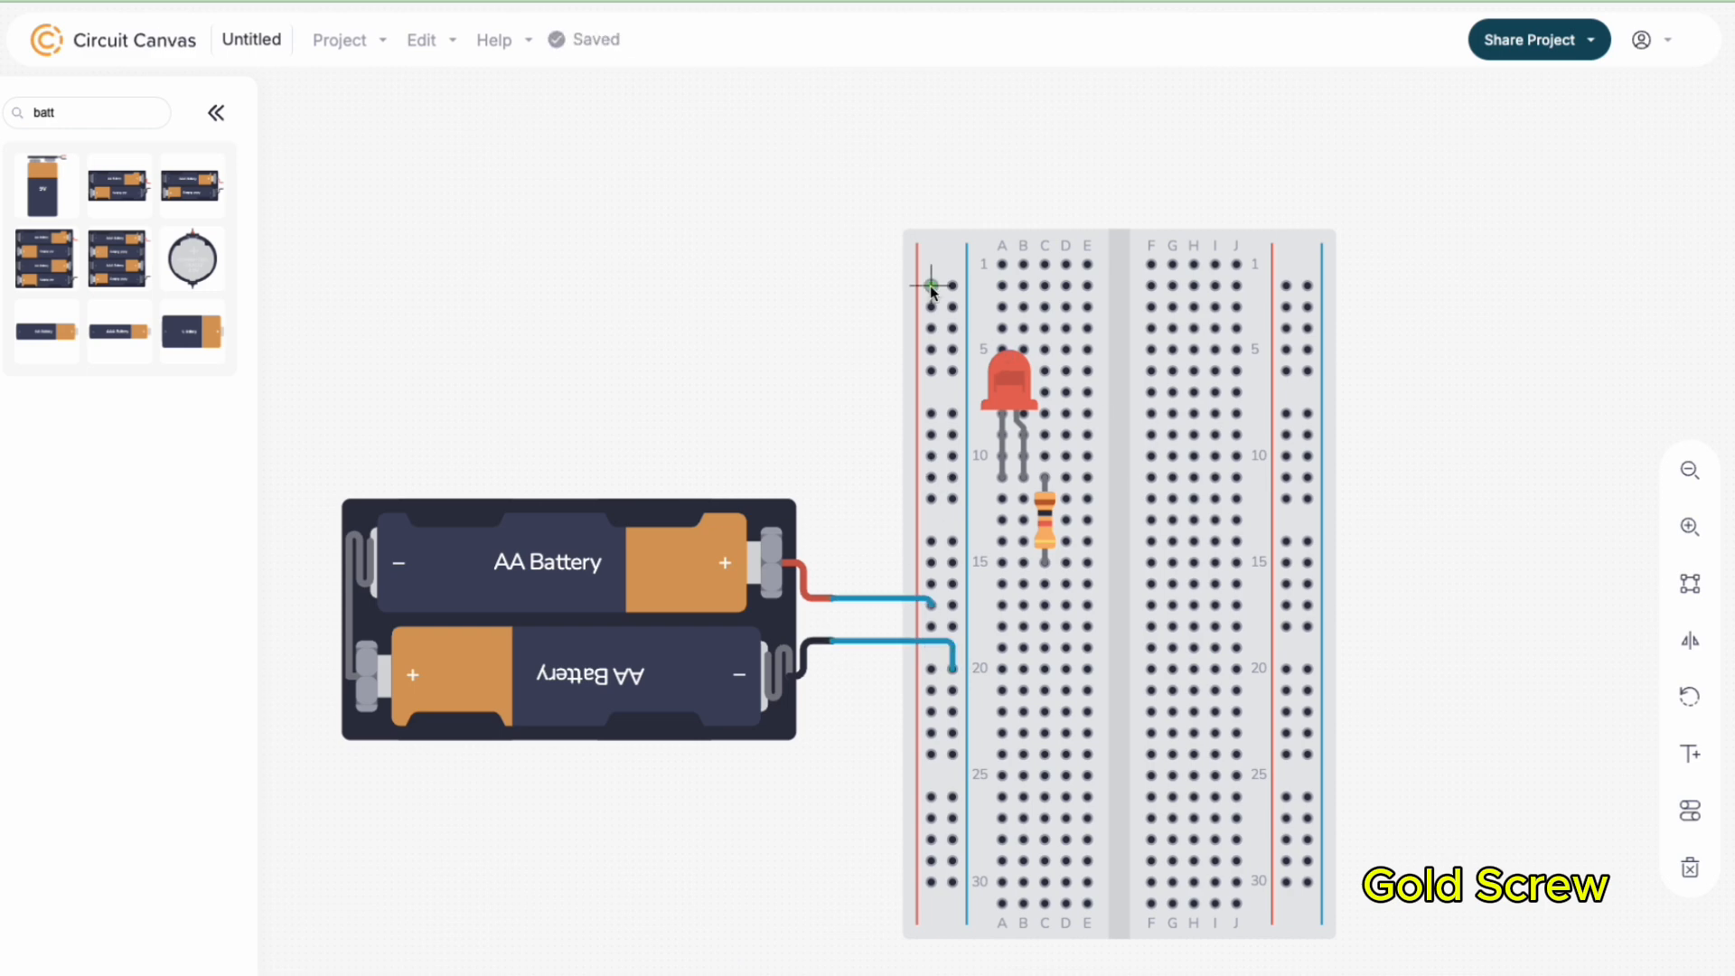
drag(933, 285, 1037, 475)
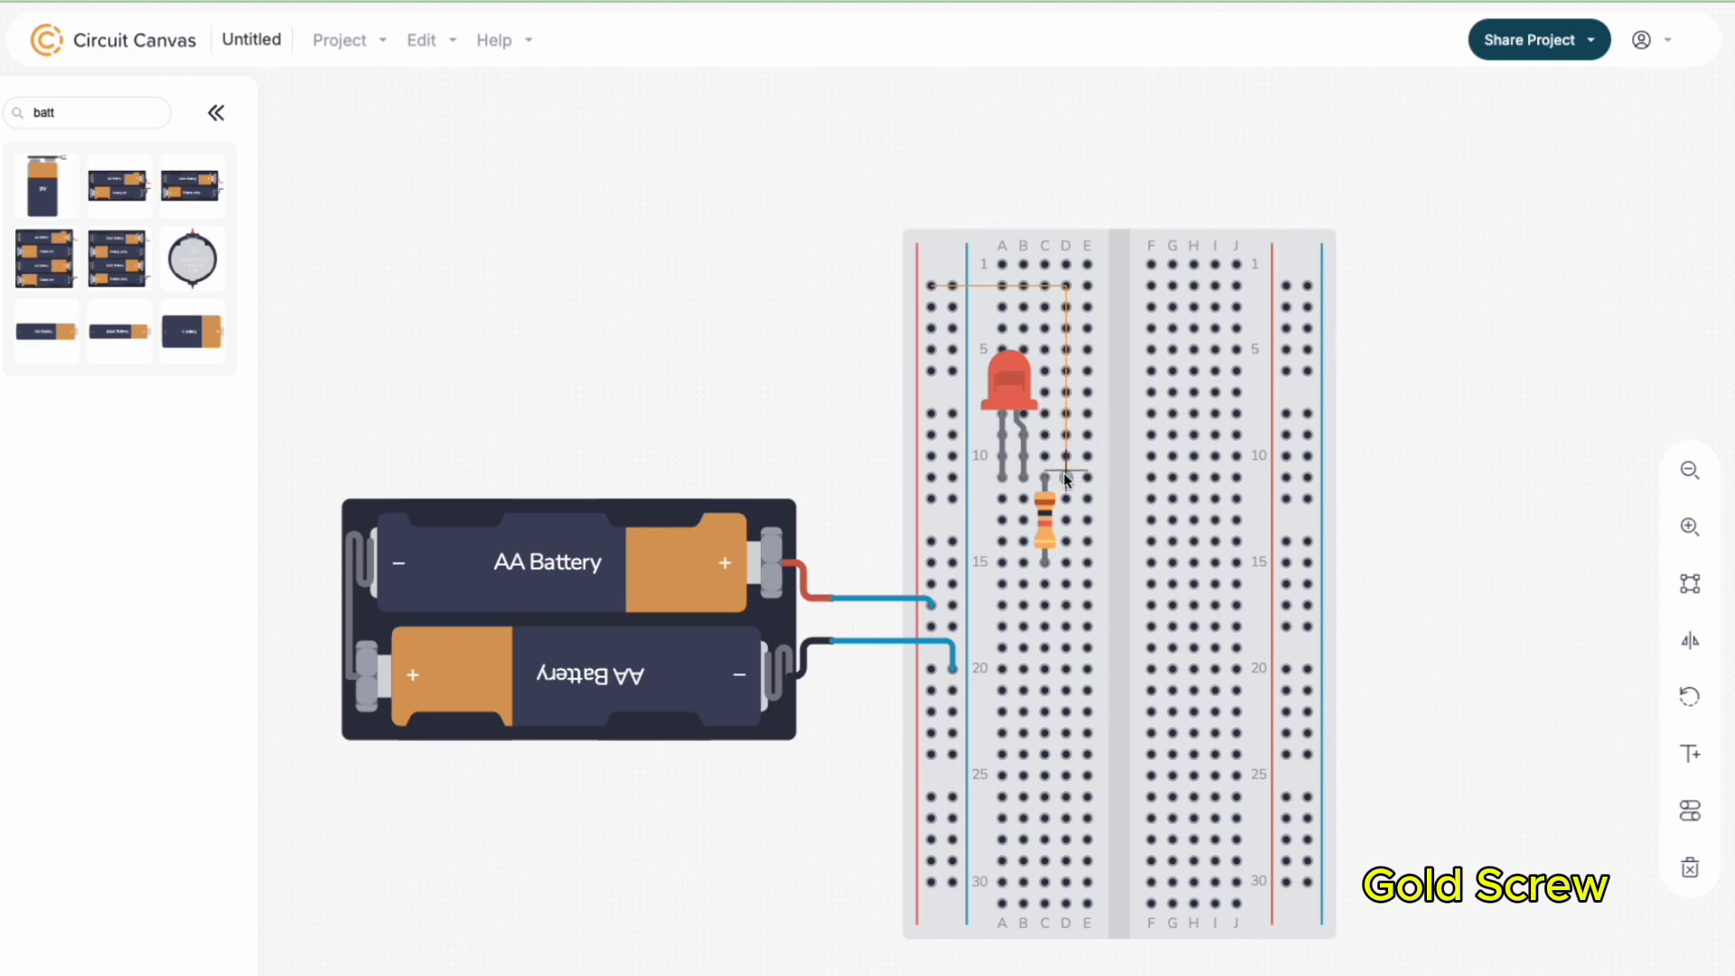
Move the LED across the centre gap beside the resistor and wire it in
drag(1007, 397, 1156, 614)
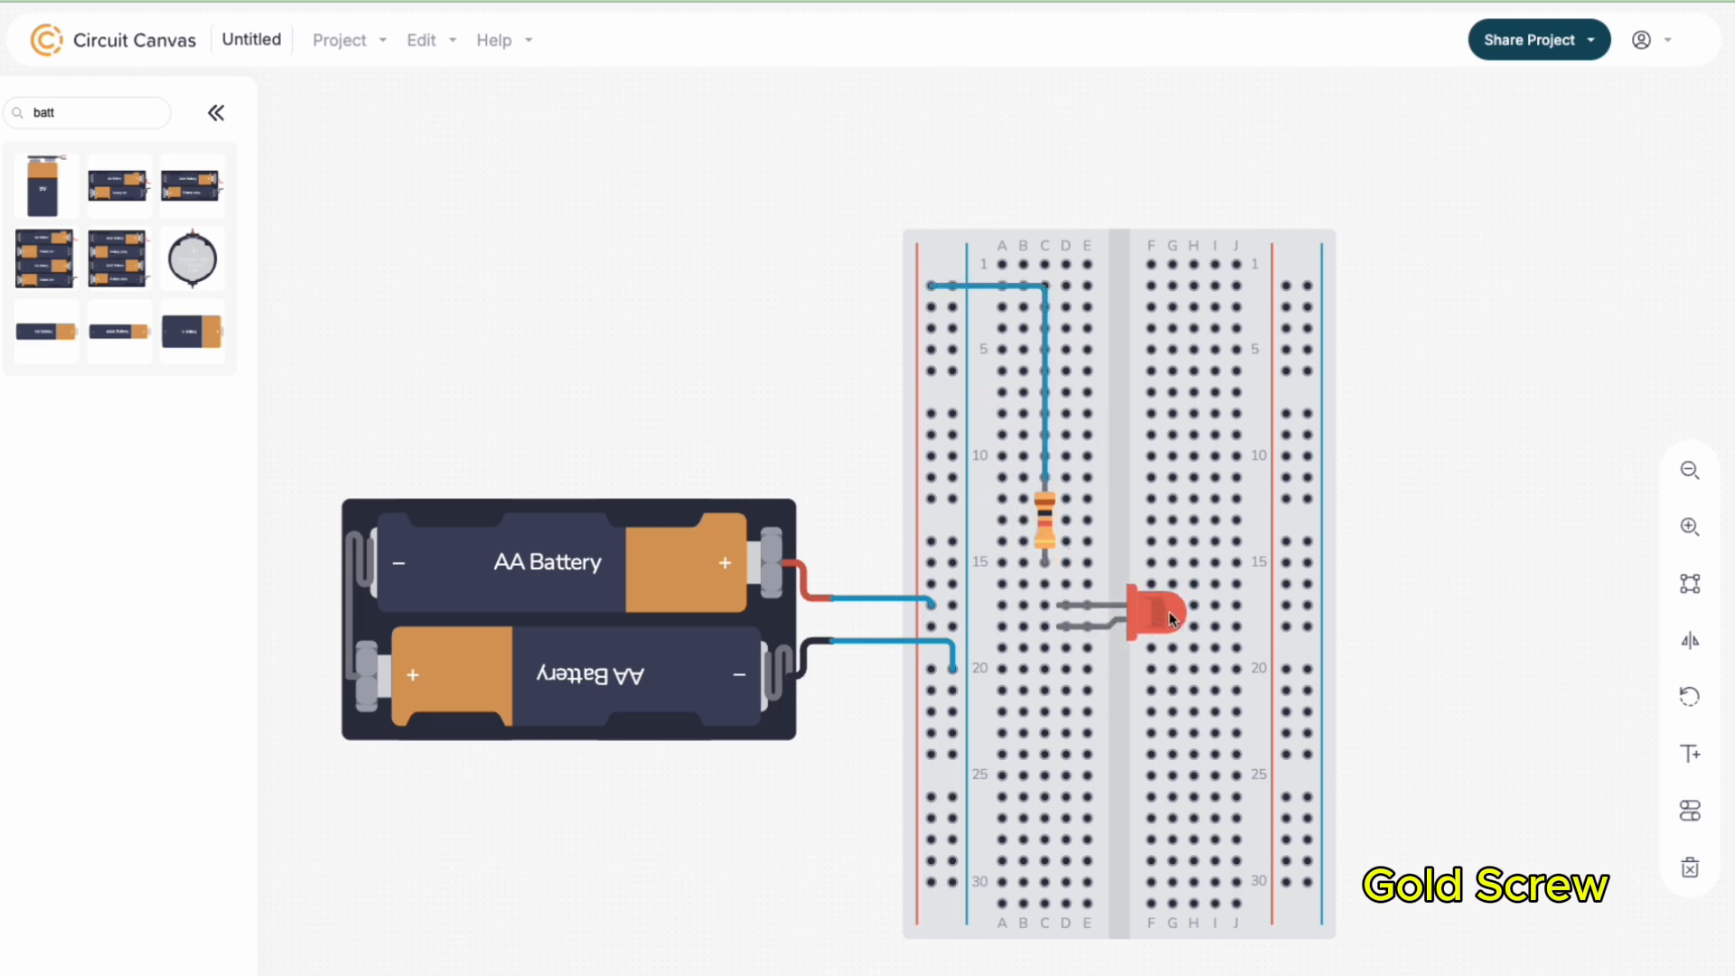
click(1157, 618)
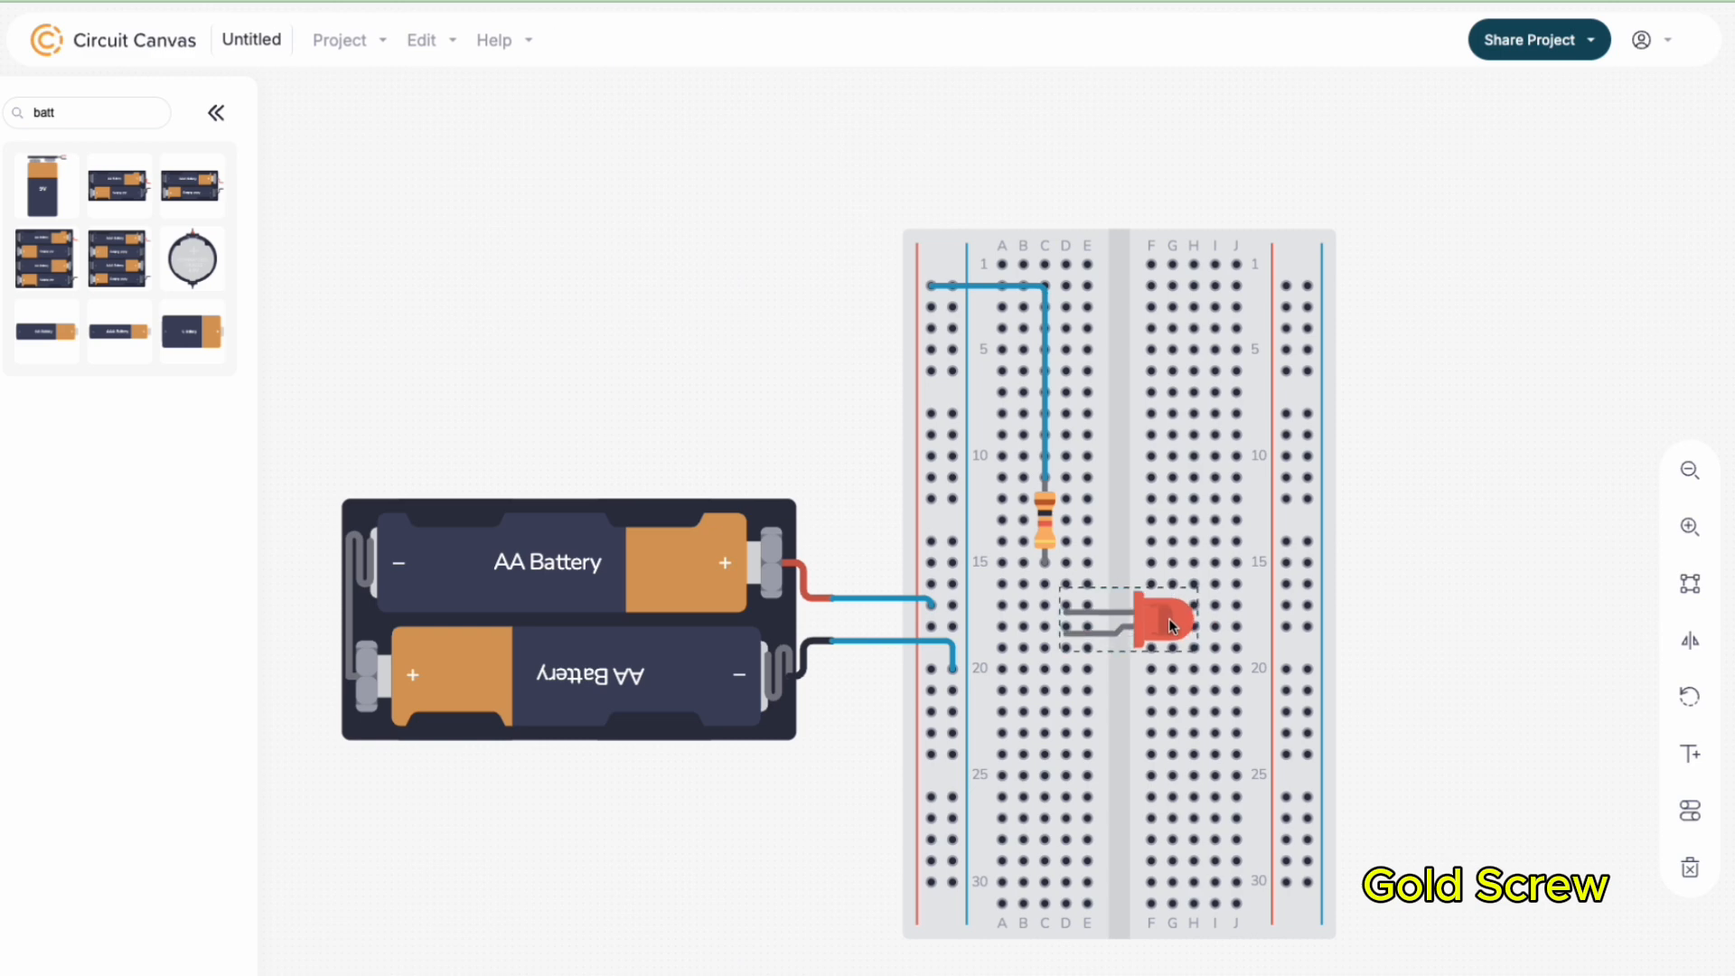
drag(1167, 625, 1167, 603)
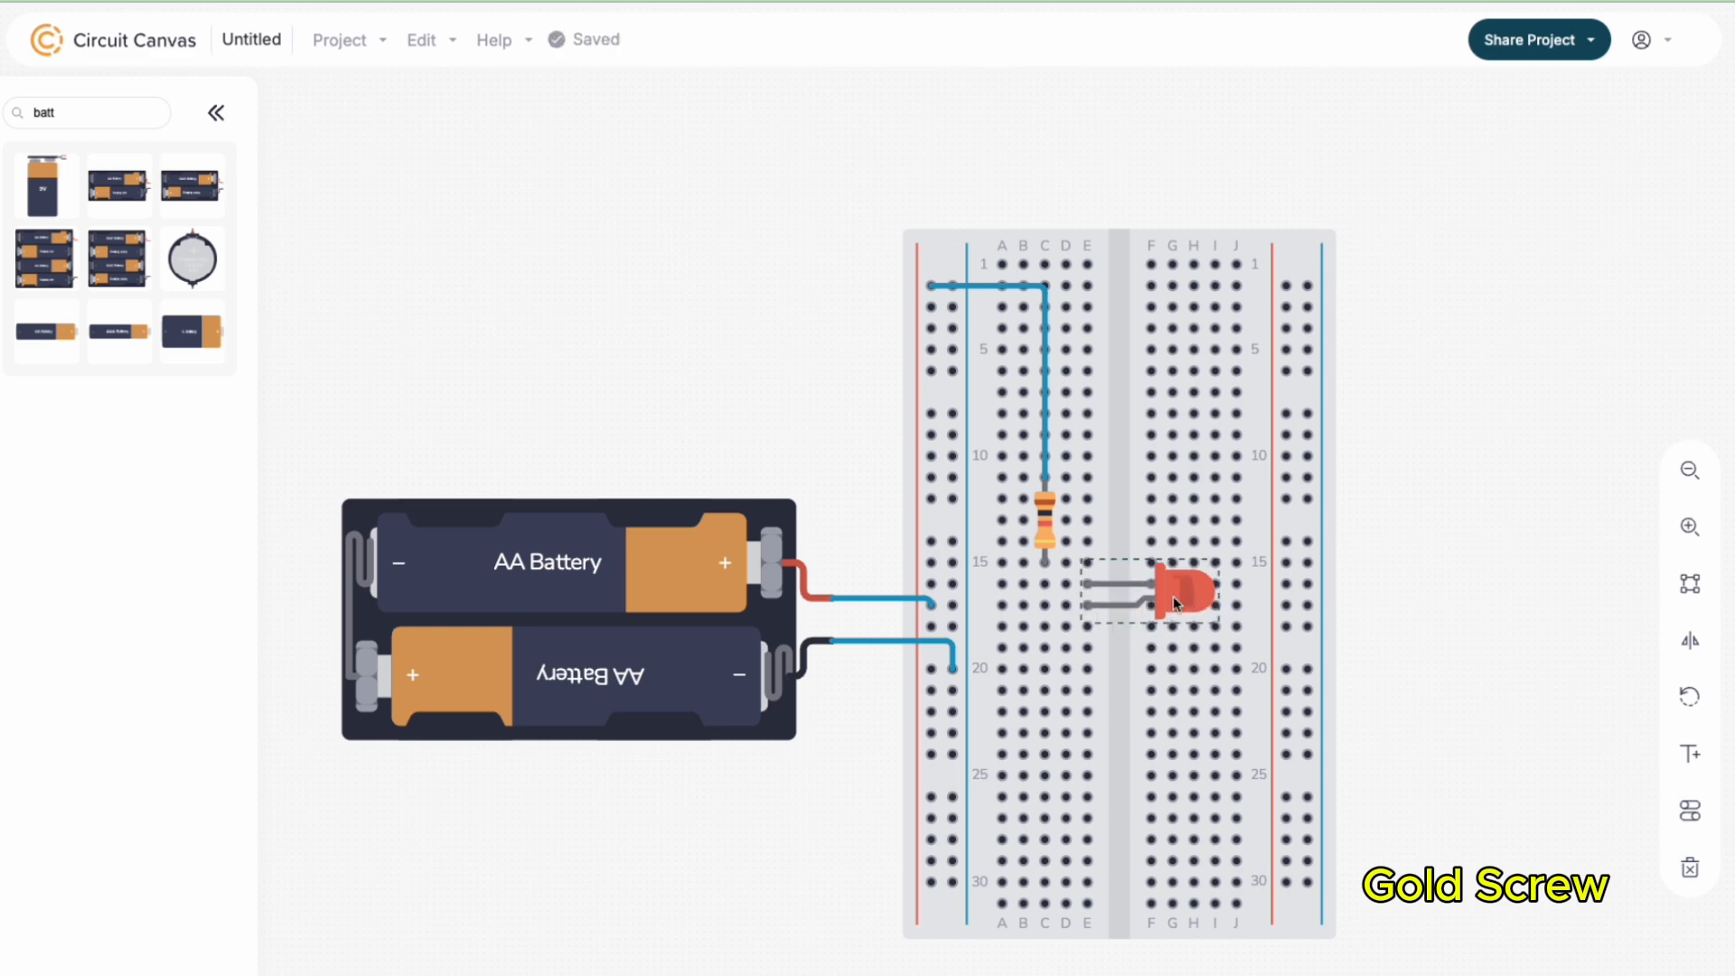
drag(1151, 603, 1162, 615)
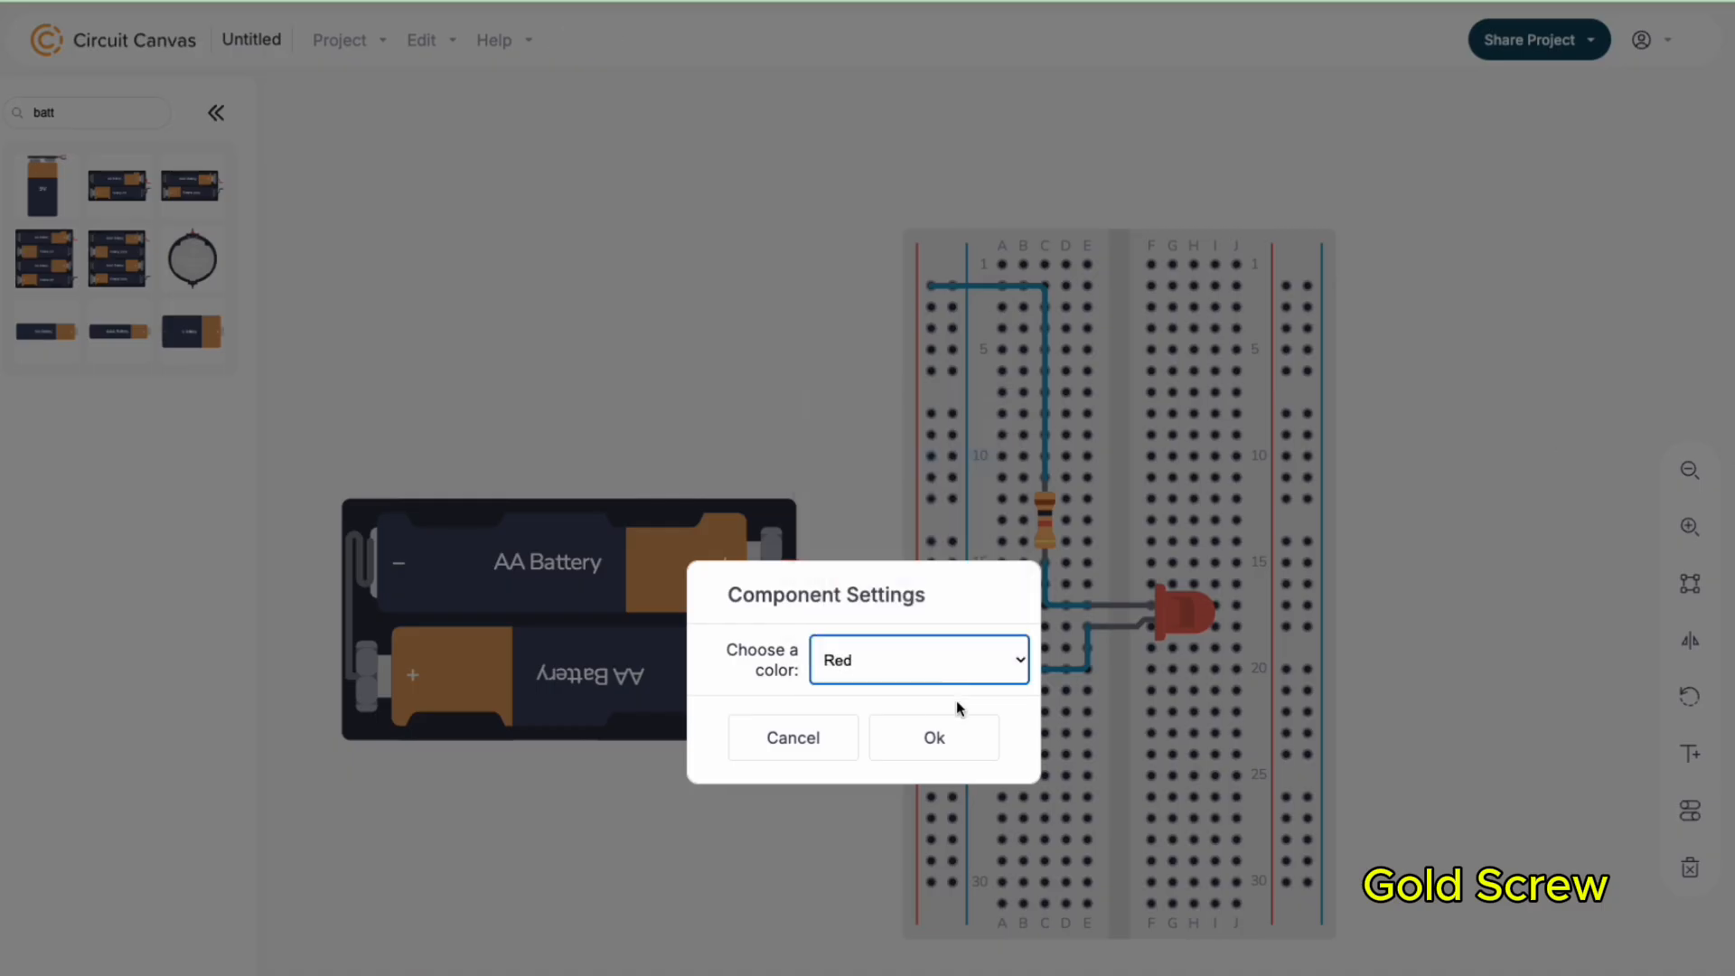
Change the positive-side wire colour to Red
click(918, 660)
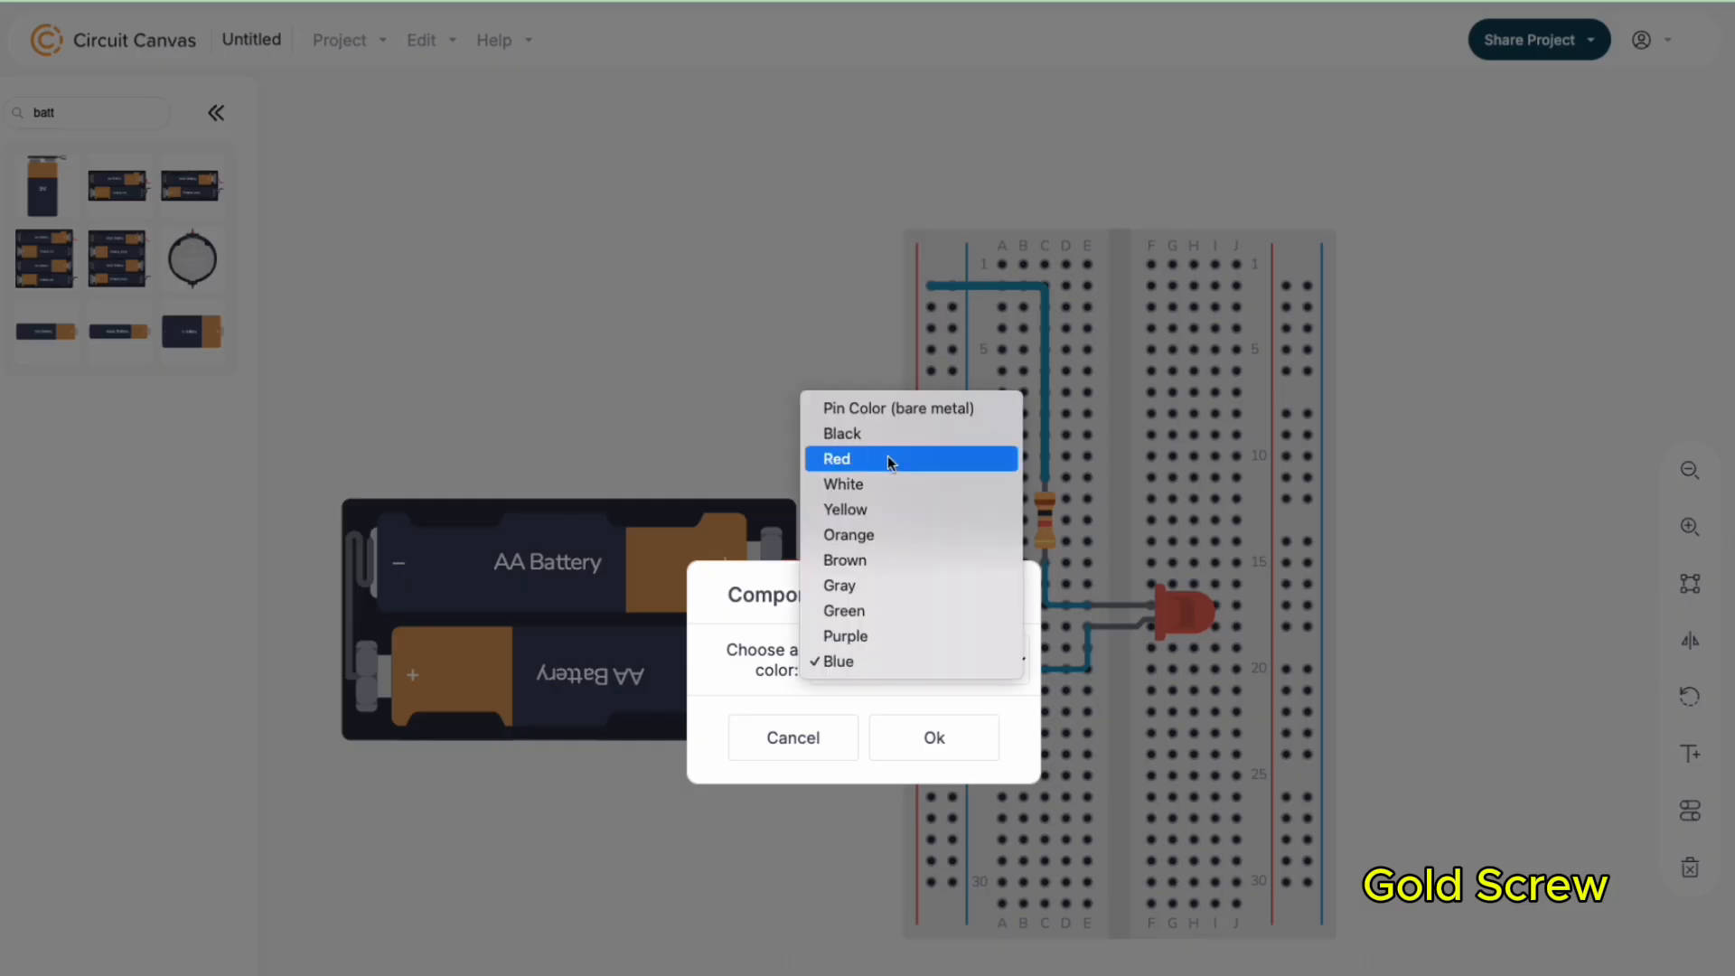
click(933, 737)
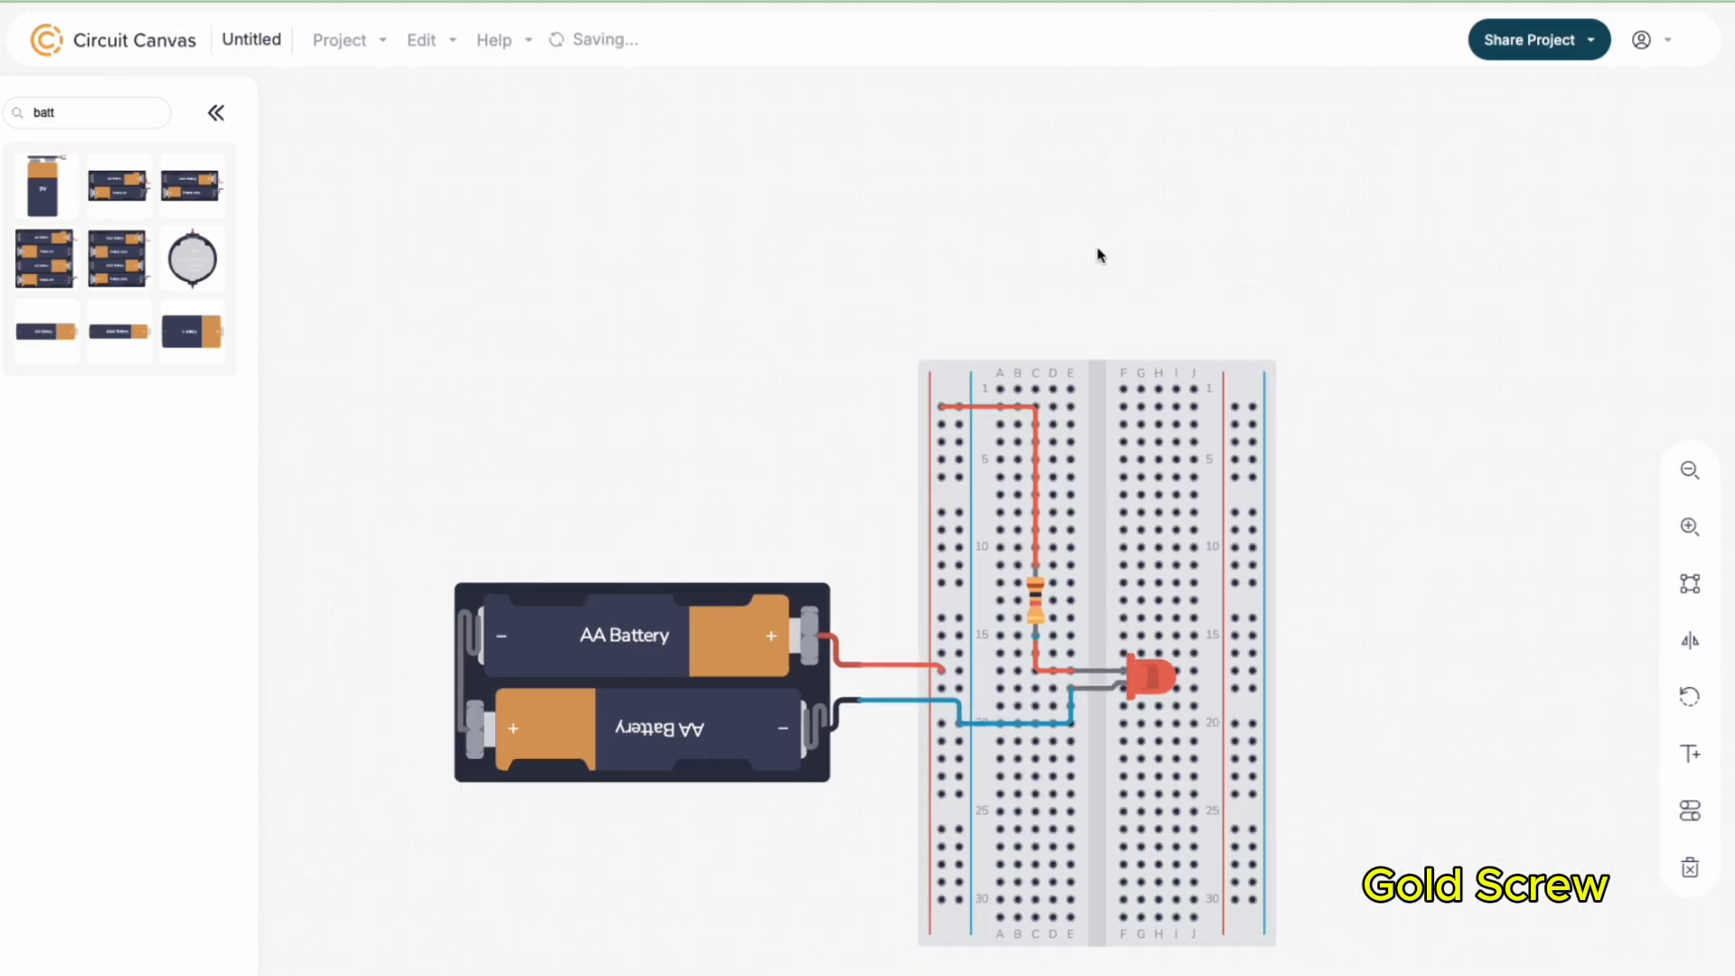
click(1536, 38)
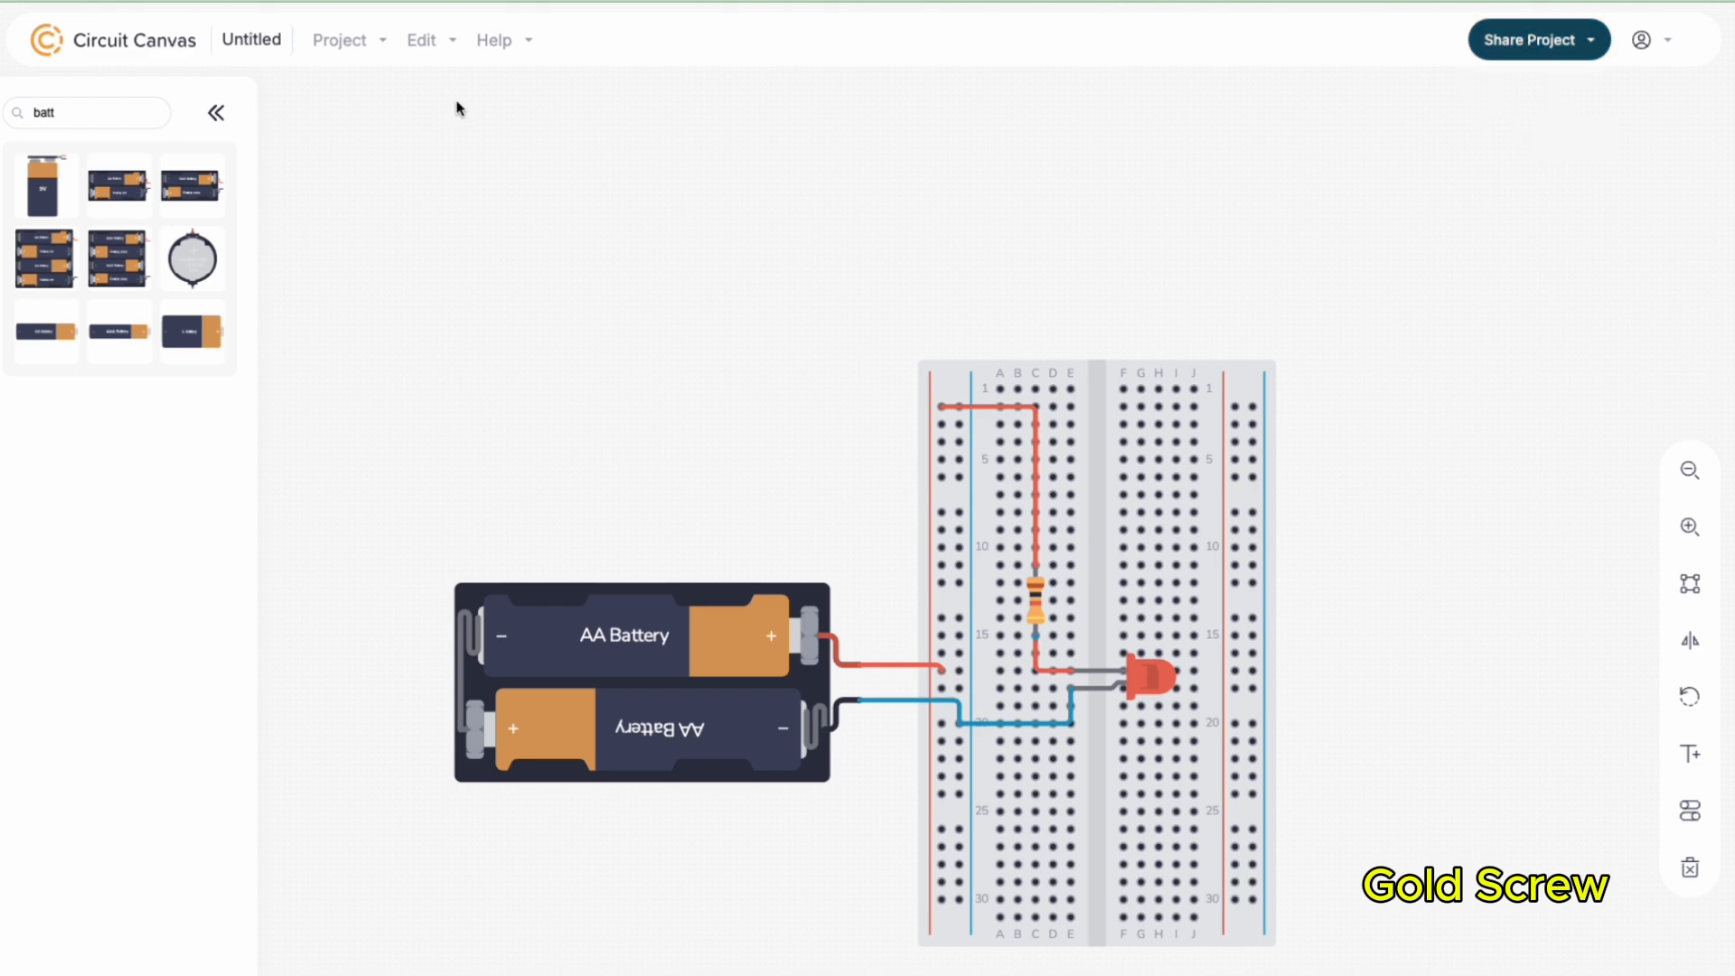
Show the Project menu's export options (PNG, SVG, build instructions)
click(340, 39)
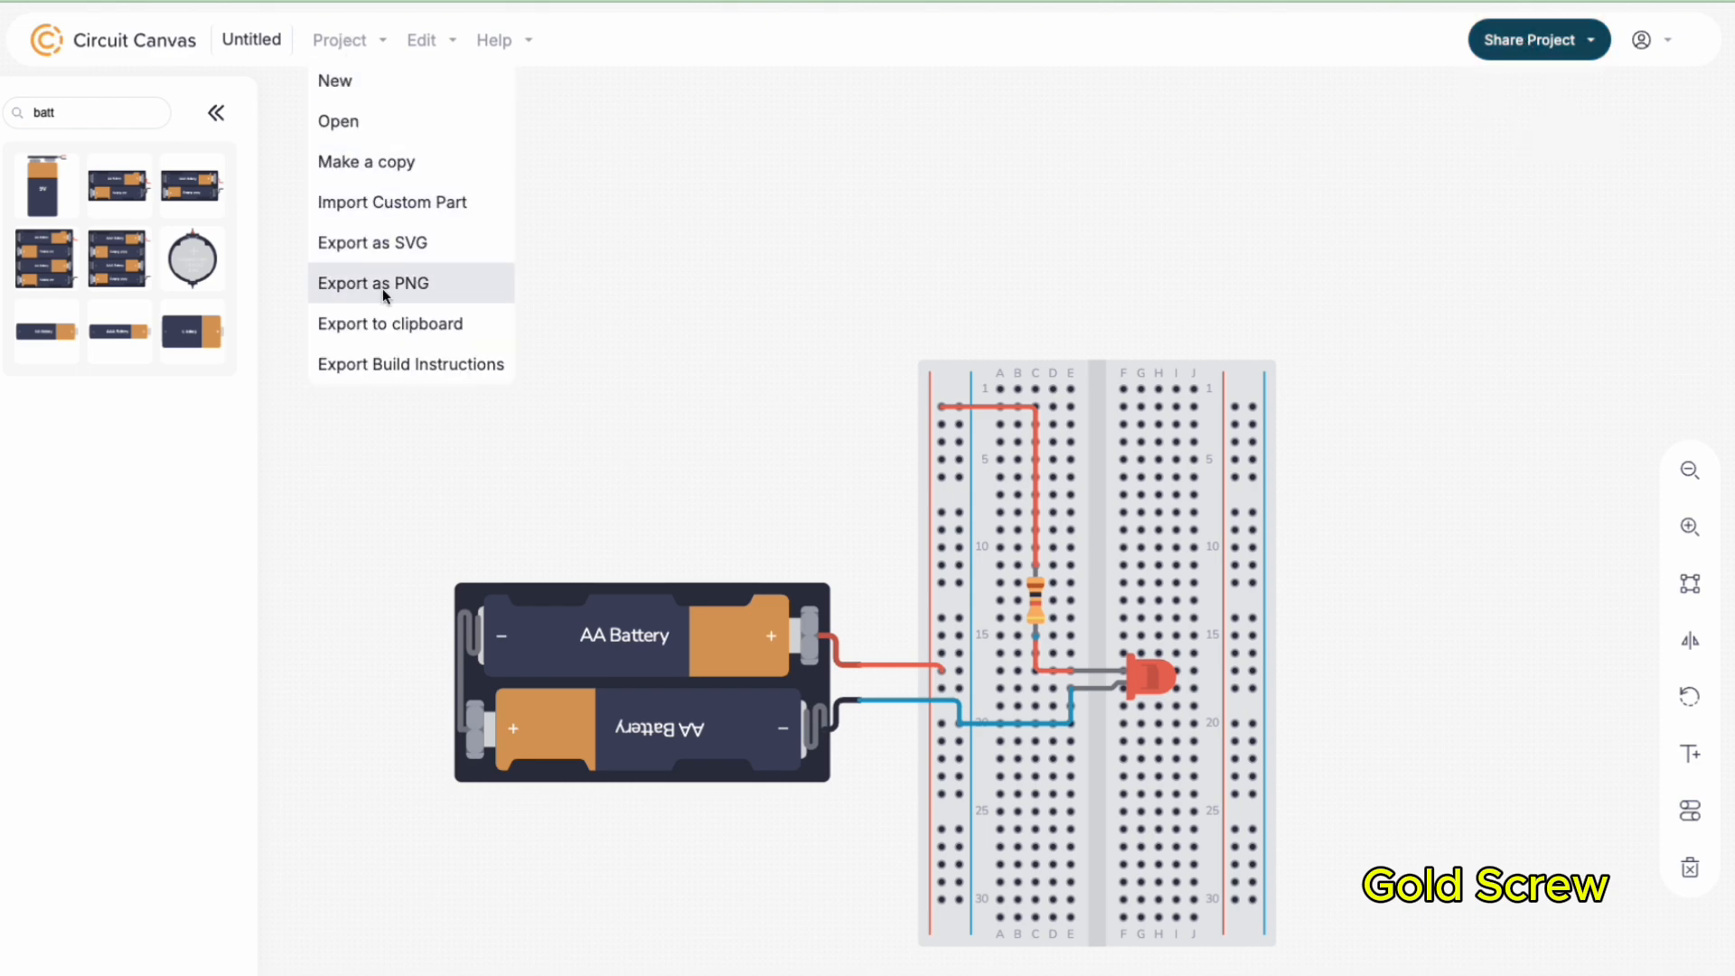
mouse_move(407, 215)
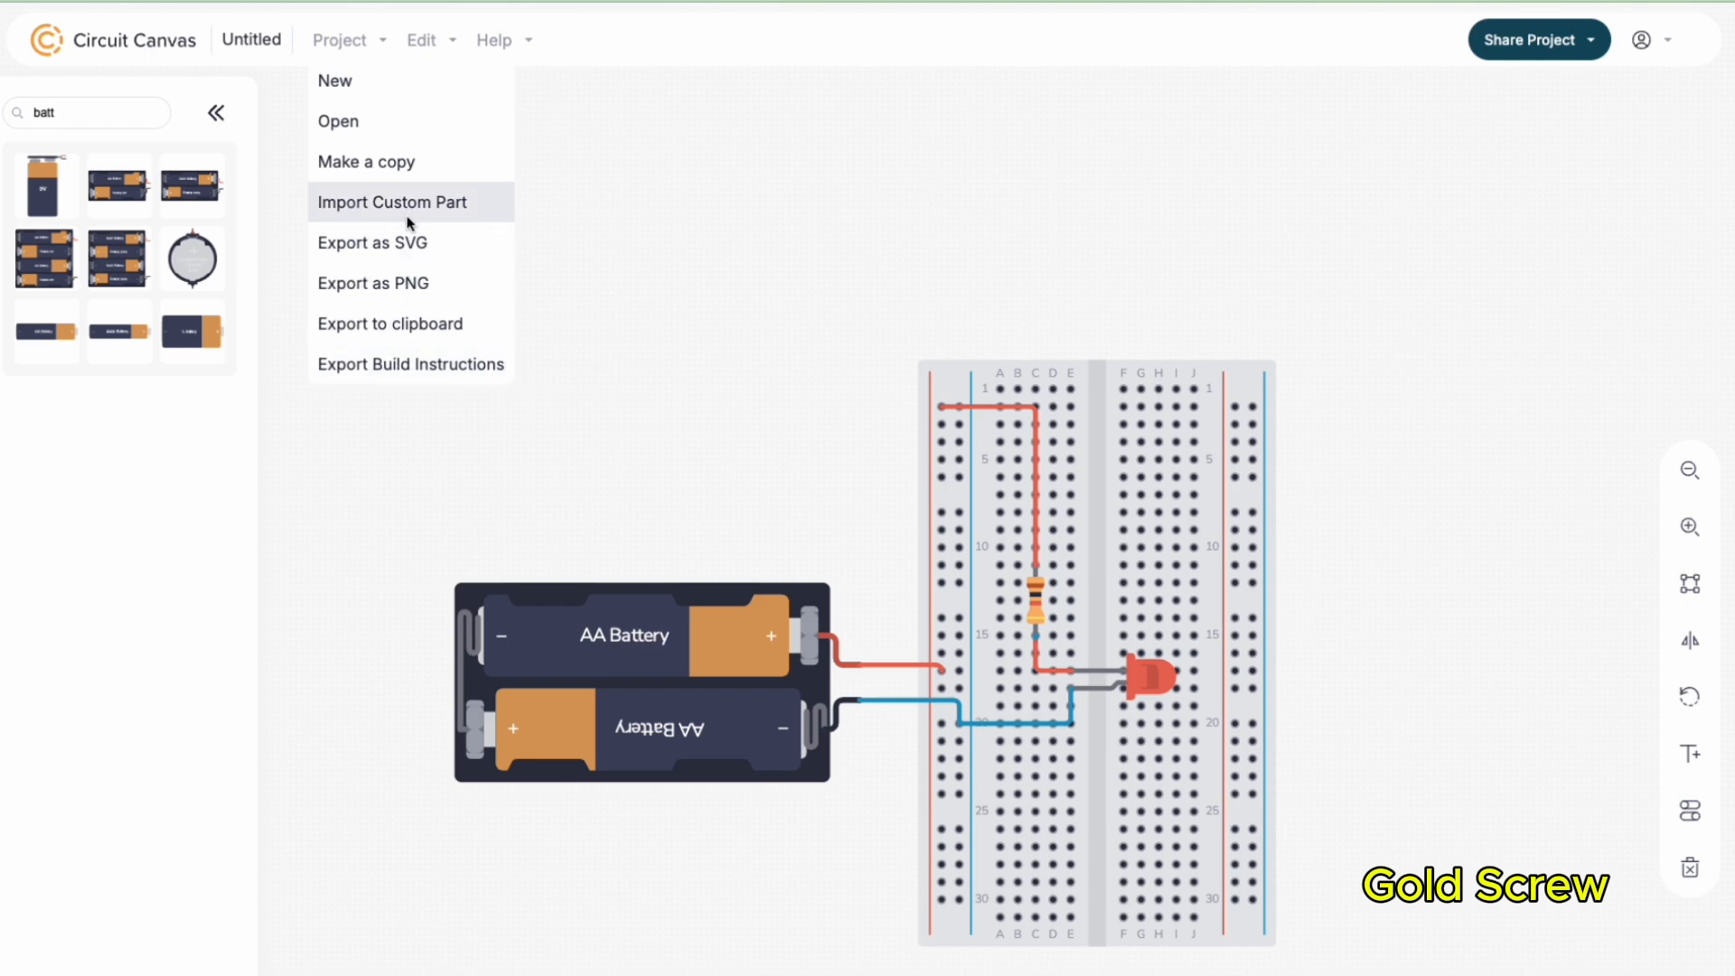
mouse_move(403, 282)
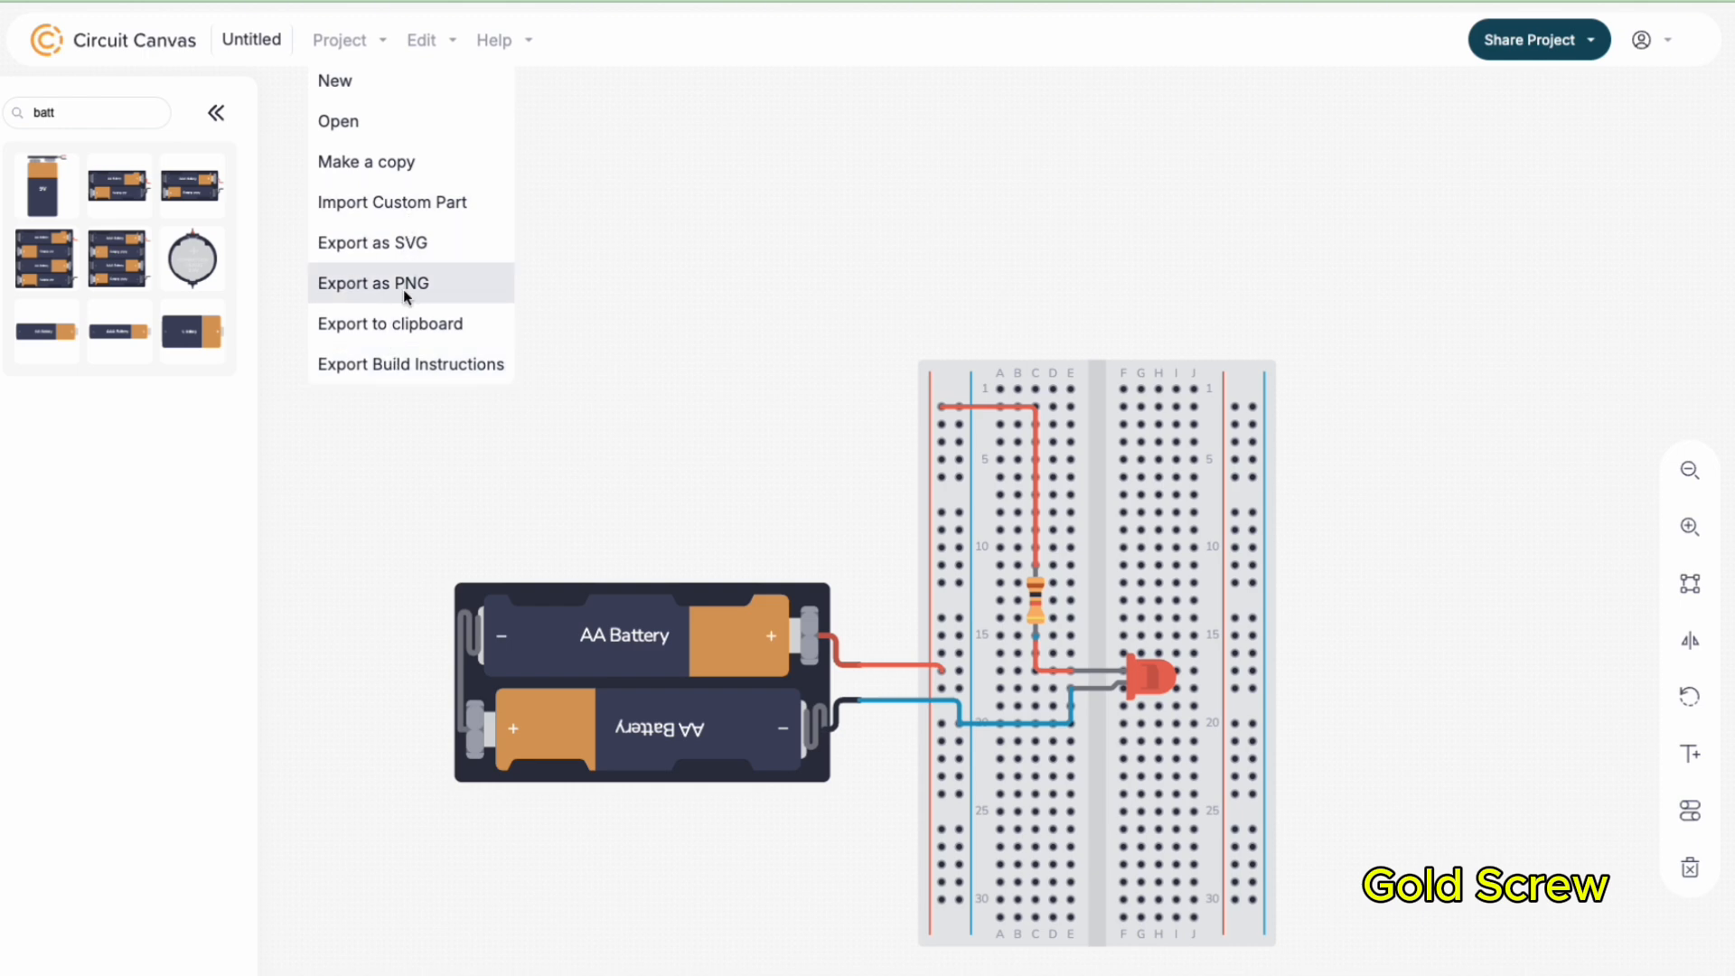
mouse_move(410, 363)
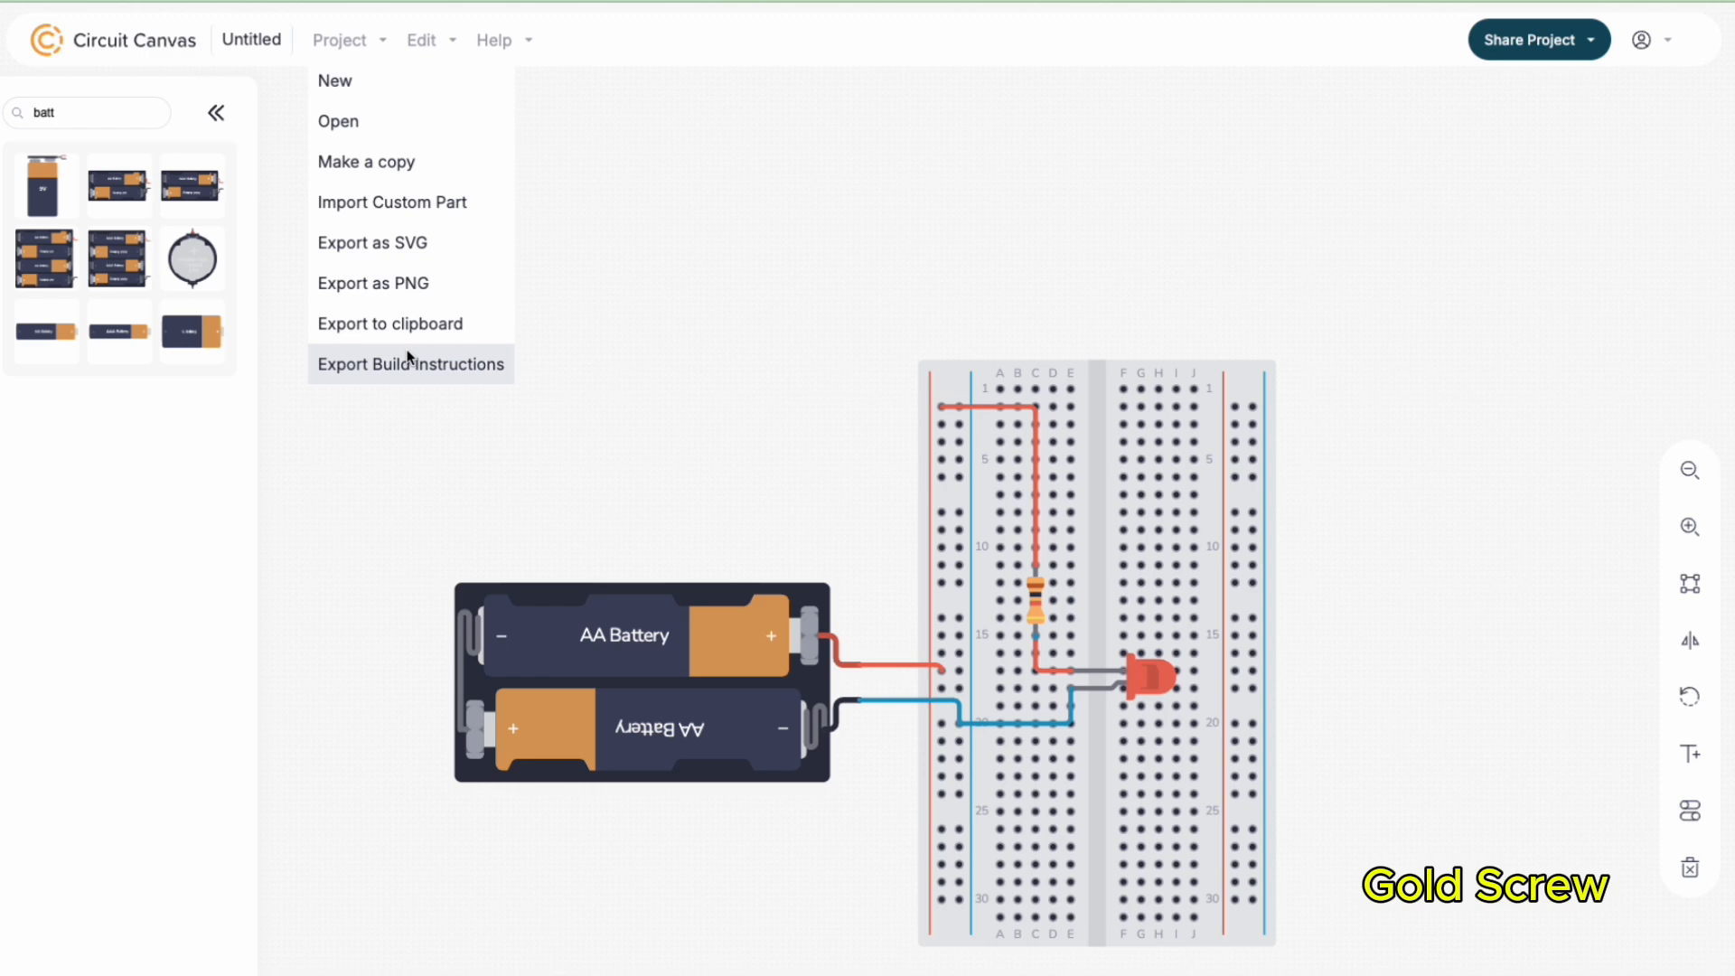